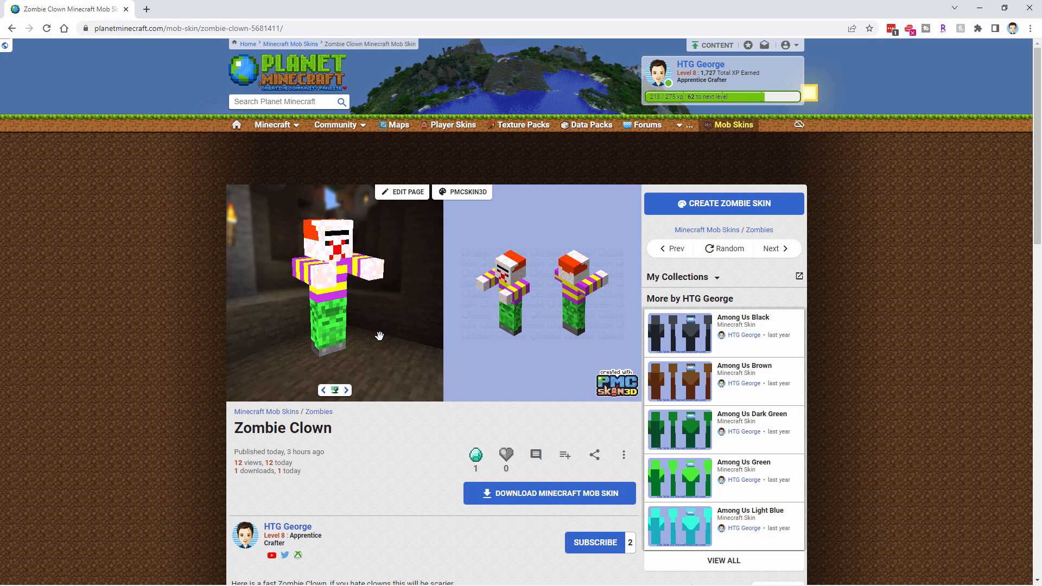
pyautogui.moveTo(317, 284)
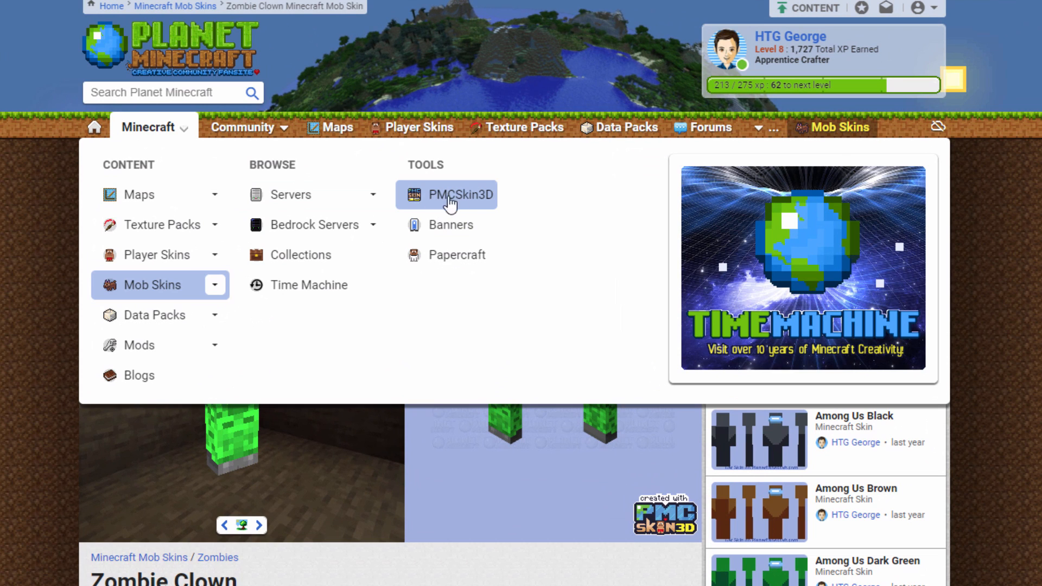
# Go to PMCSkin3D under Tools in Planet Minecraft's Minecraft menu
pyautogui.click(456, 195)
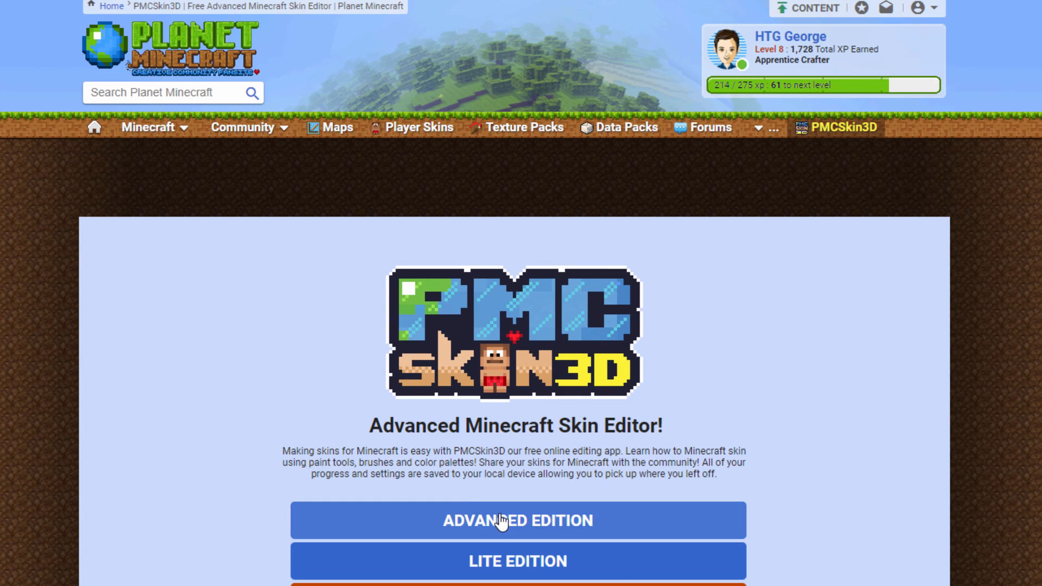
# Launch the Advanced Edition and create a new blank Steve skin, discarding the clown skin
pyautogui.click(516, 521)
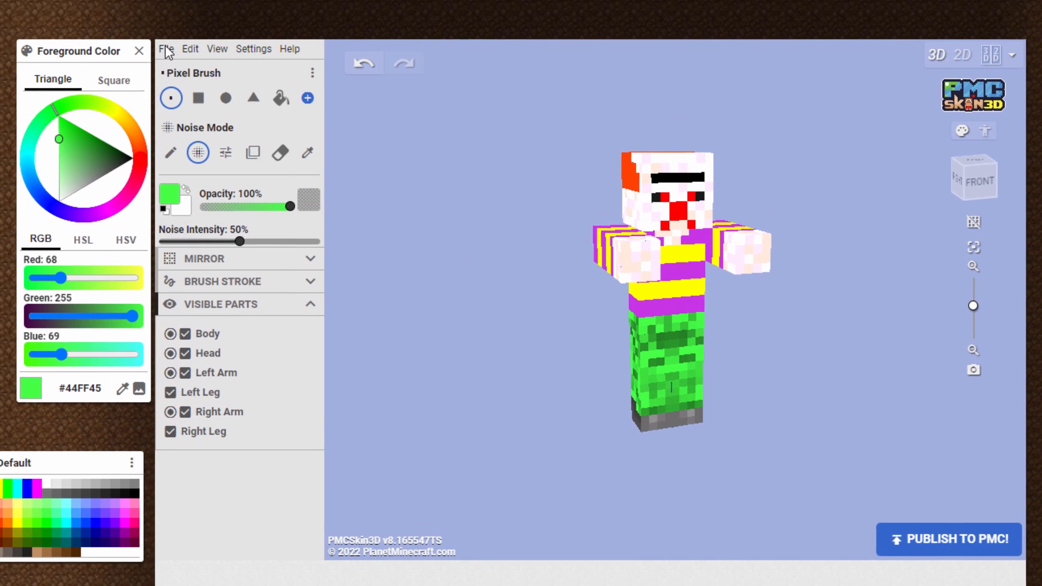
pyautogui.click(167, 48)
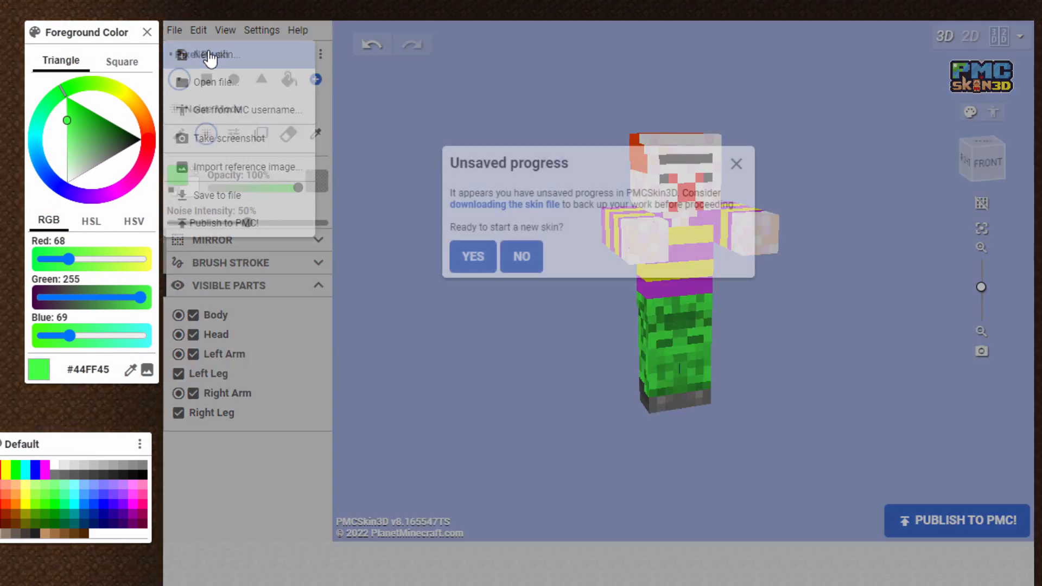
pyautogui.click(471, 256)
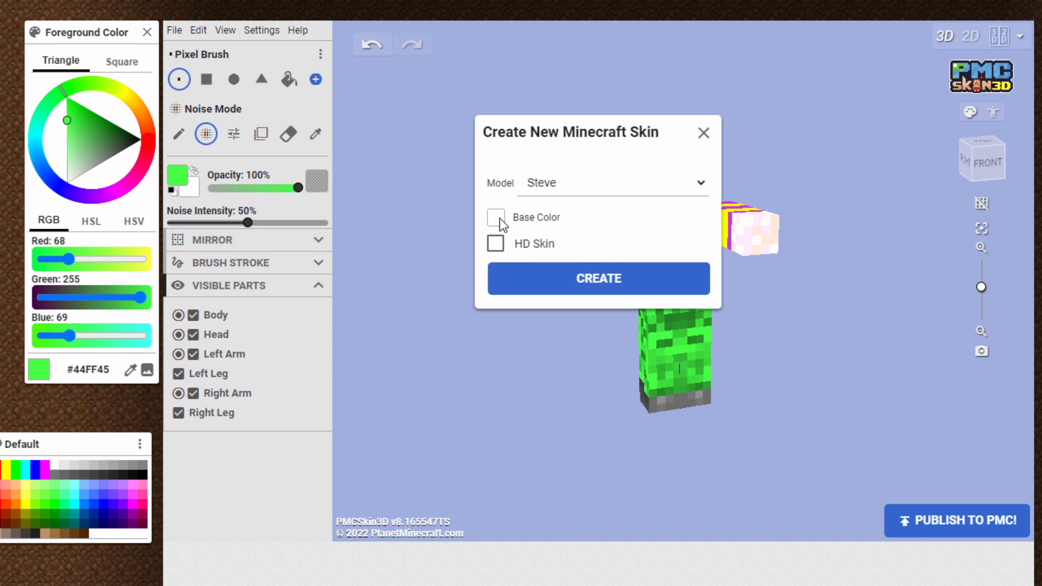
pyautogui.click(597, 278)
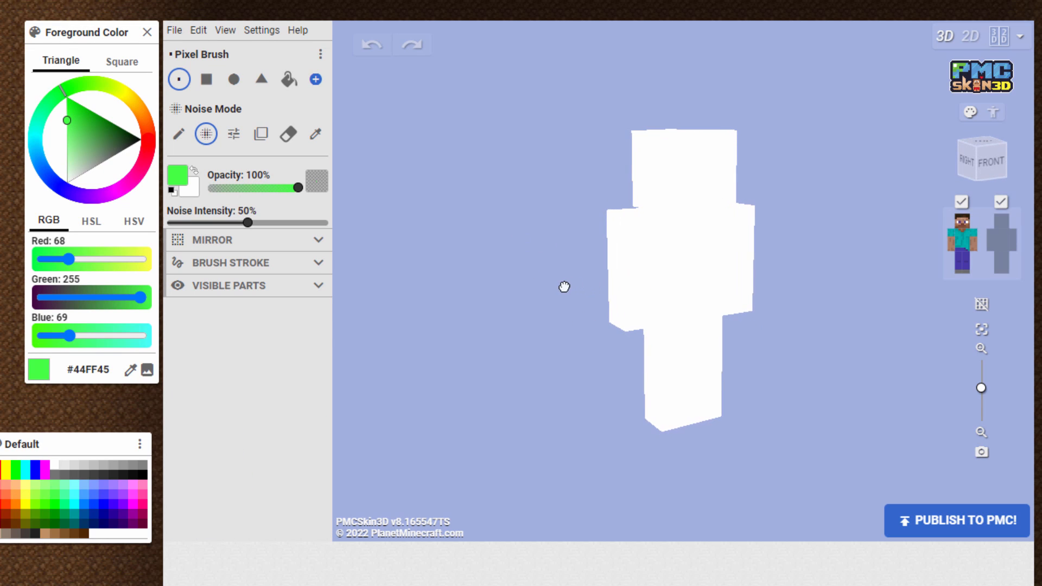
pyautogui.click(688, 242)
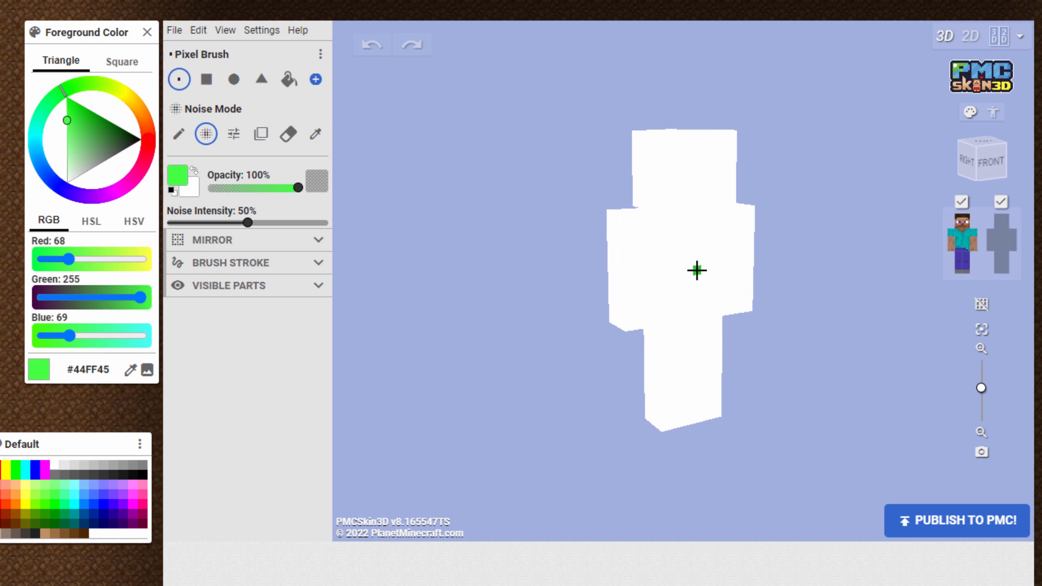
pyautogui.moveTo(382, 182)
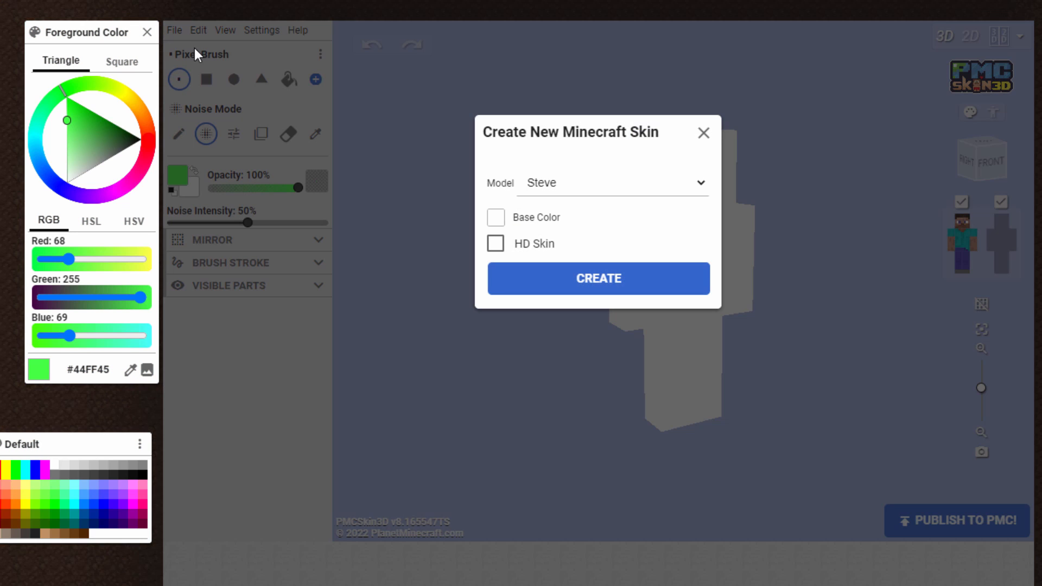
pyautogui.moveTo(592, 193)
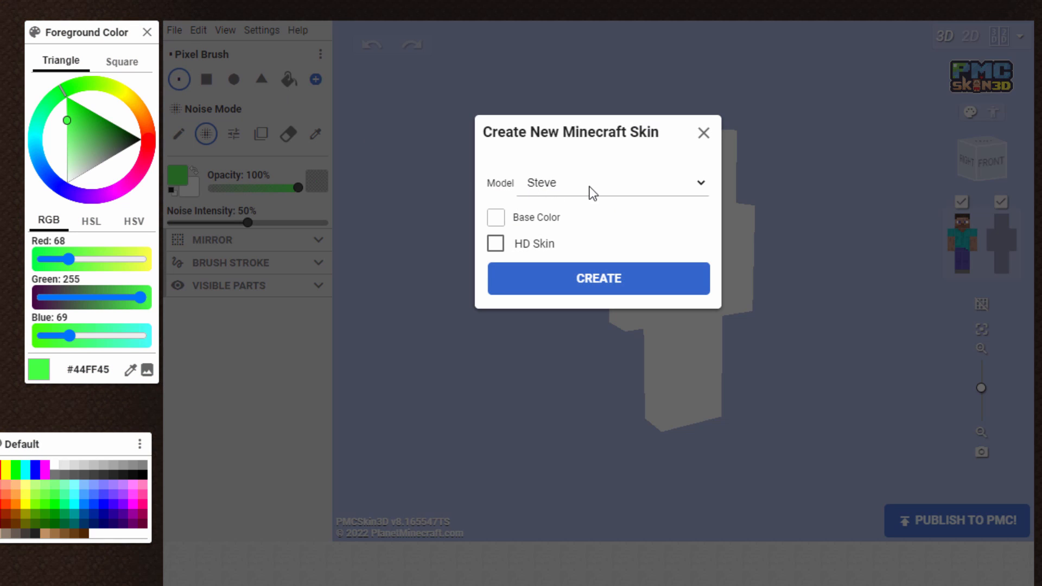
# Create a new skin using the Zombie (Java) model with its default texture
pyautogui.click(608, 183)
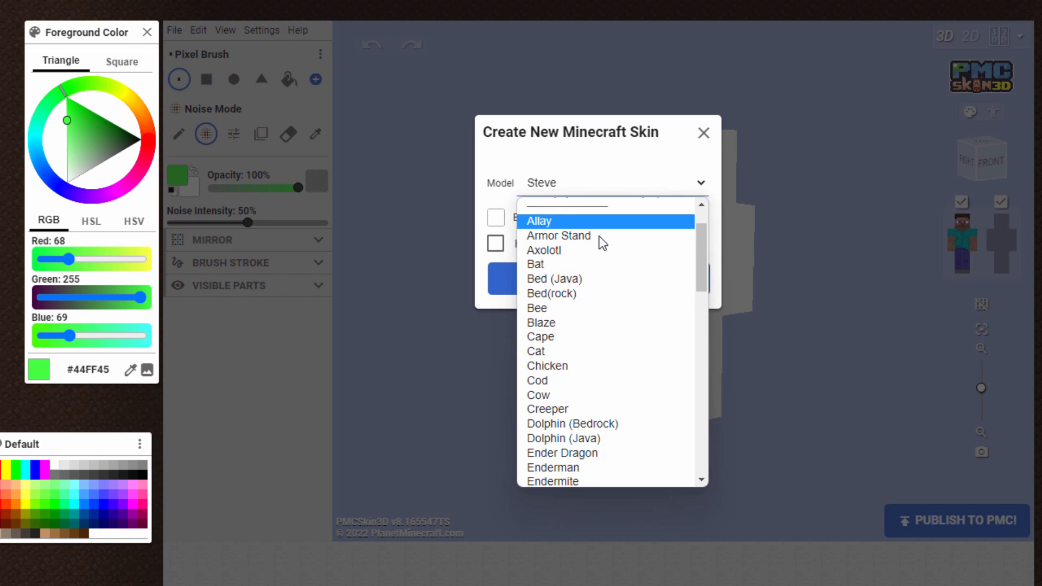
pyautogui.scroll(-3)
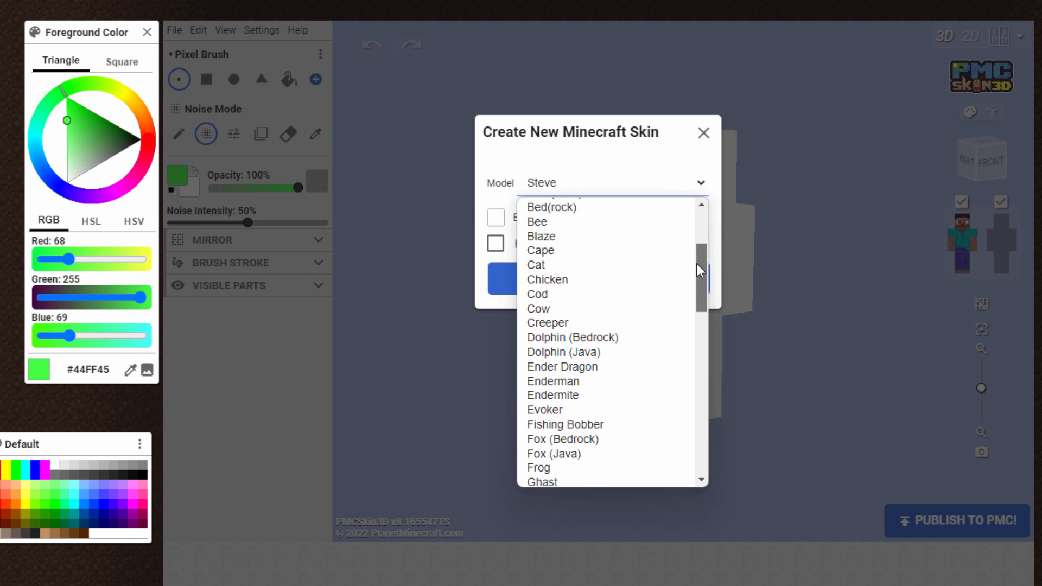
pyautogui.scroll(-3)
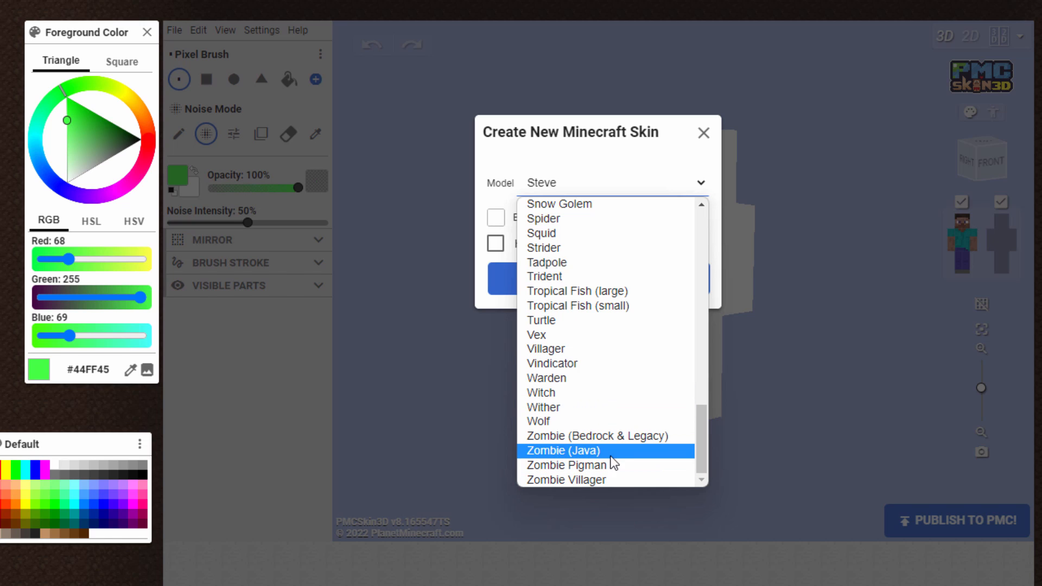
pyautogui.click(563, 451)
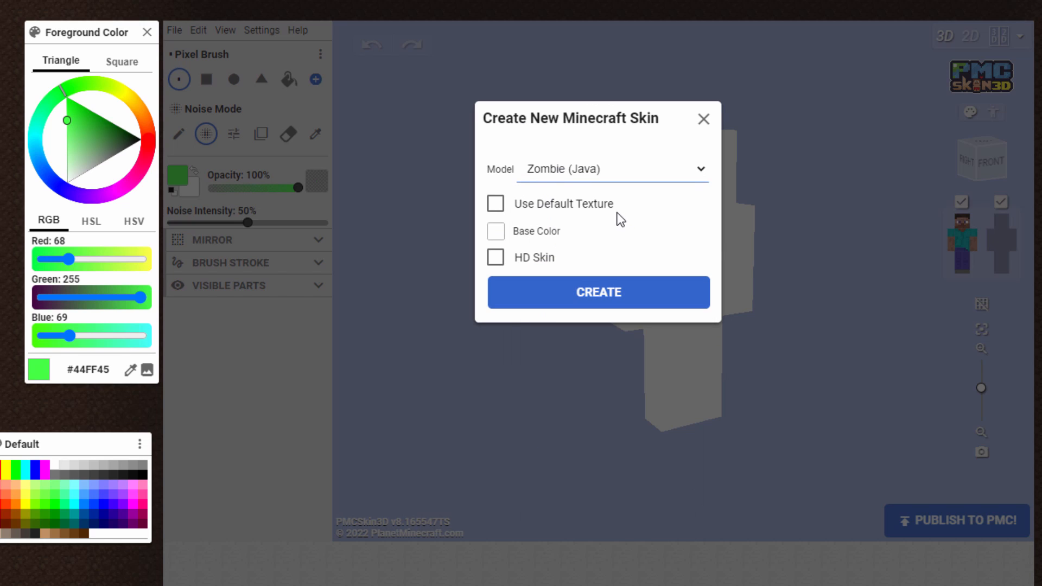
pyautogui.click(598, 293)
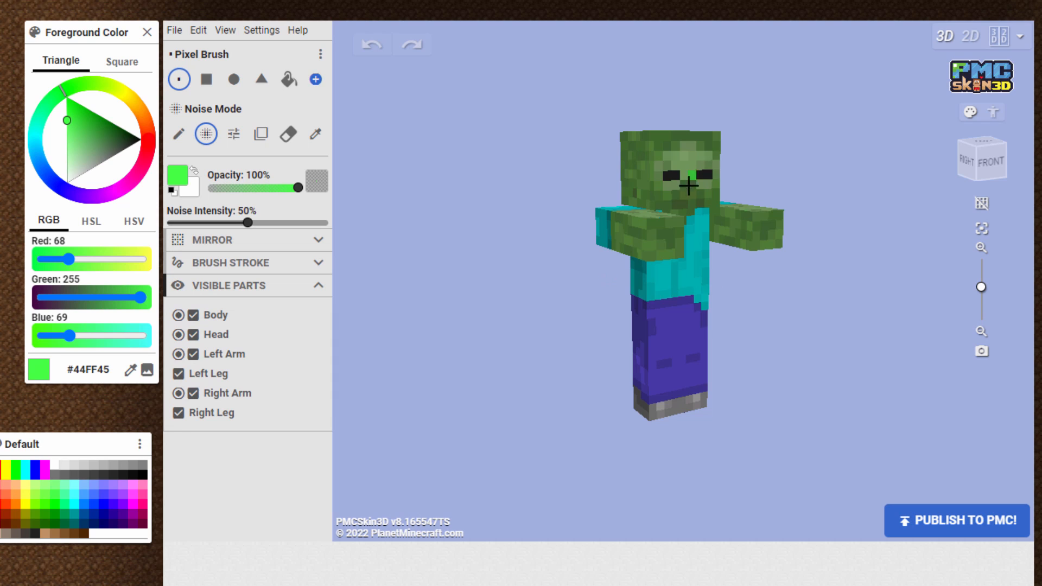
# Set the Pixel Brush to Draw Mode and paint bright green pixels on the zombie's head
pyautogui.moveTo(684, 199); pyautogui.dragTo(598, 304)
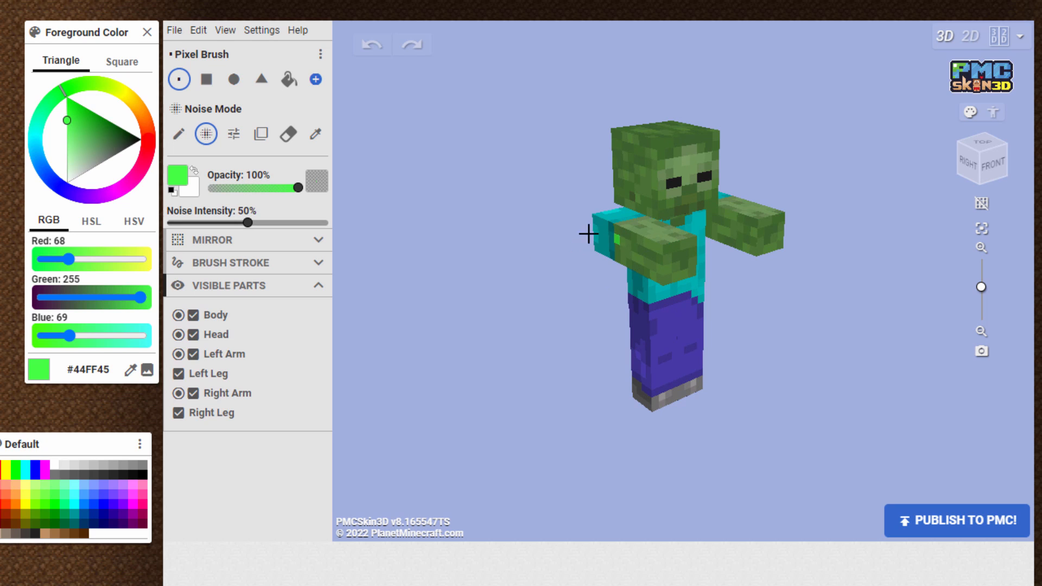
pyautogui.click(177, 134)
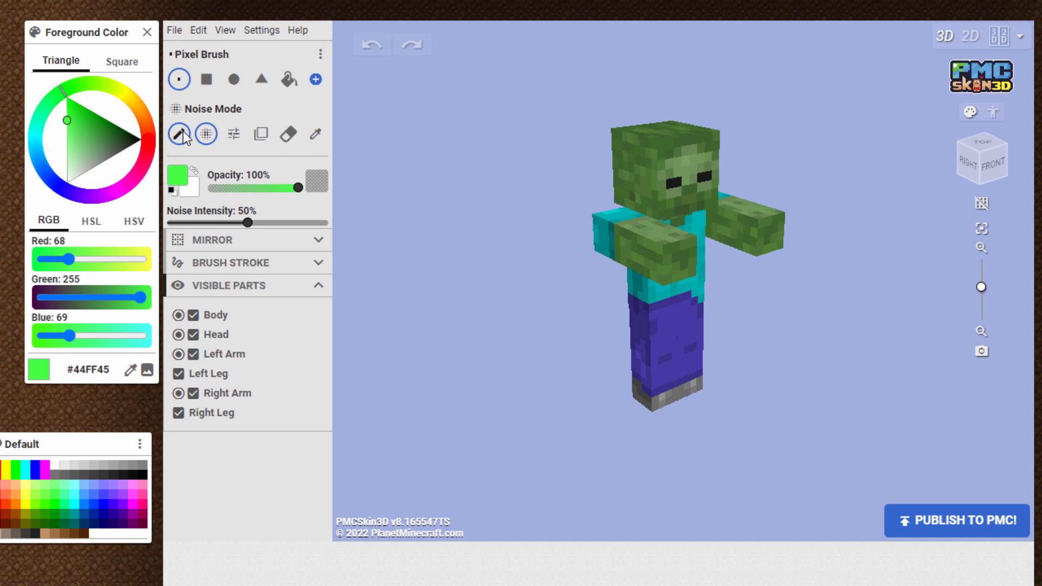
pyautogui.click(179, 133)
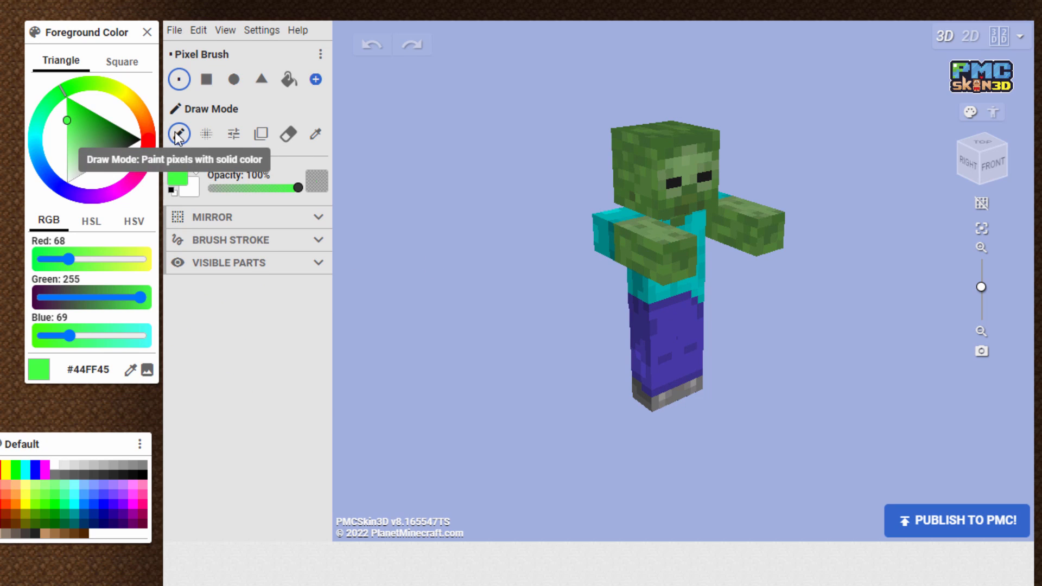
pyautogui.click(206, 134)
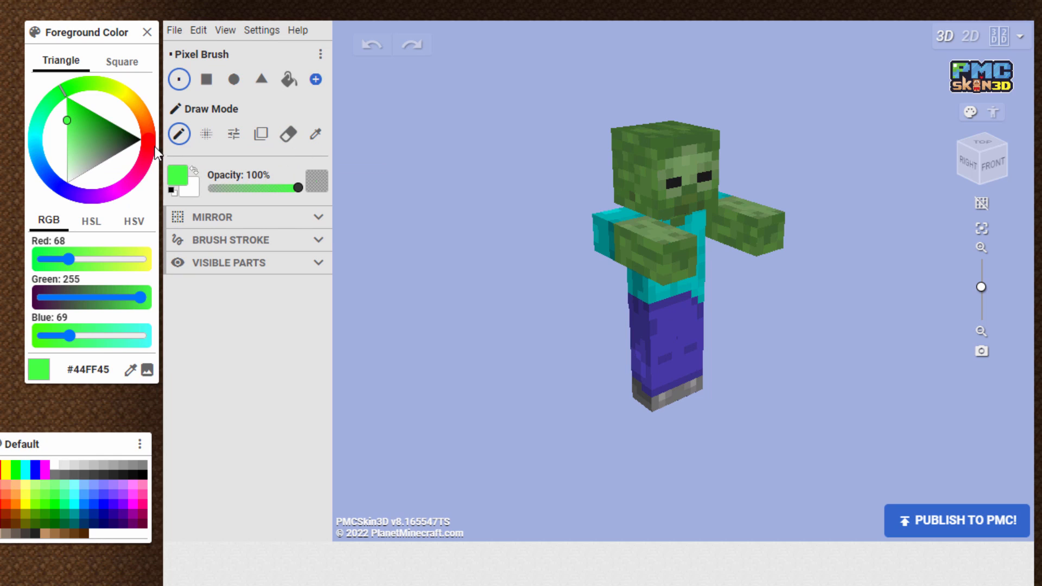
pyautogui.click(636, 158)
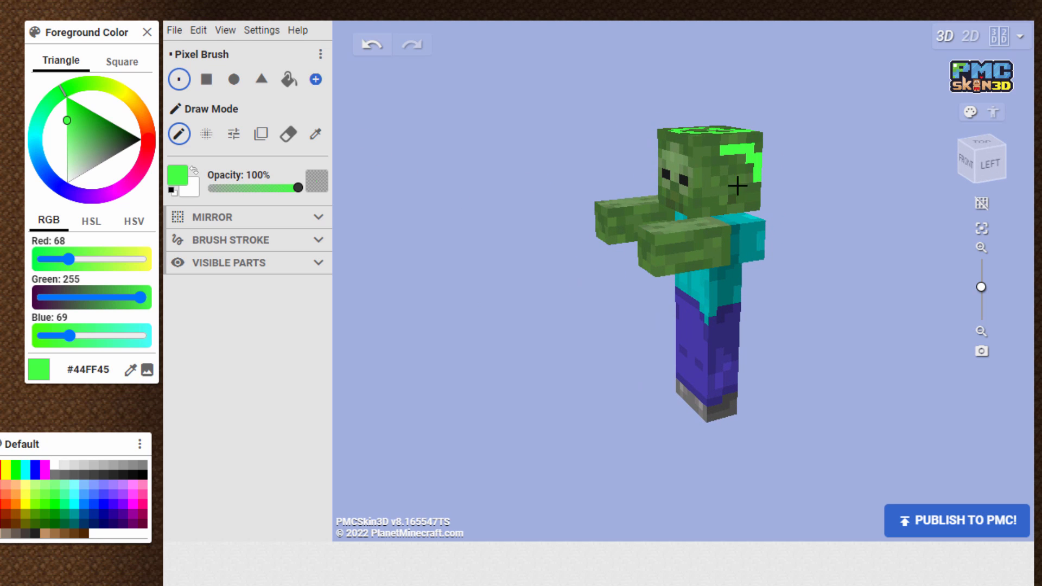
pyautogui.click(174, 30)
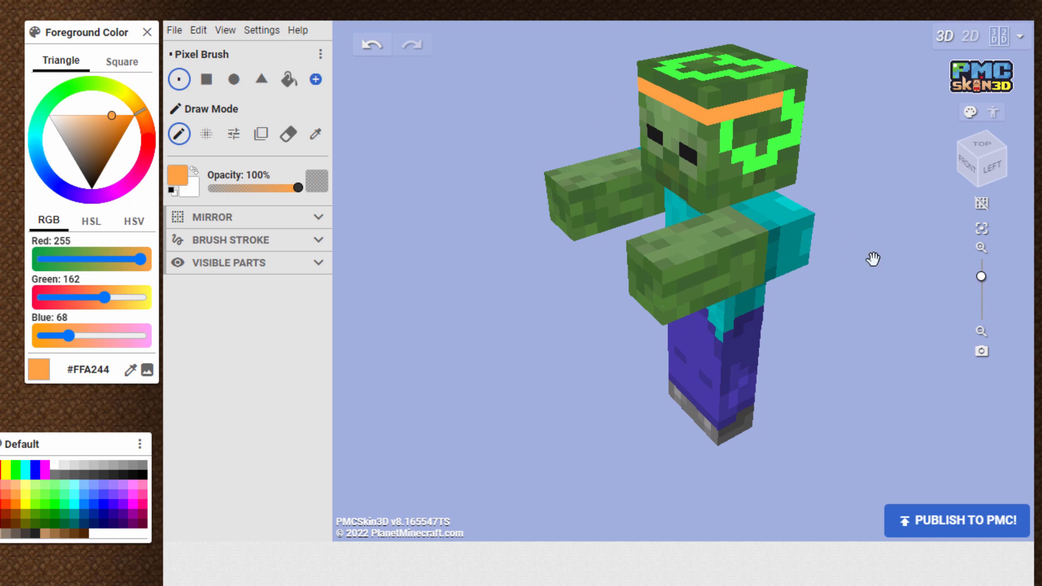
pyautogui.moveTo(523, 379)
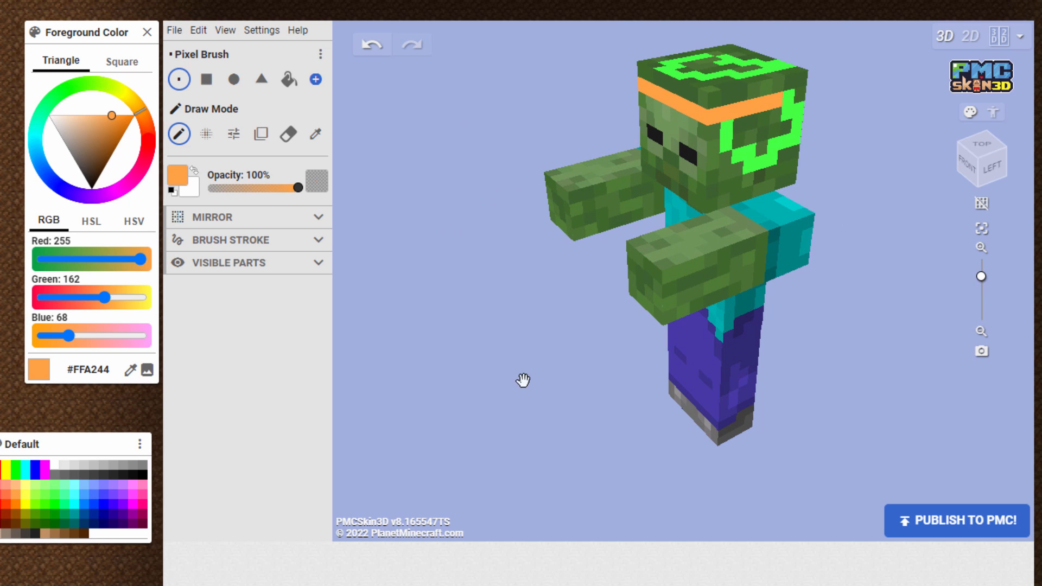
# Orbit the model to check the head, and pick orange on the colour wheel
pyautogui.moveTo(523, 380); pyautogui.dragTo(683, 229)
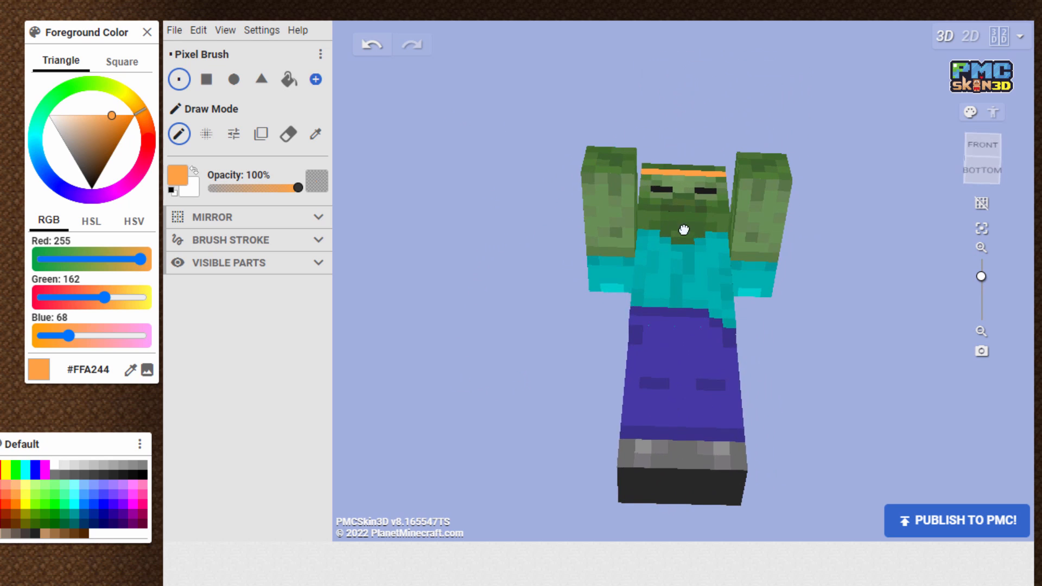
pyautogui.moveTo(684, 229); pyautogui.dragTo(603, 431)
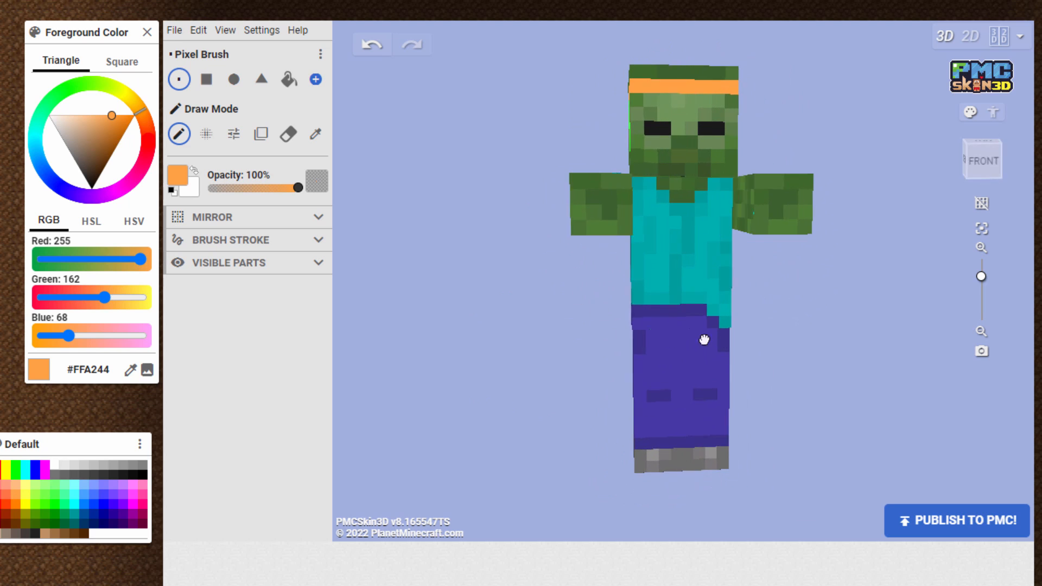
pyautogui.click(983, 202)
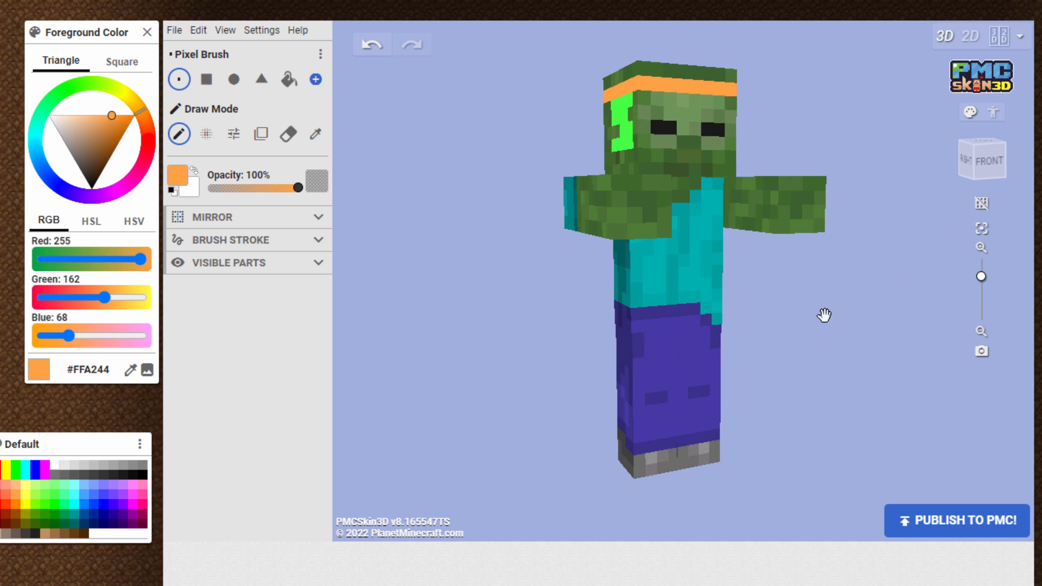
# Paint orange spots on the arm and an orange stripe down the right leg
pyautogui.moveTo(823, 314); pyautogui.dragTo(606, 328)
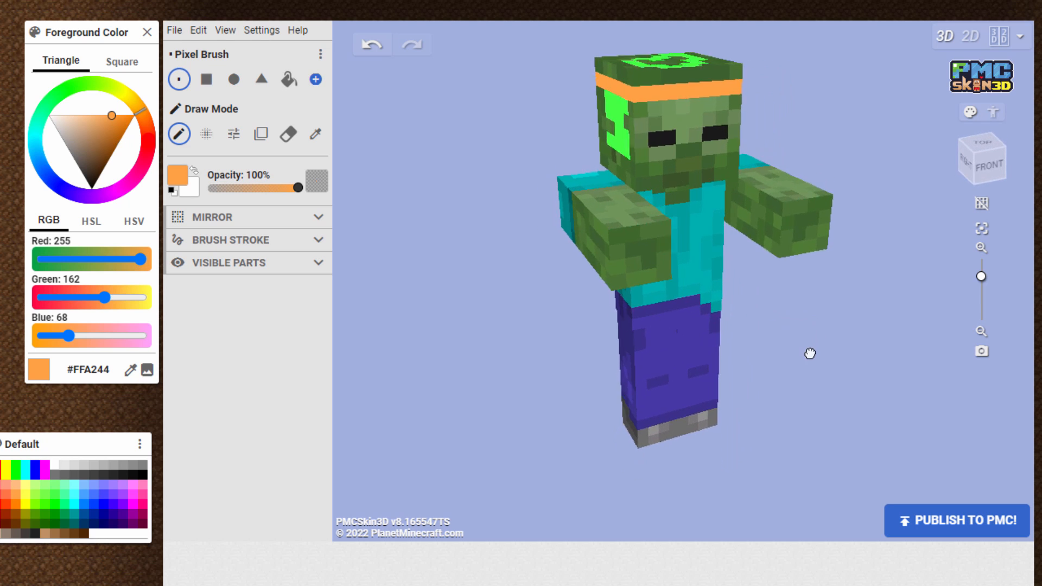
pyautogui.click(607, 217)
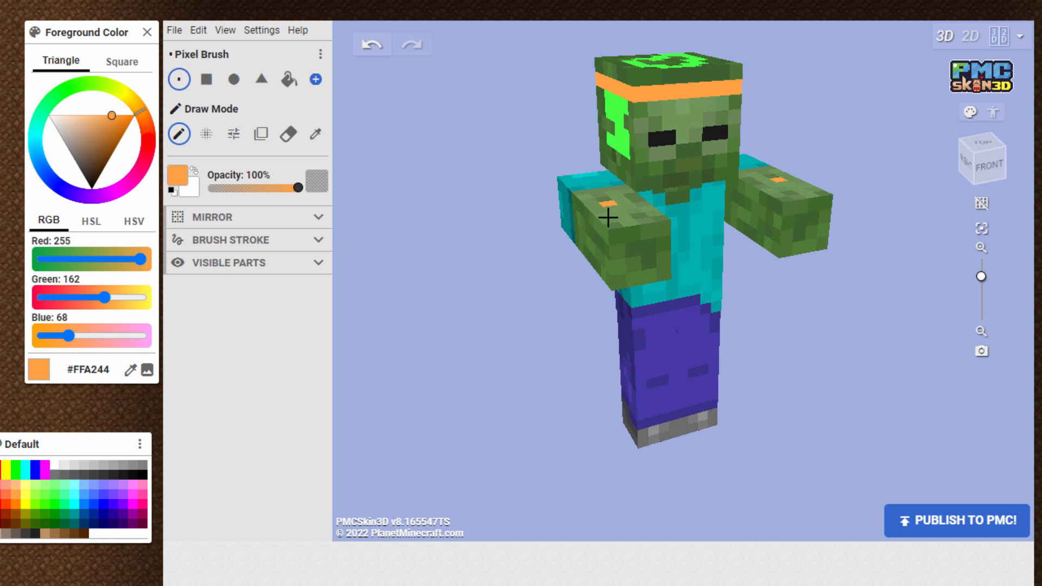
pyautogui.click(654, 366)
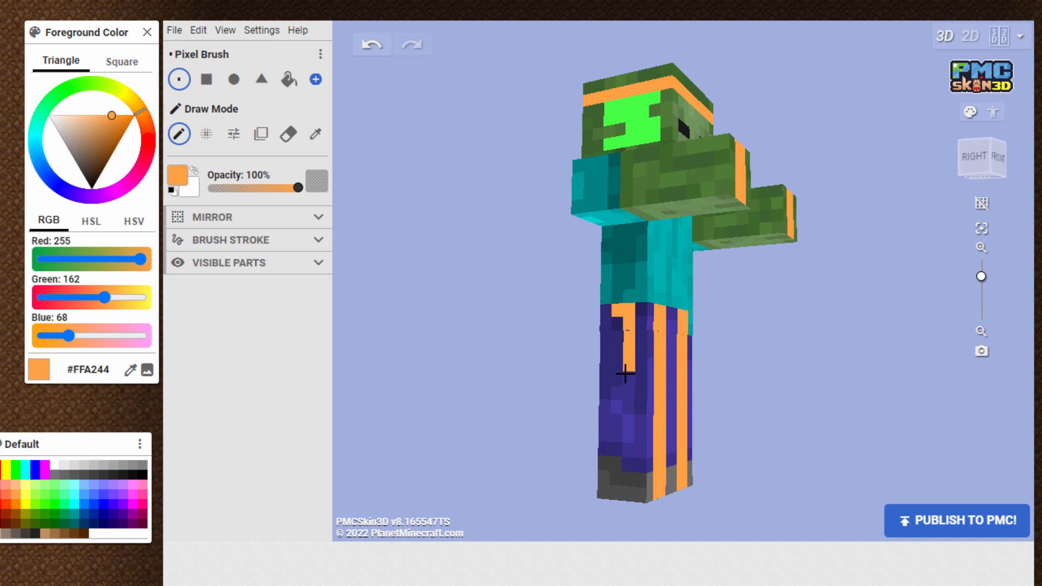
pyautogui.moveTo(623, 373); pyautogui.dragTo(623, 476)
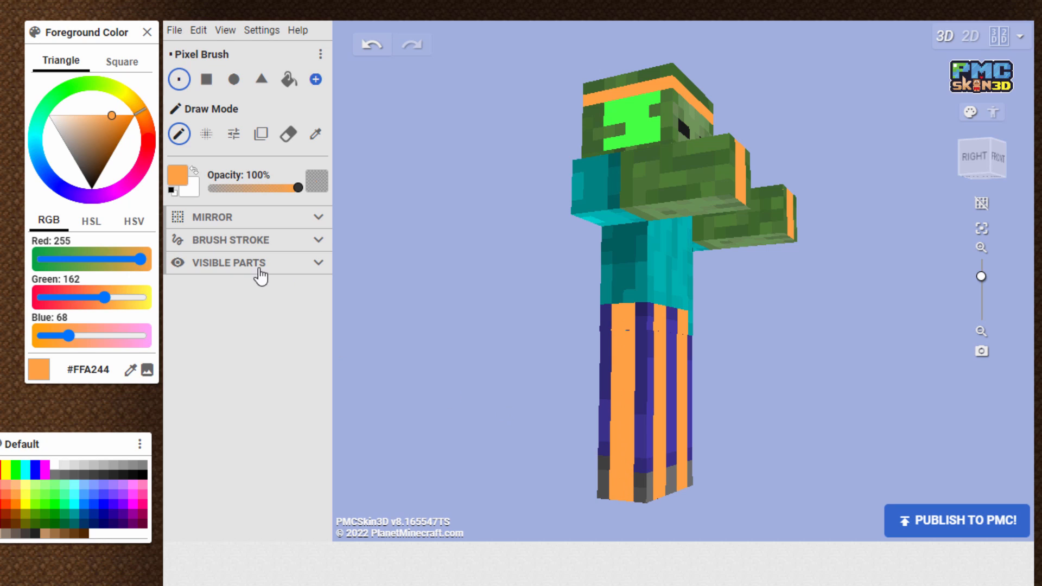
# Hide the right leg, paint the inner left leg orange, then show the right leg again
pyautogui.click(231, 262)
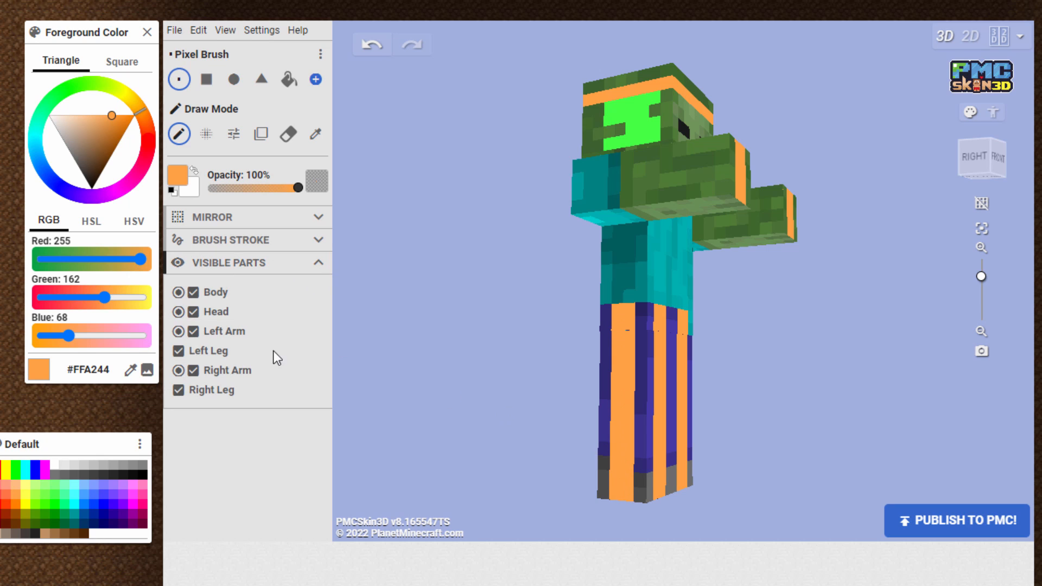
pyautogui.click(177, 389)
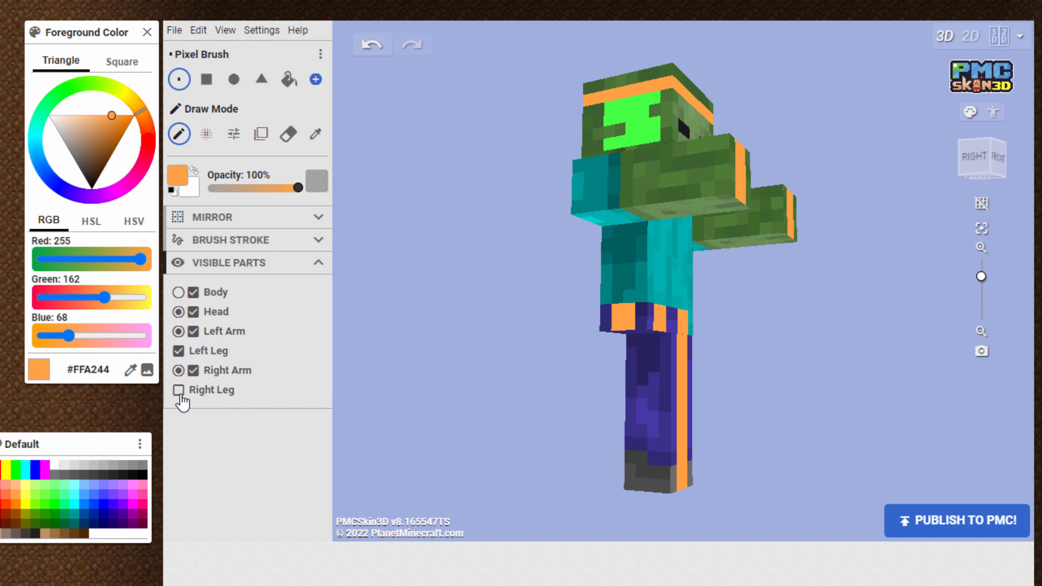
pyautogui.click(182, 390)
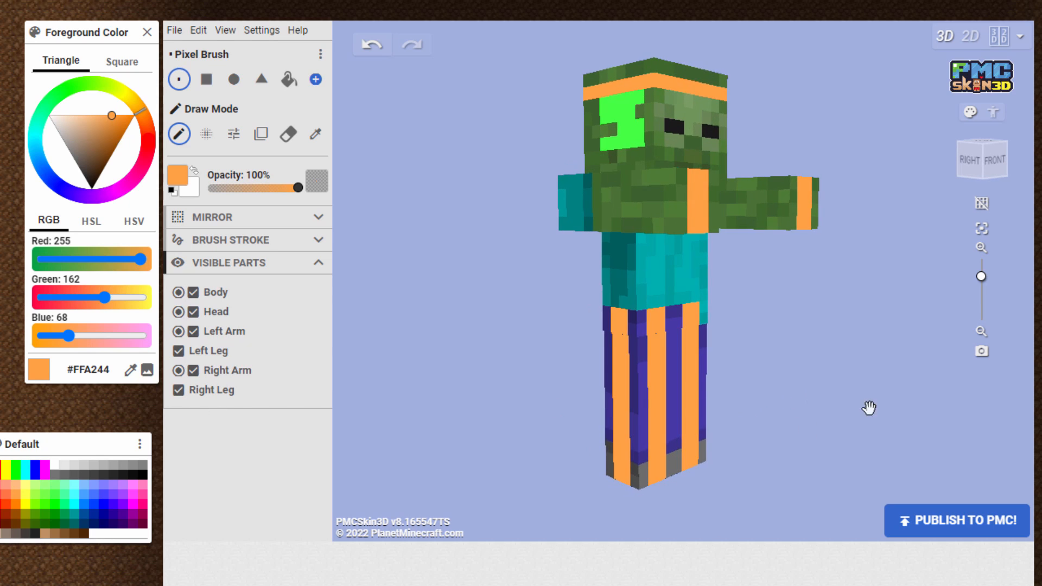
pyautogui.moveTo(868, 407); pyautogui.dragTo(848, 384)
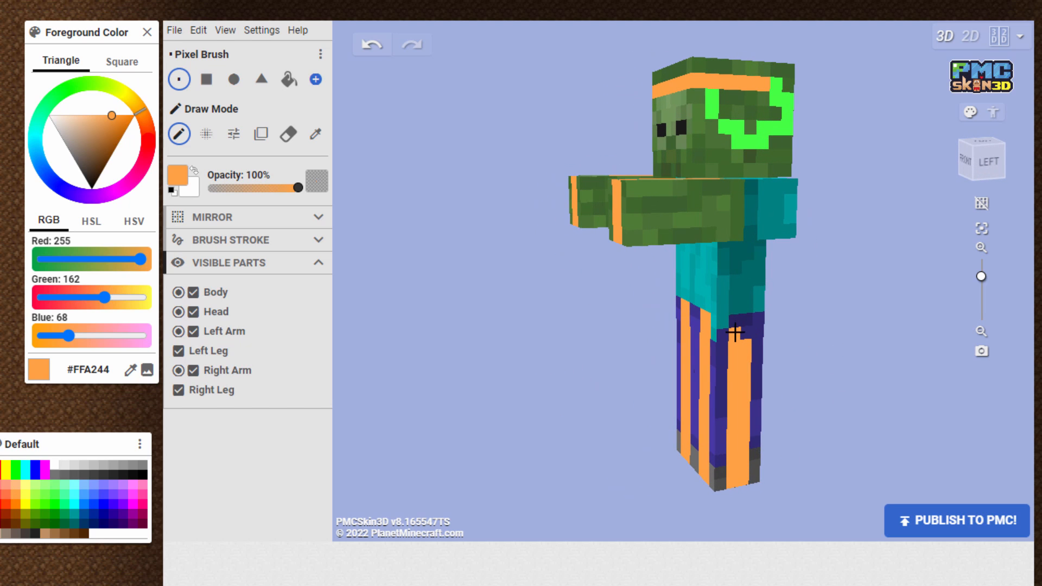
pyautogui.click(738, 332)
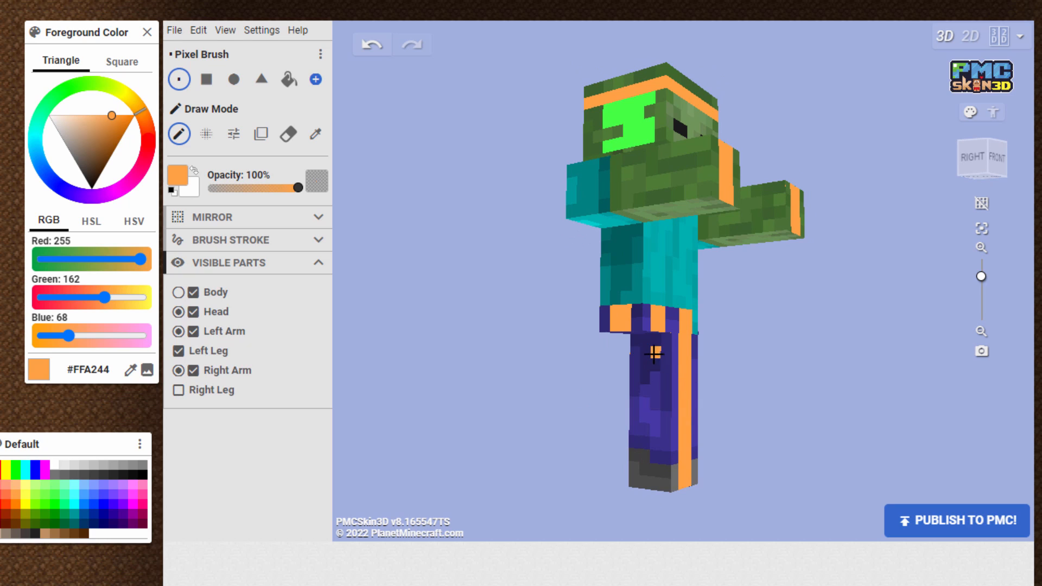
pyautogui.click(650, 375)
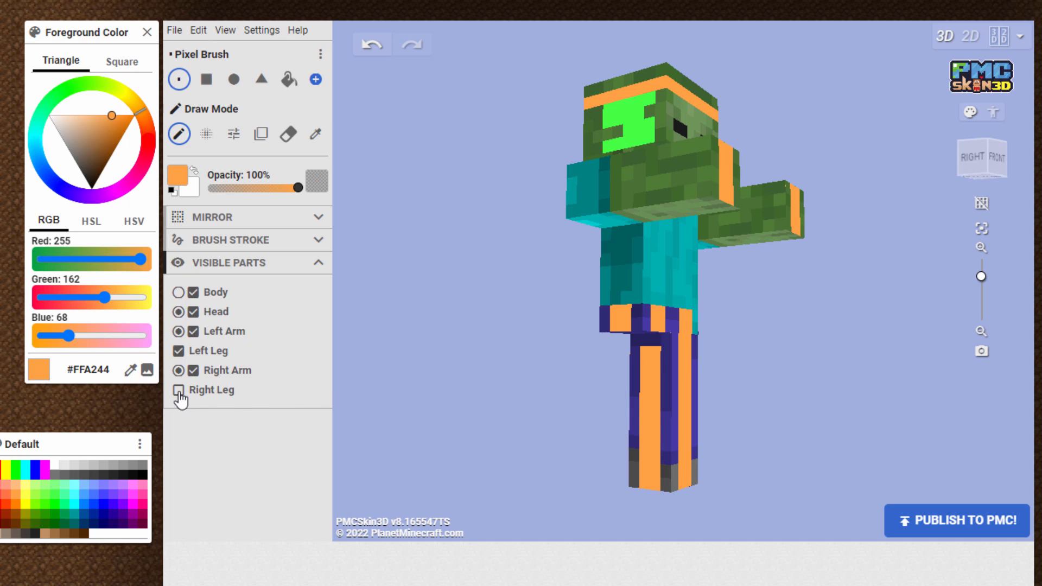
pyautogui.click(178, 390)
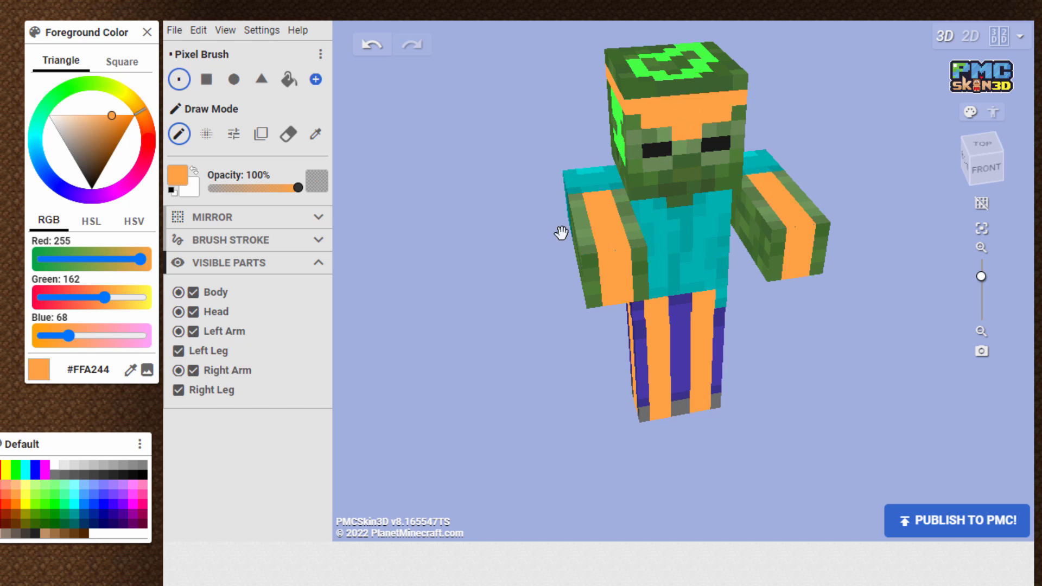
# Save the zombie skin as pmcskin3d-zombie-java.png in C:\Pack
pyautogui.click(174, 30)
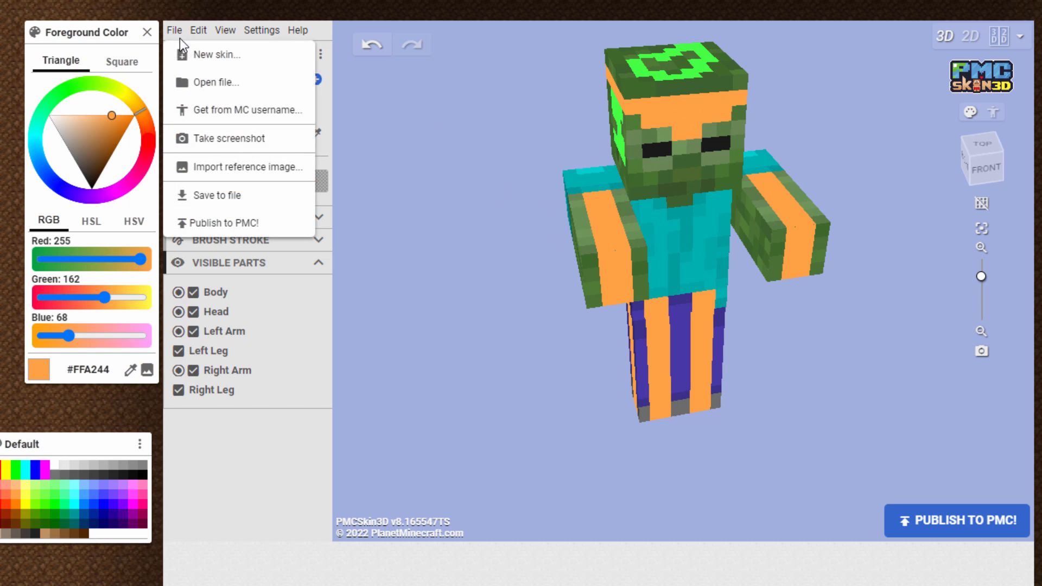
pyautogui.click(216, 194)
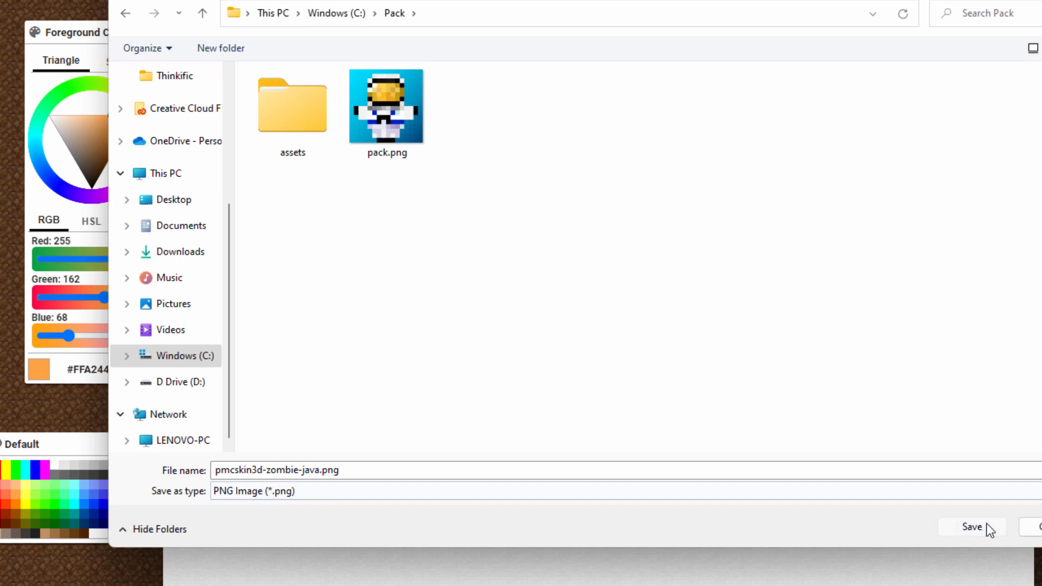
pyautogui.click(971, 526)
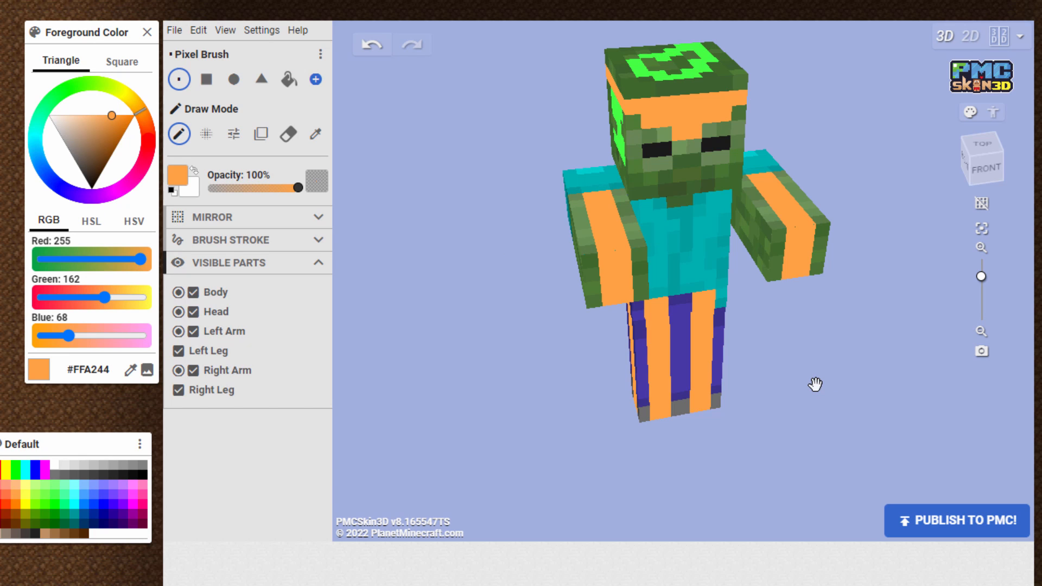
pyautogui.moveTo(814, 384); pyautogui.dragTo(610, 298)
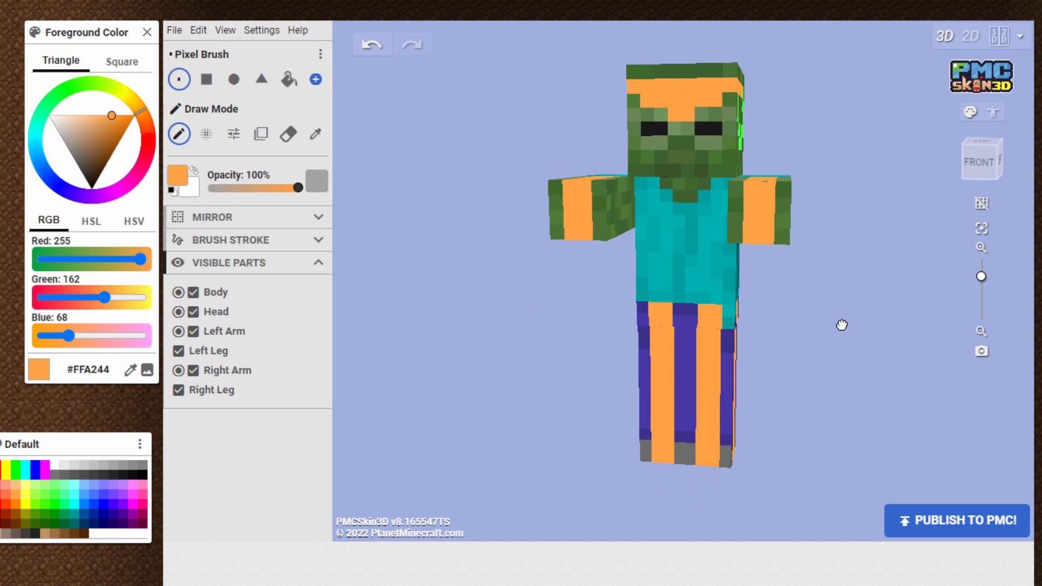
pyautogui.moveTo(841, 325); pyautogui.dragTo(647, 370)
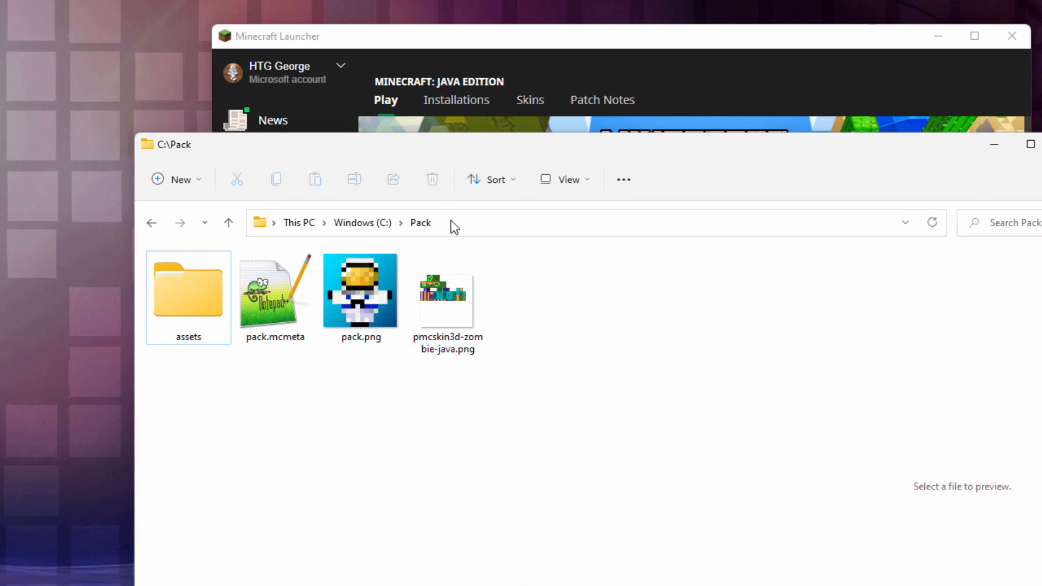
# Switch to the C:\Pack Explorer window and select pack.mcmeta
pyautogui.click(448, 293)
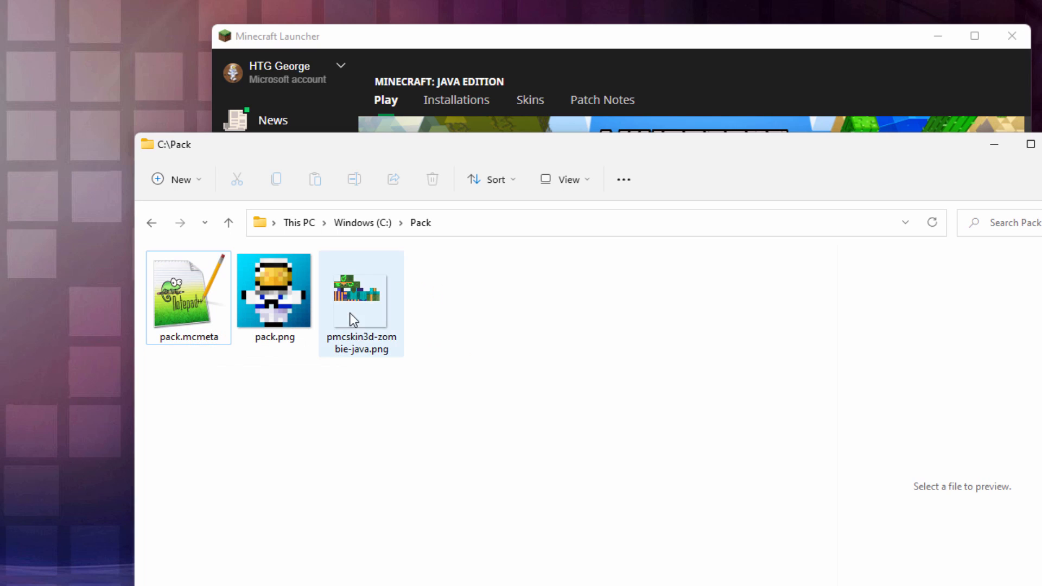
pyautogui.click(188, 296)
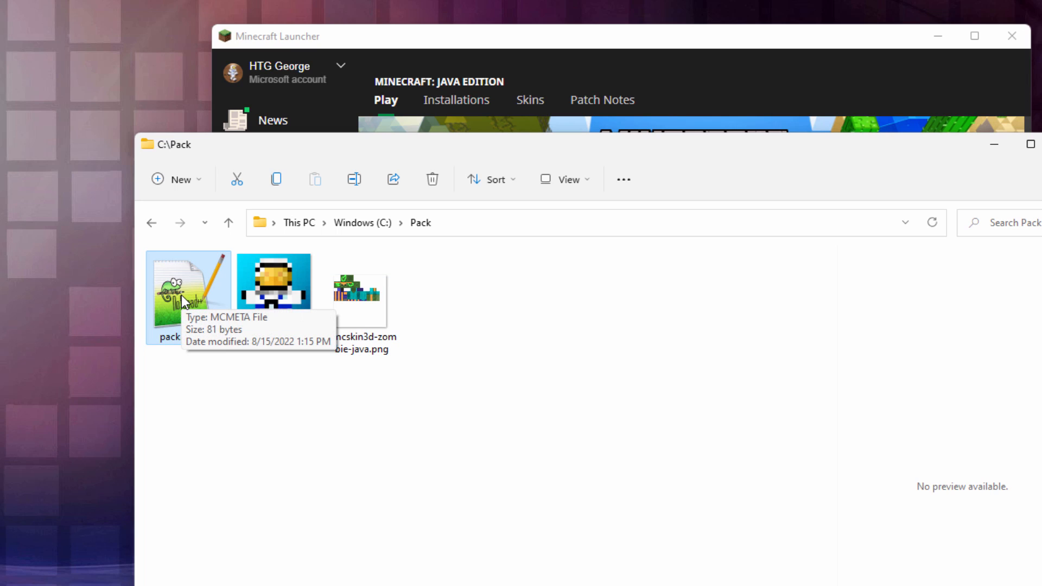
pyautogui.moveTo(274, 290)
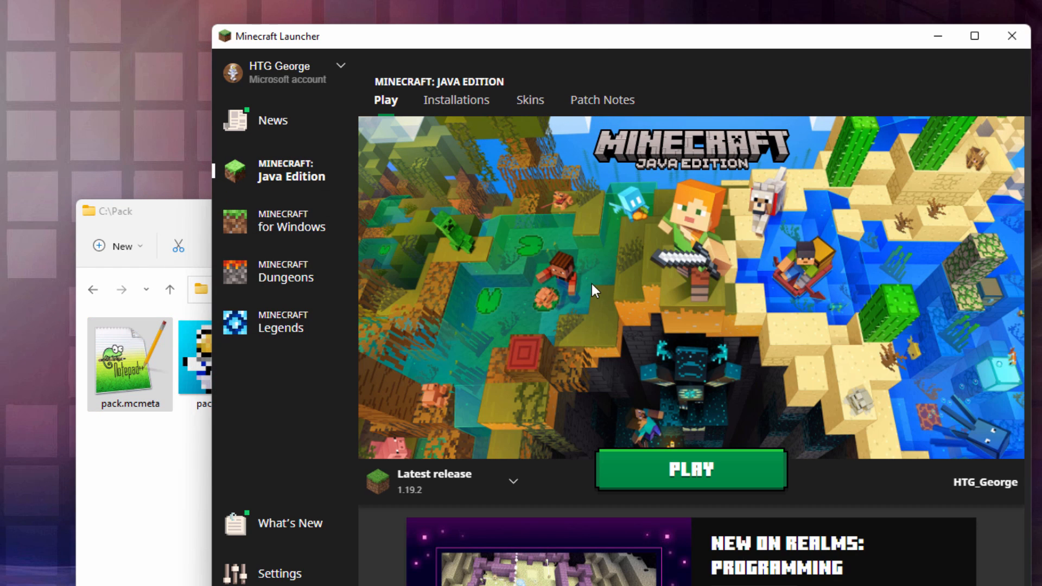
# Open the Latest release installation's game folder from the launcher's Installations list
pyautogui.click(455, 100)
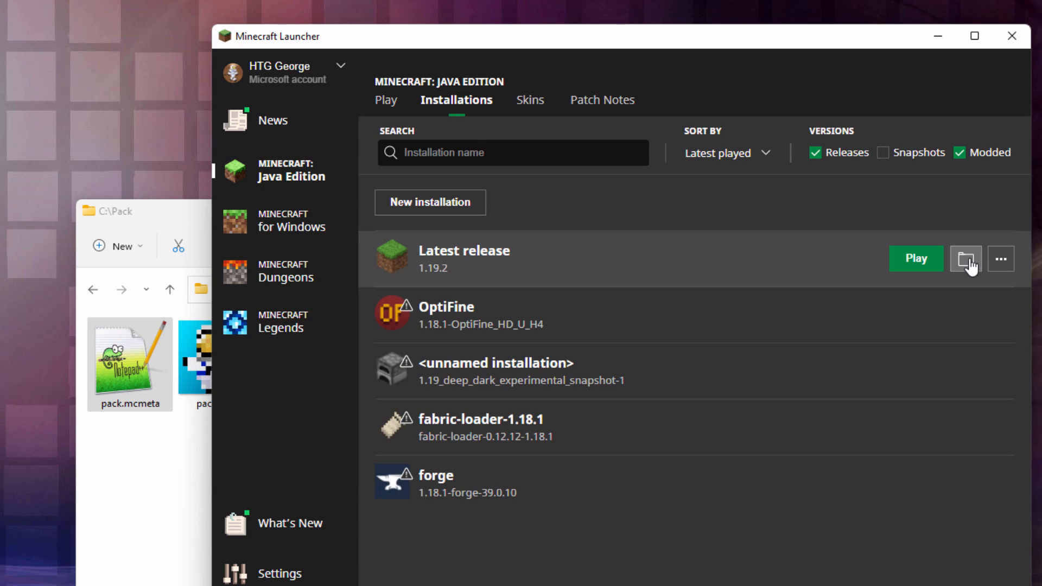
pyautogui.click(965, 258)
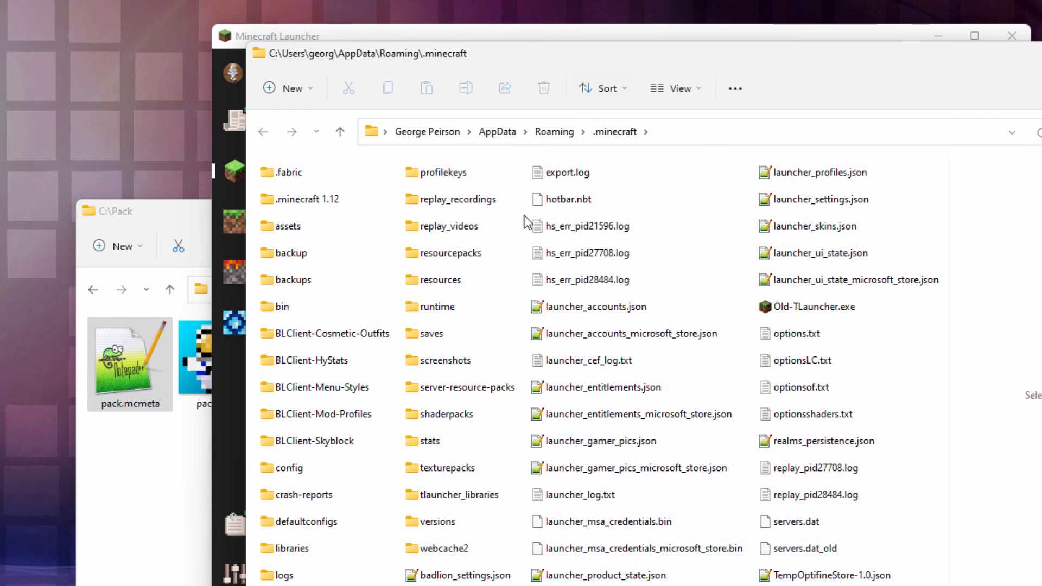
# Open .minecraft\versions and go into the 1.19.2 version folder
pyautogui.click(438, 520)
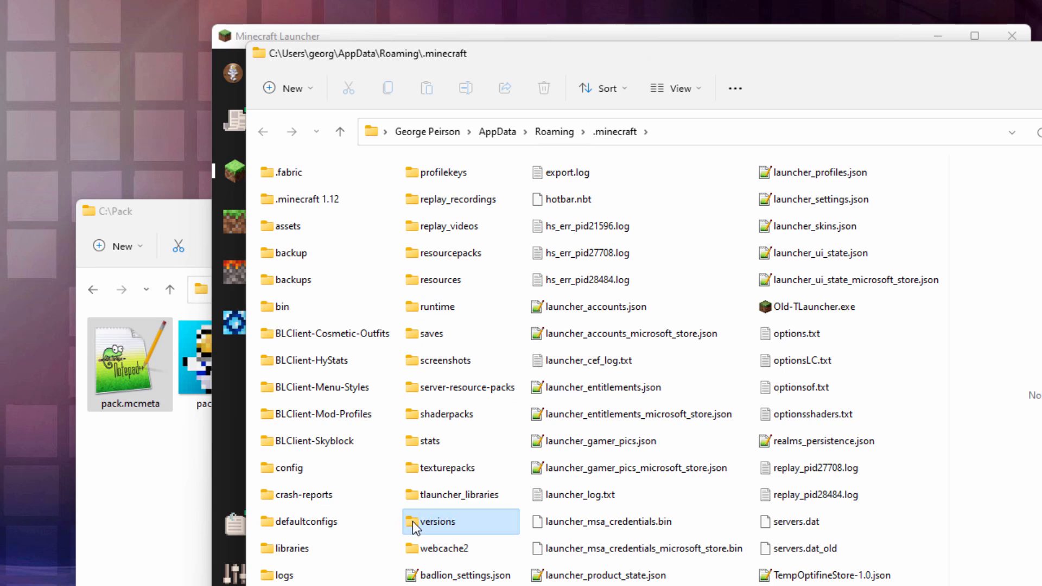
pyautogui.doubleClick(439, 522)
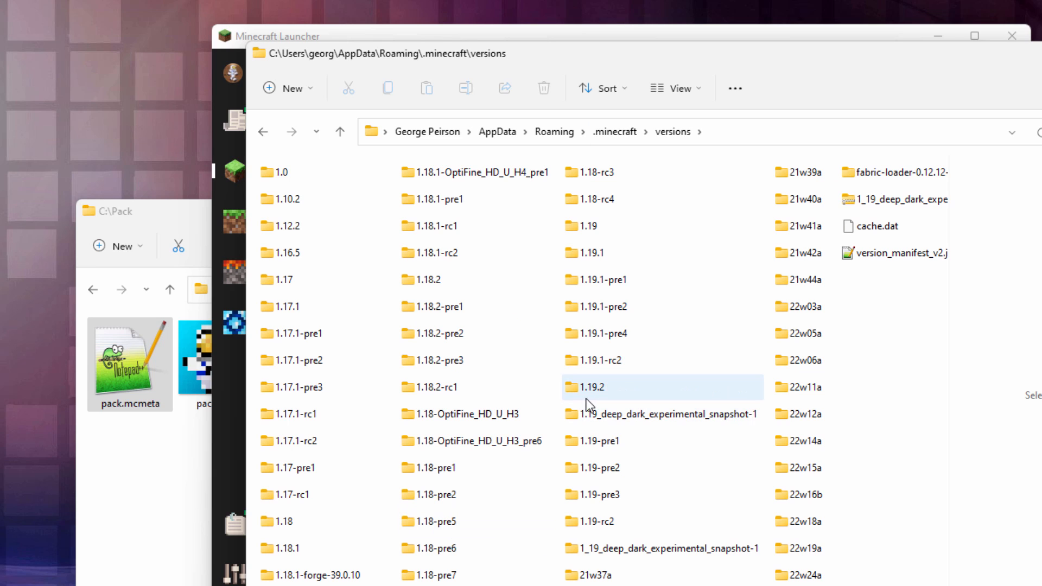
pyautogui.click(595, 387)
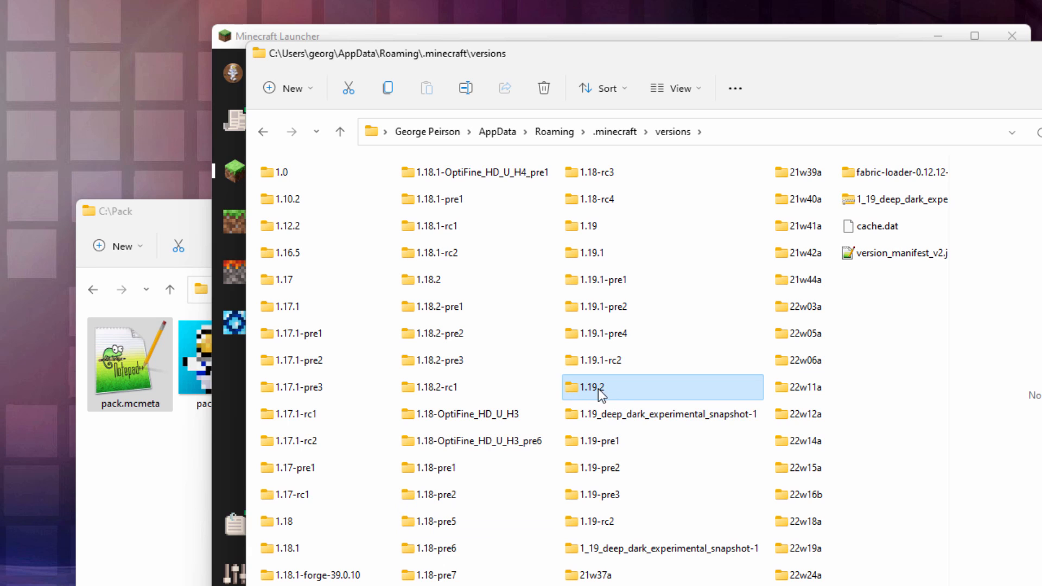
pyautogui.moveTo(804, 581)
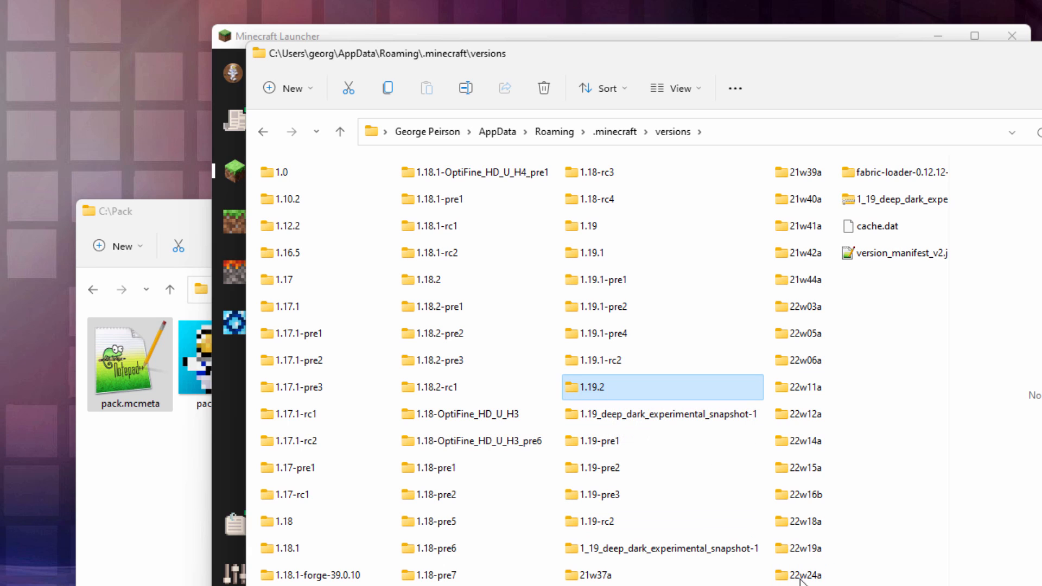
pyautogui.click(432, 548)
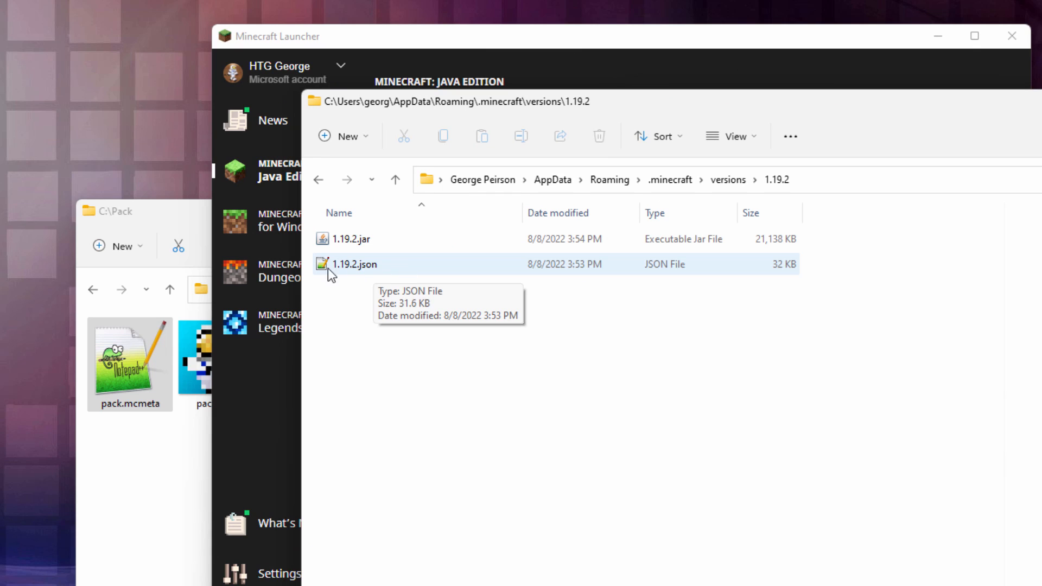
pyautogui.moveTo(356, 276)
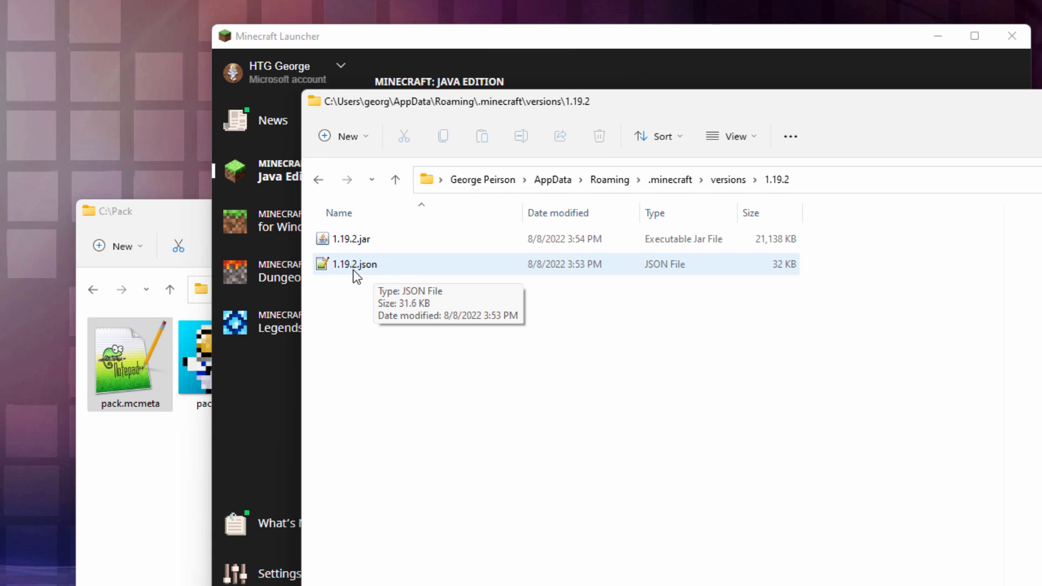
pyautogui.moveTo(362, 271)
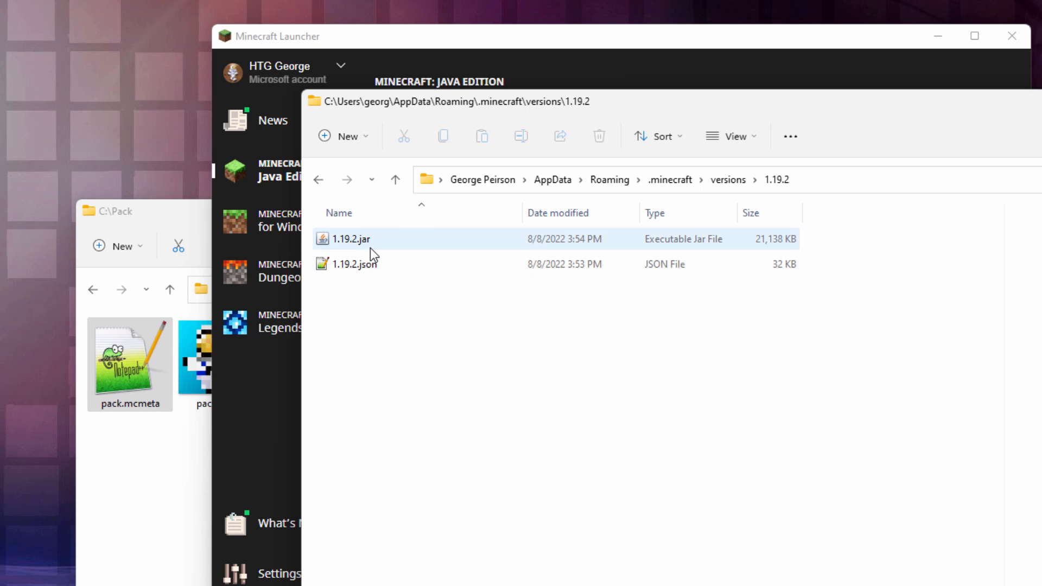
pyautogui.moveTo(349, 238)
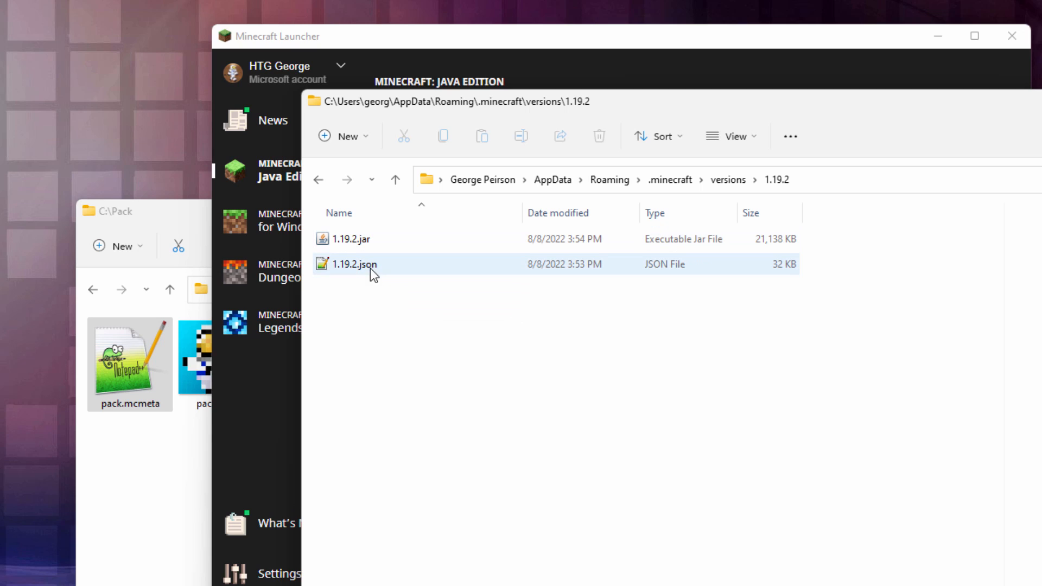
pyautogui.moveTo(382, 264)
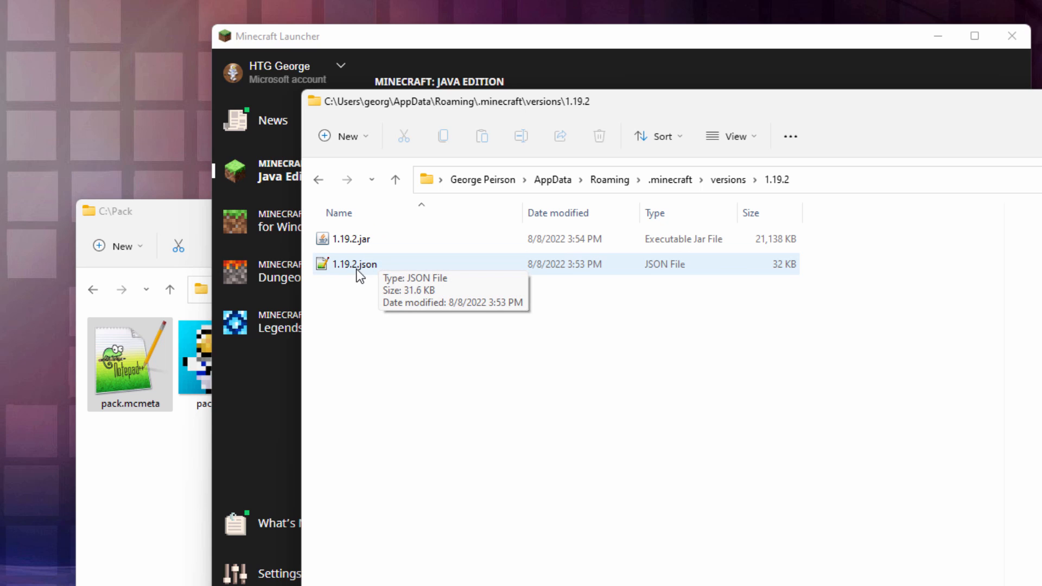
pyautogui.click(730, 136)
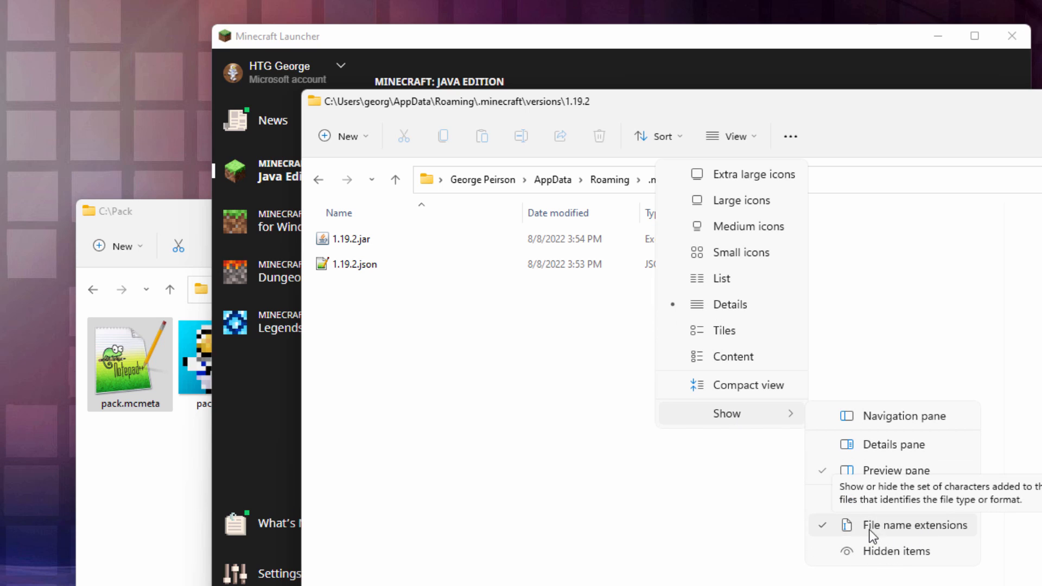
pyautogui.click(915, 524)
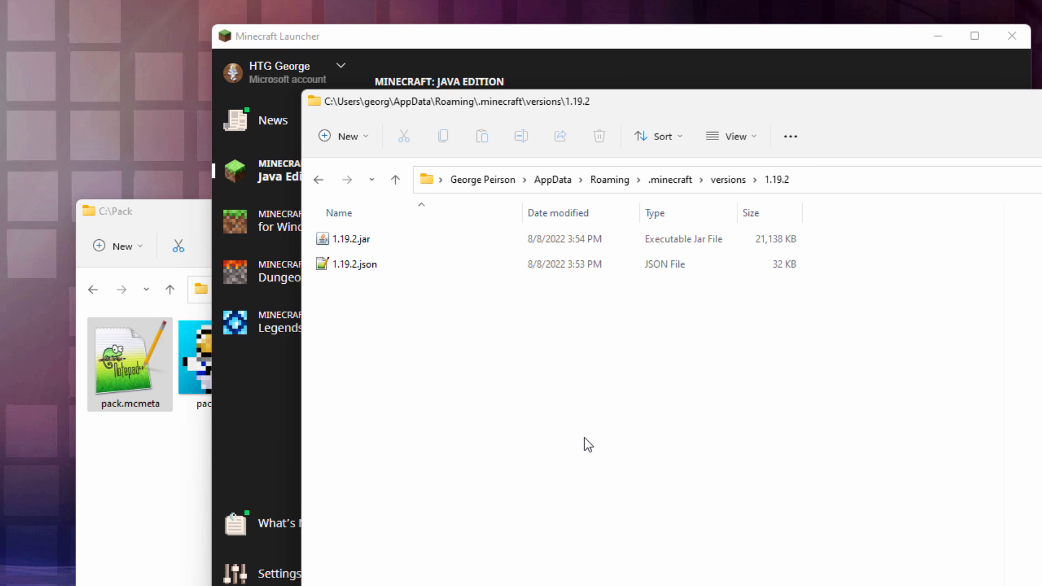
pyautogui.click(376, 130)
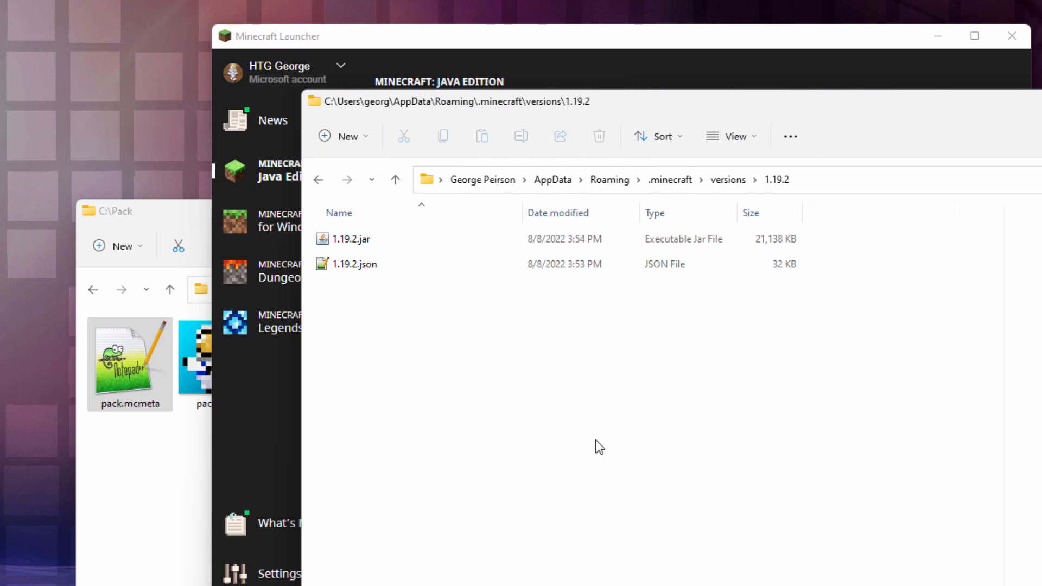
pyautogui.click(350, 239)
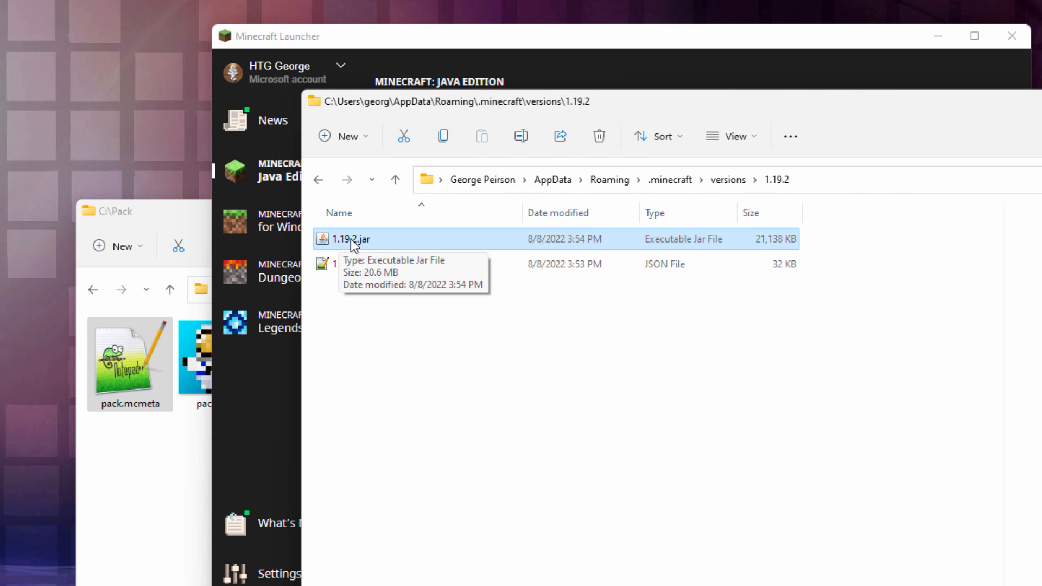
pyautogui.moveTo(365, 245)
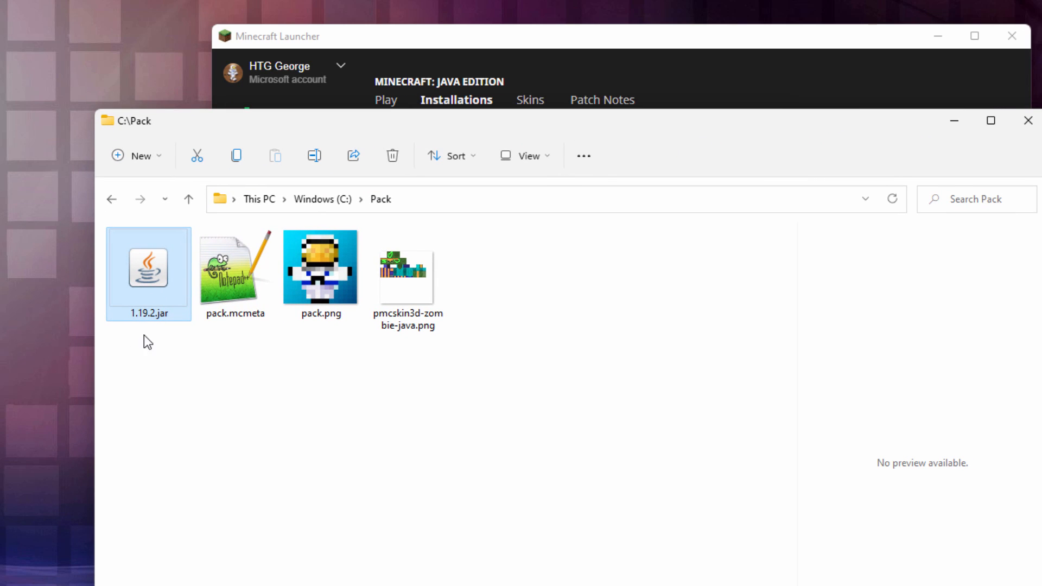
# Rename the copied 1.19.2.jar in C:\Pack to 1.19.2.zip, accepting the extension change
pyautogui.click(160, 313)
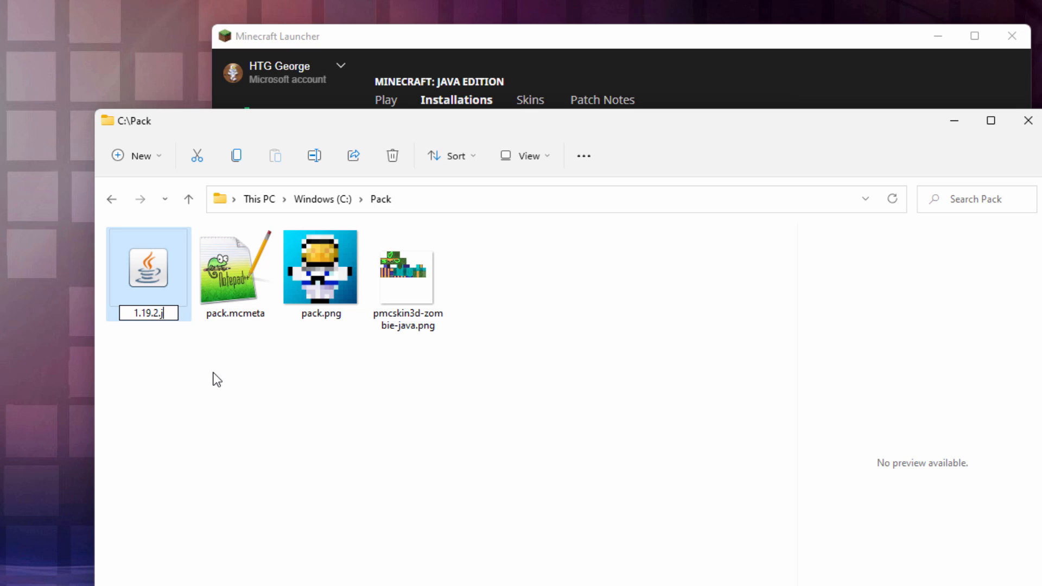
pyautogui.write('zip')
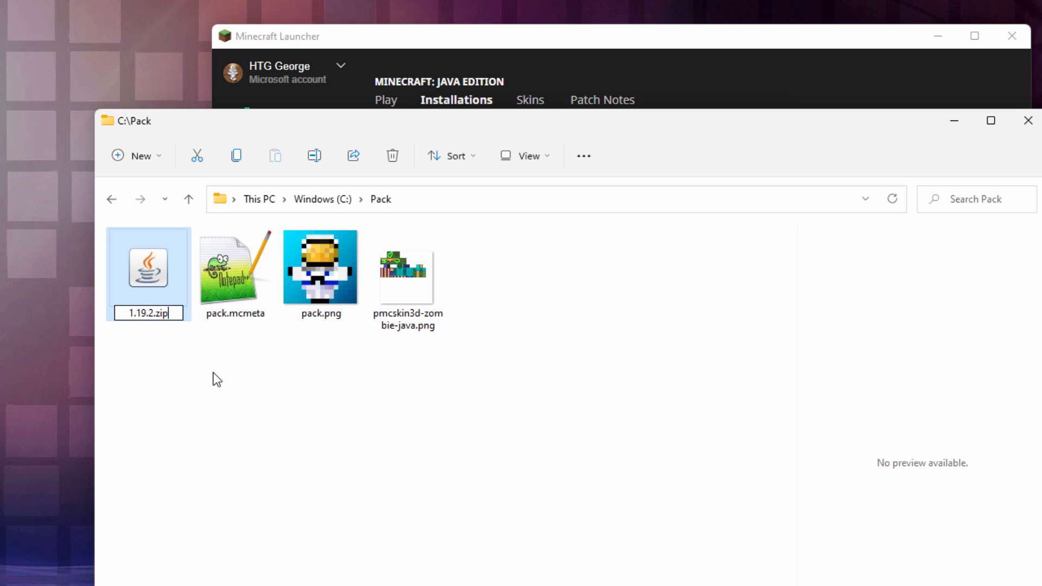
pyautogui.press('enter')
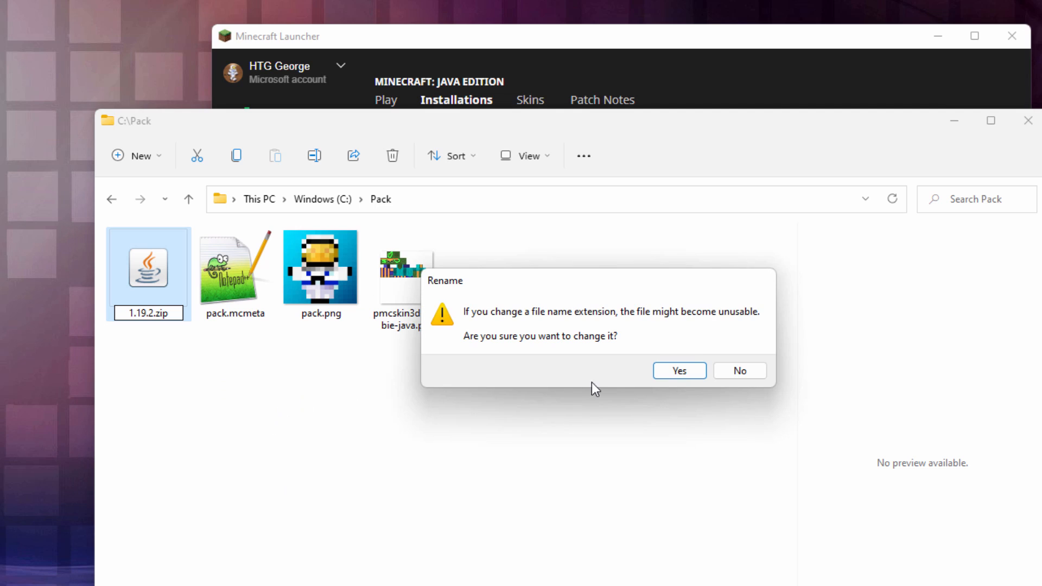
pyautogui.click(677, 371)
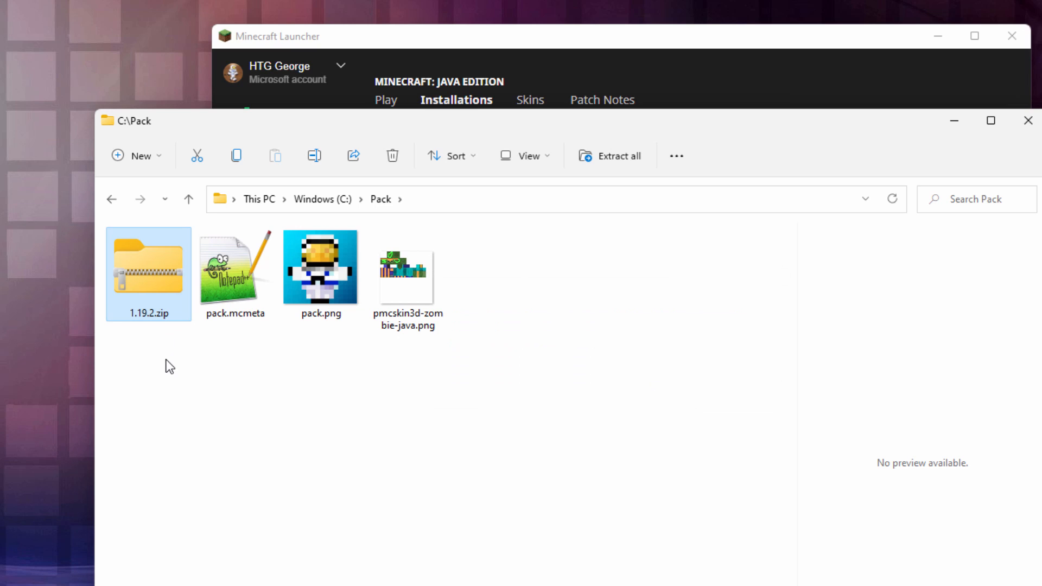
pyautogui.moveTo(142, 279)
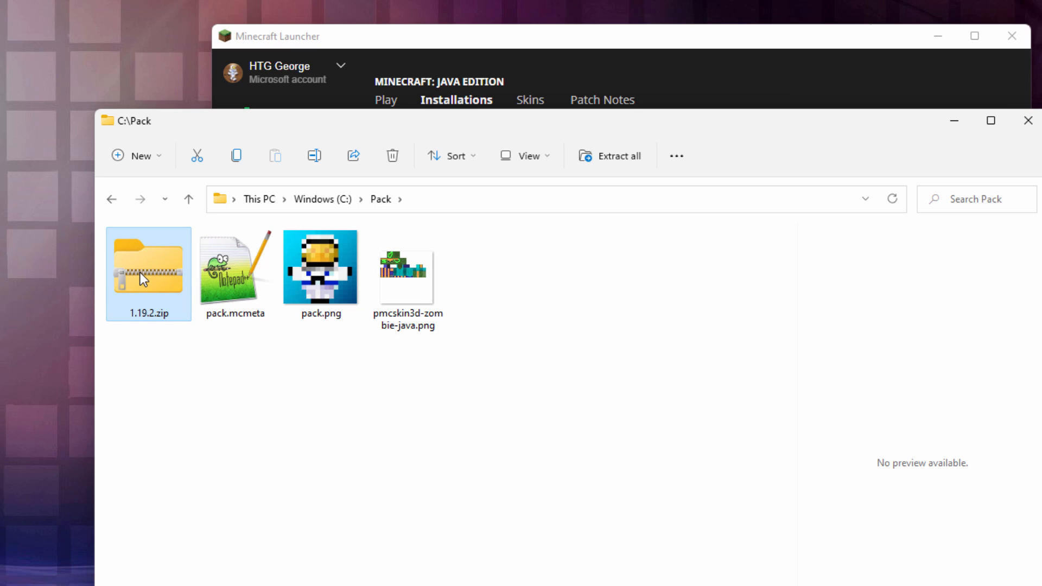
# Open 1.19.2.zip in a new window and browse its contents to pack.png
pyautogui.rightClick(148, 273)
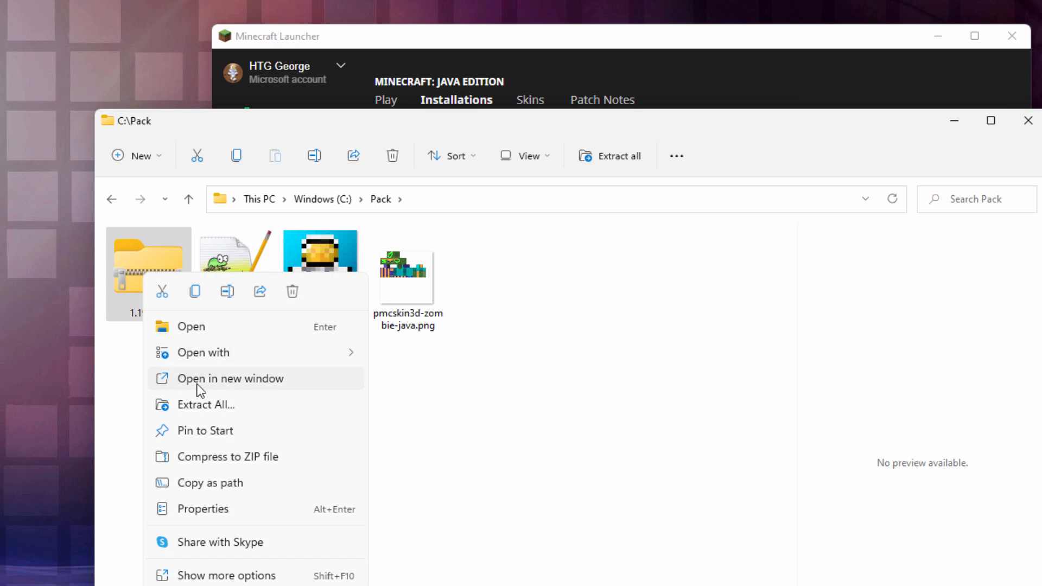
pyautogui.click(229, 378)
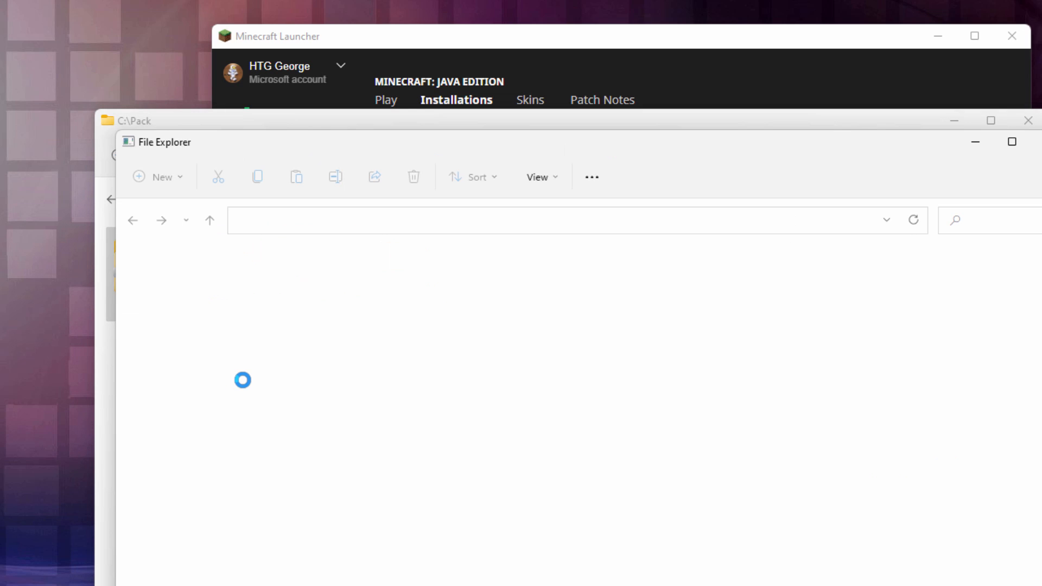
pyautogui.doubleClick(148, 261)
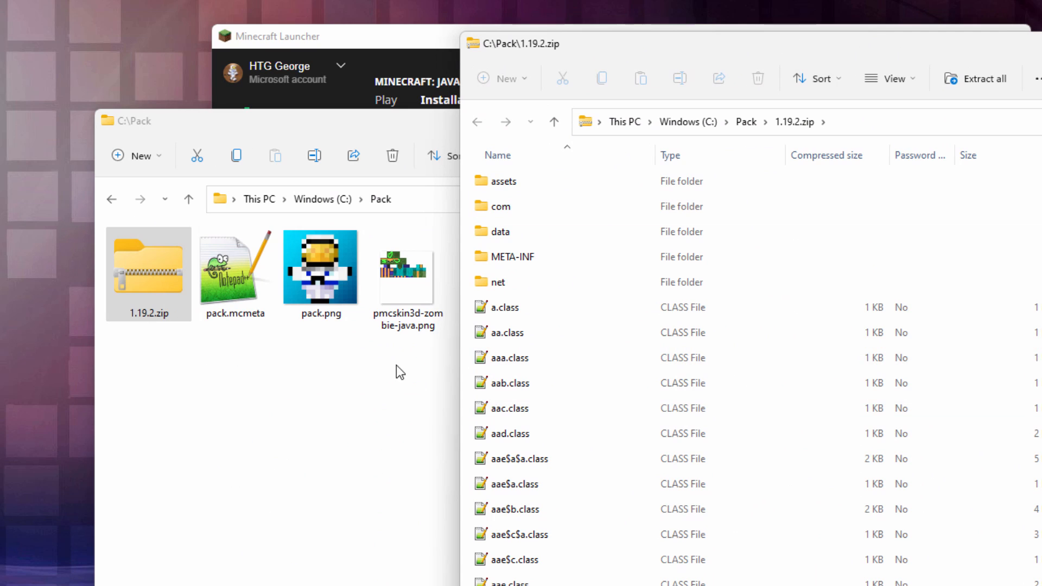
pyautogui.click(506, 332)
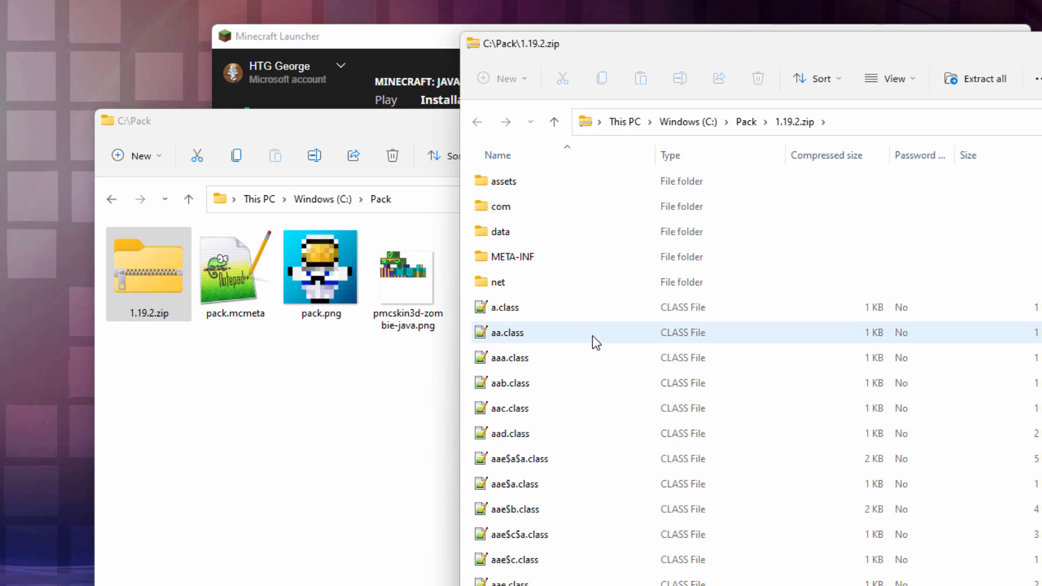
pyautogui.click(320, 267)
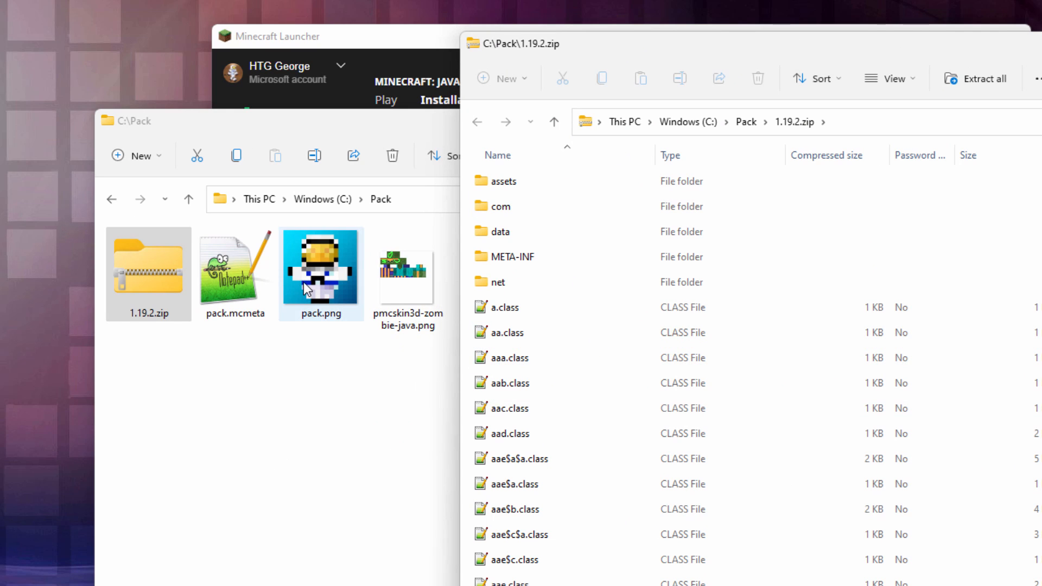
pyautogui.click(518, 256)
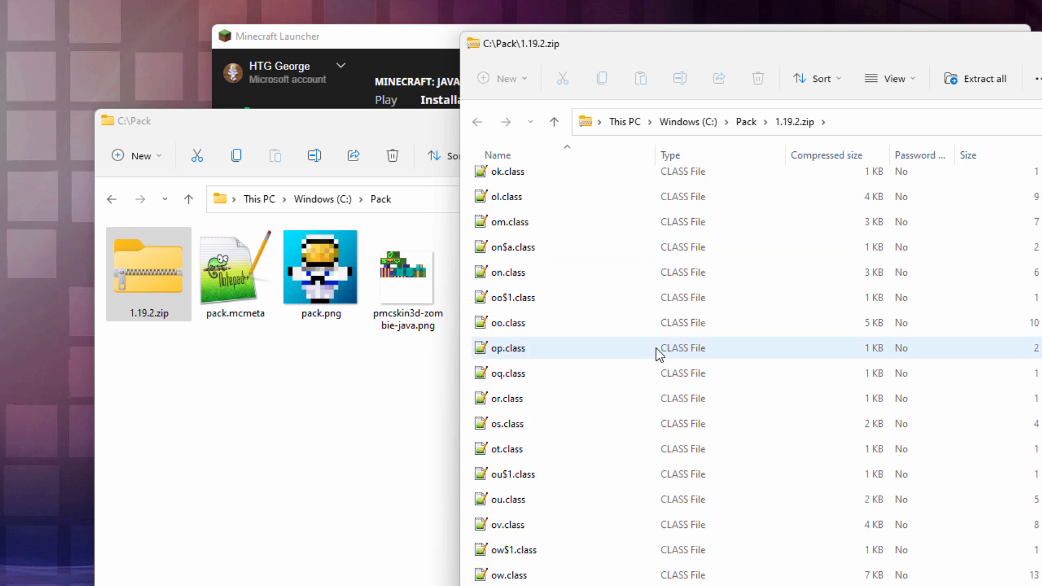
pyautogui.click(510, 448)
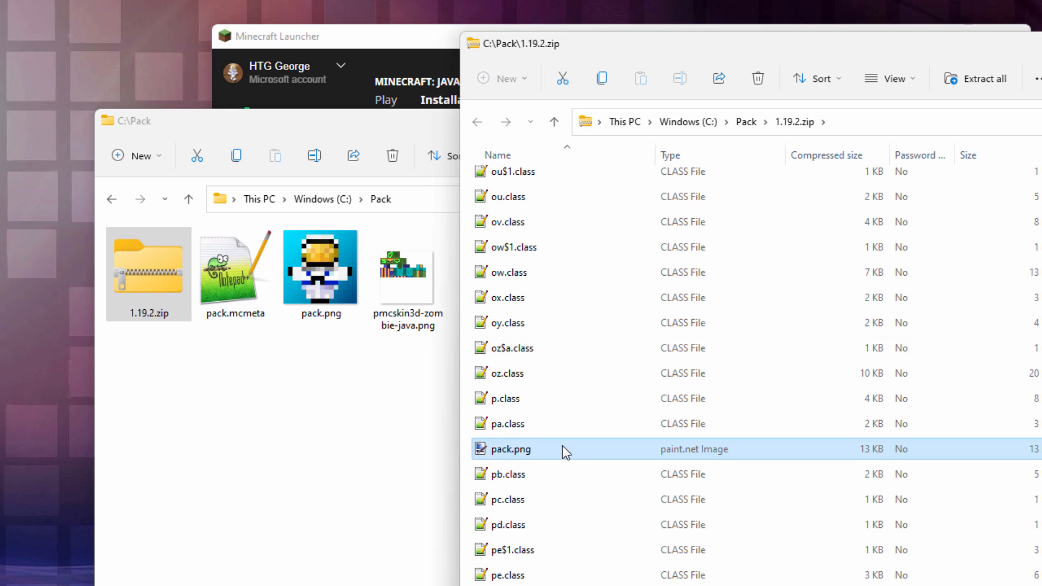
pyautogui.moveTo(535, 461)
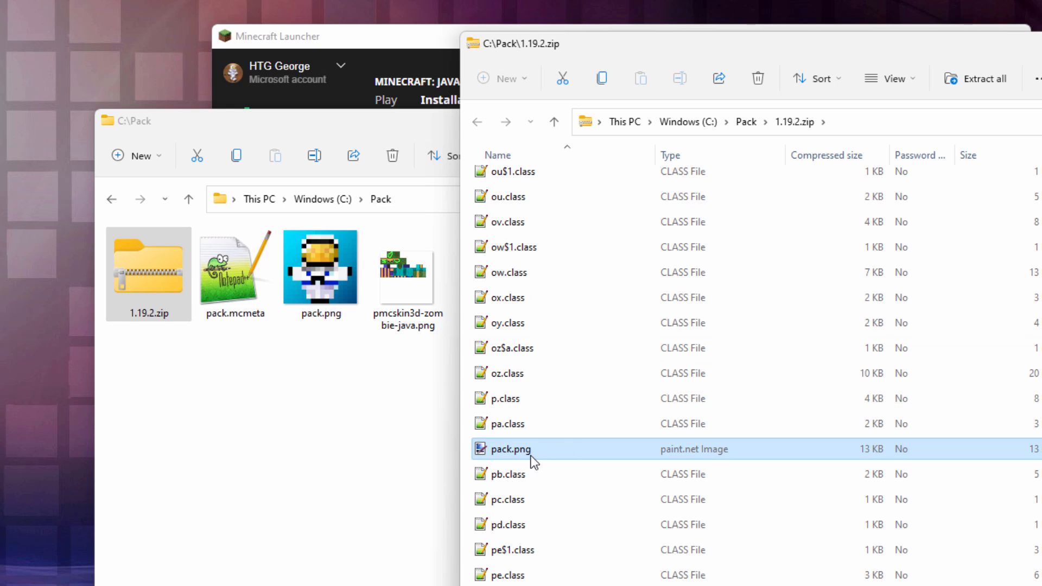
pyautogui.moveTo(1012, 517)
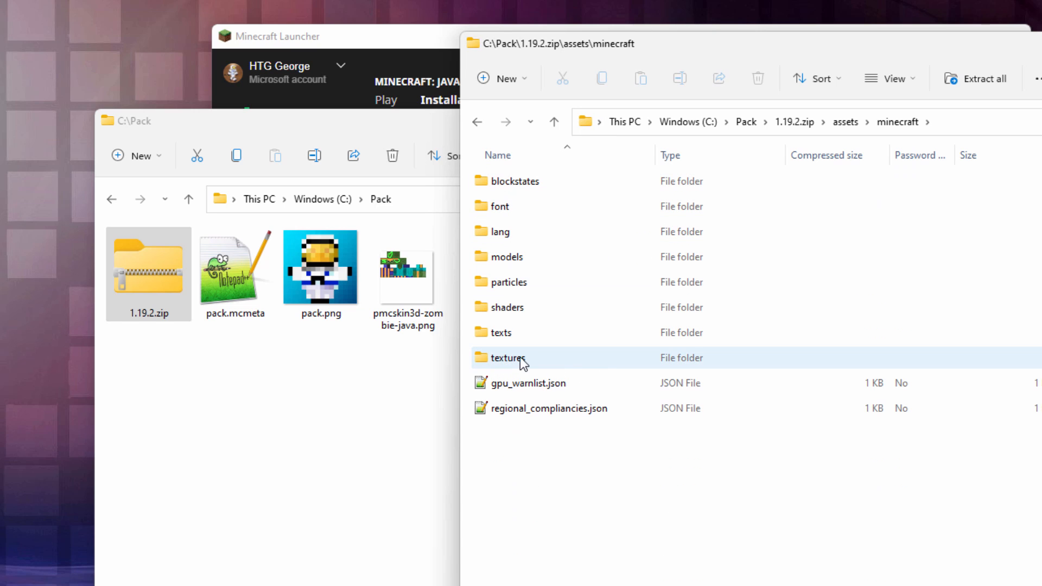
# Go from the archive's textures folder through entity into the zombie folder
pyautogui.doubleClick(508, 357)
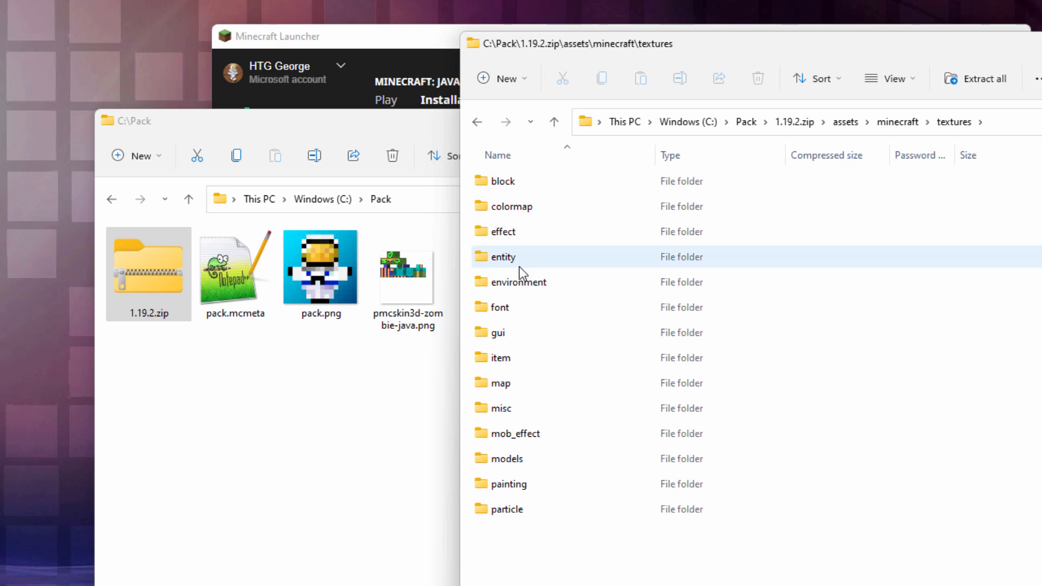
pyautogui.doubleClick(502, 257)
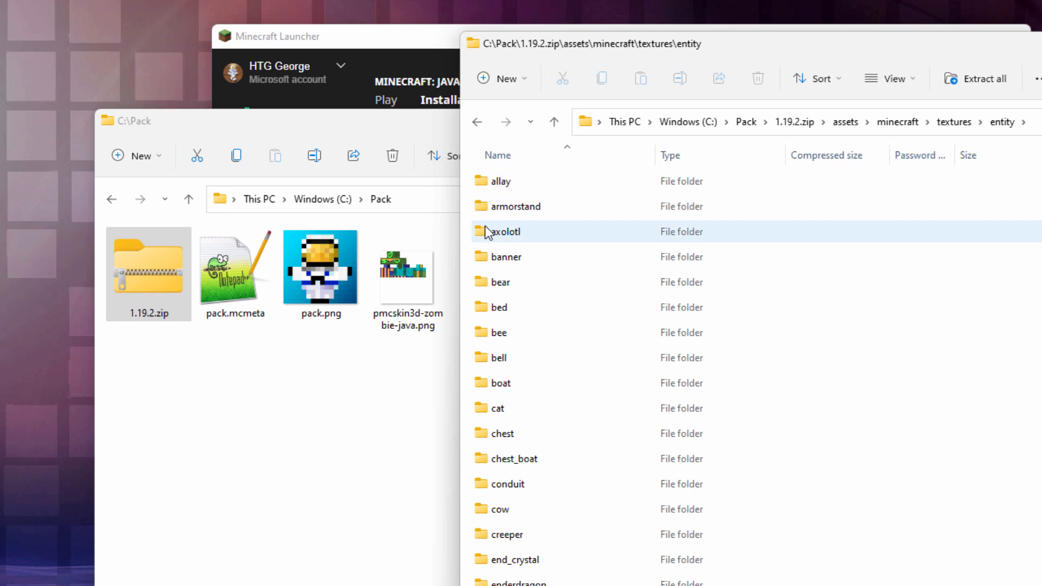
pyautogui.moveTo(507, 257)
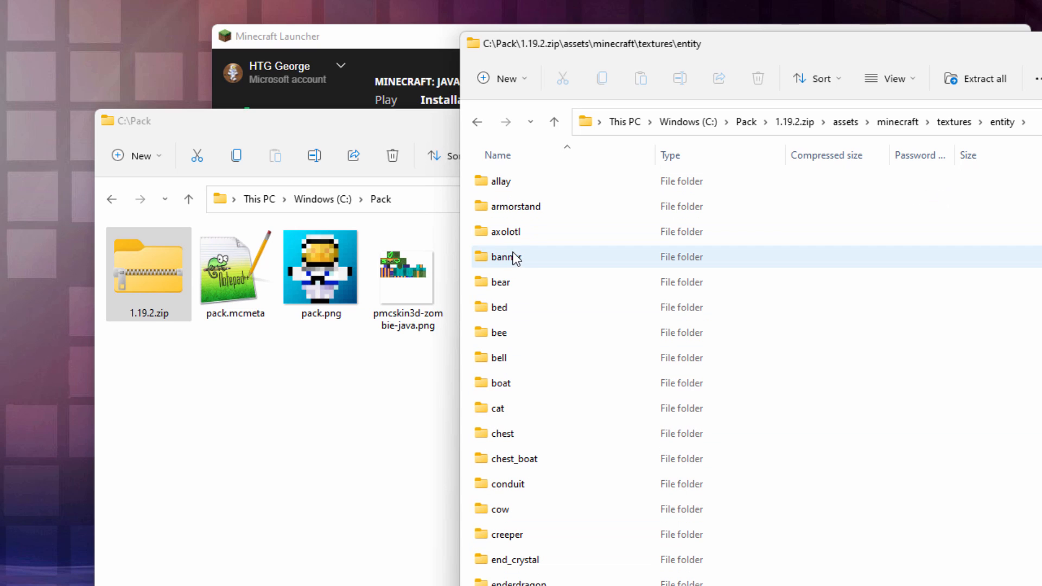
pyautogui.scroll(-3)
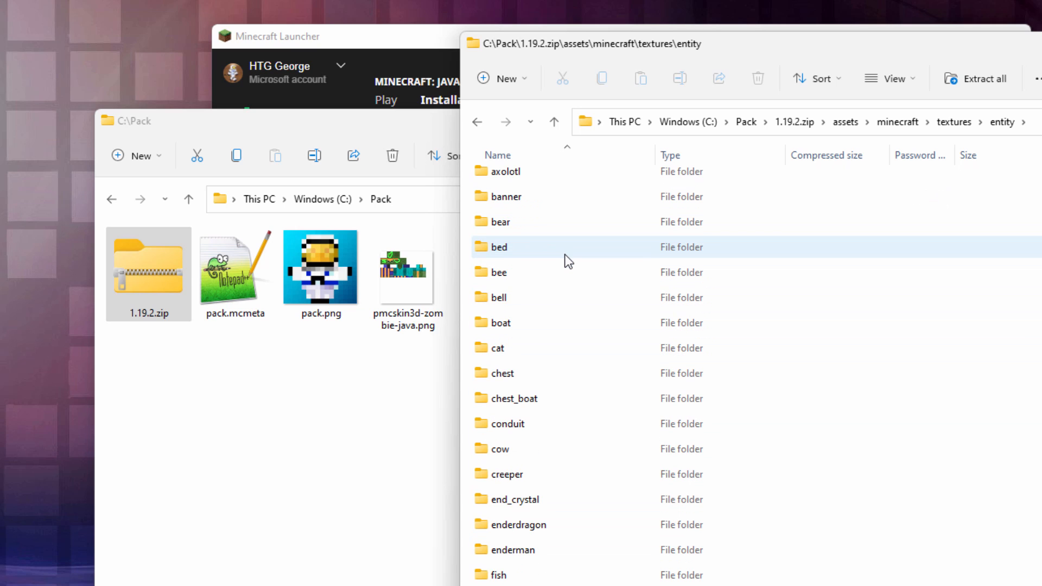
pyautogui.scroll(-3)
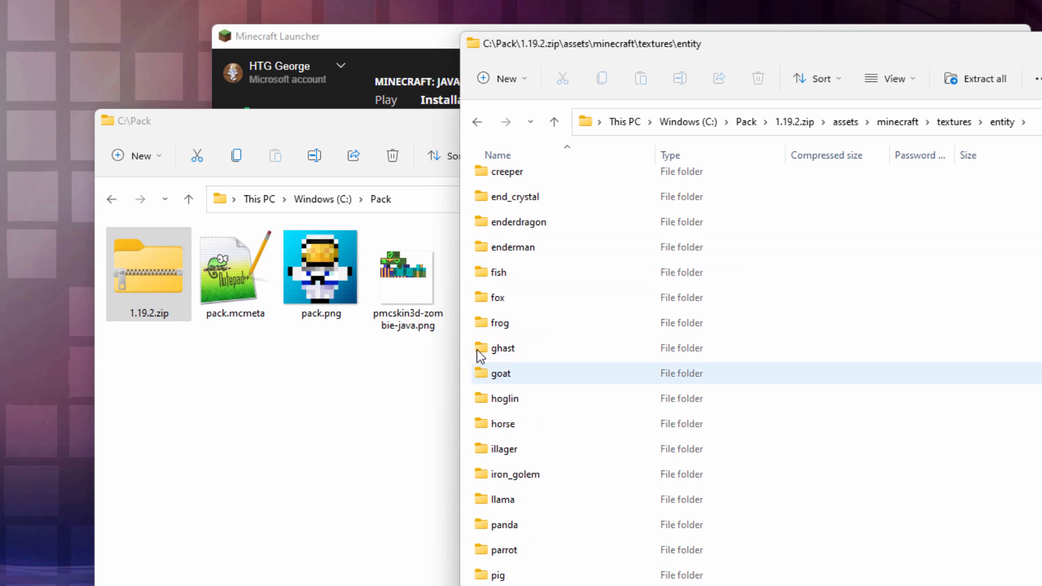
pyautogui.scroll(-3)
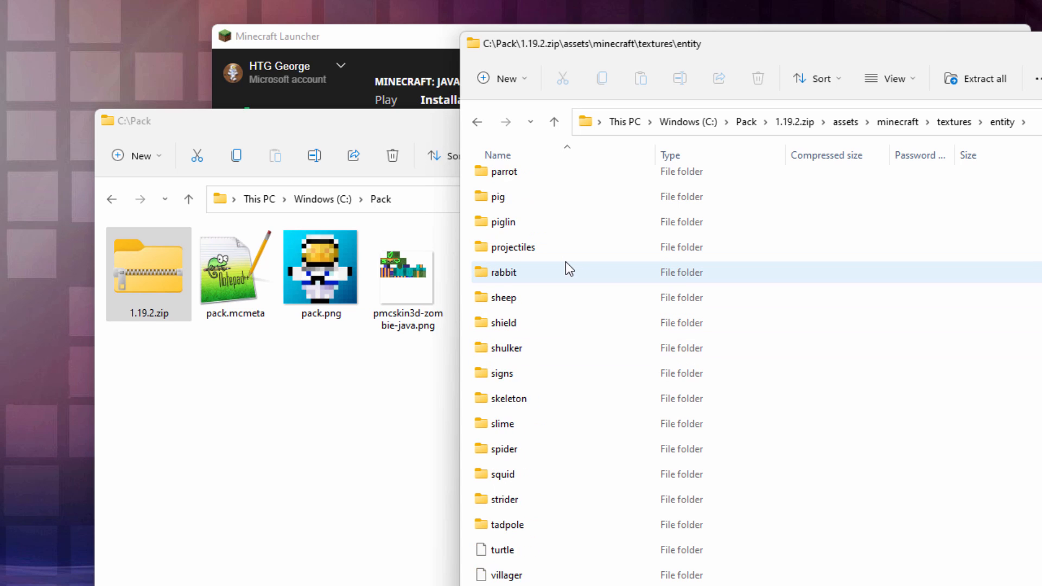
pyautogui.scroll(-3)
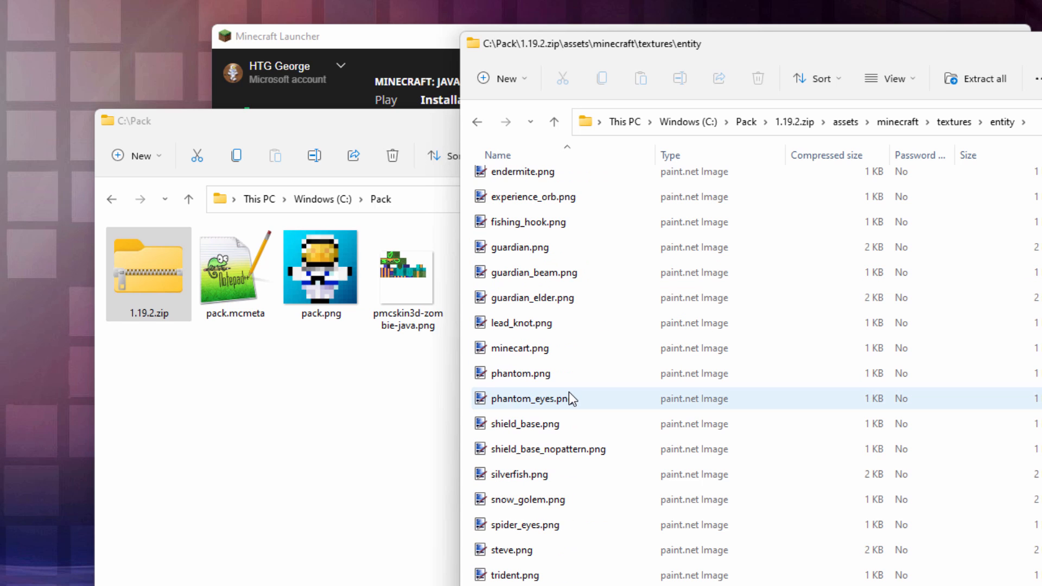
pyautogui.scroll(-3)
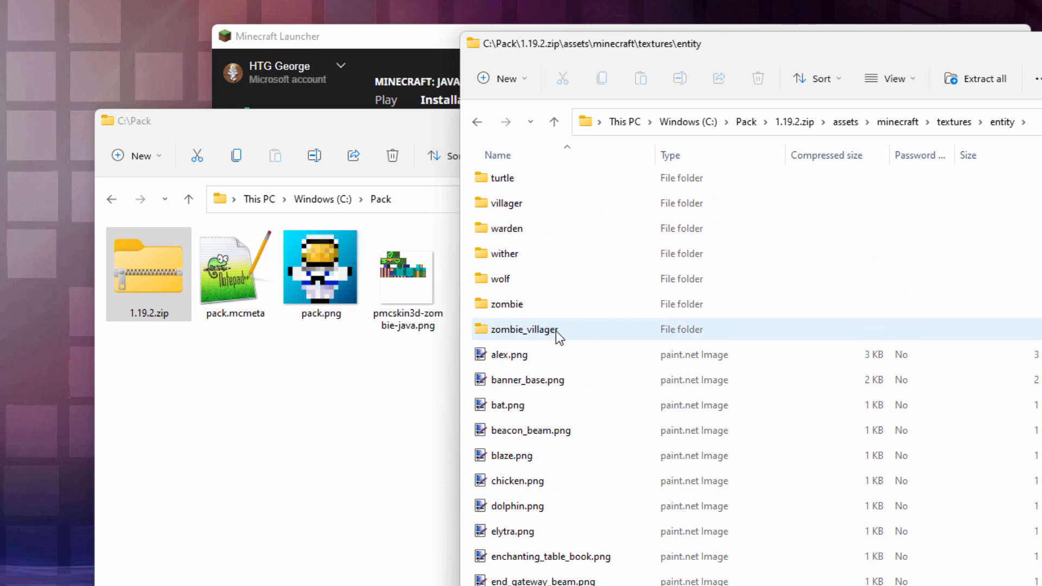
pyautogui.click(507, 304)
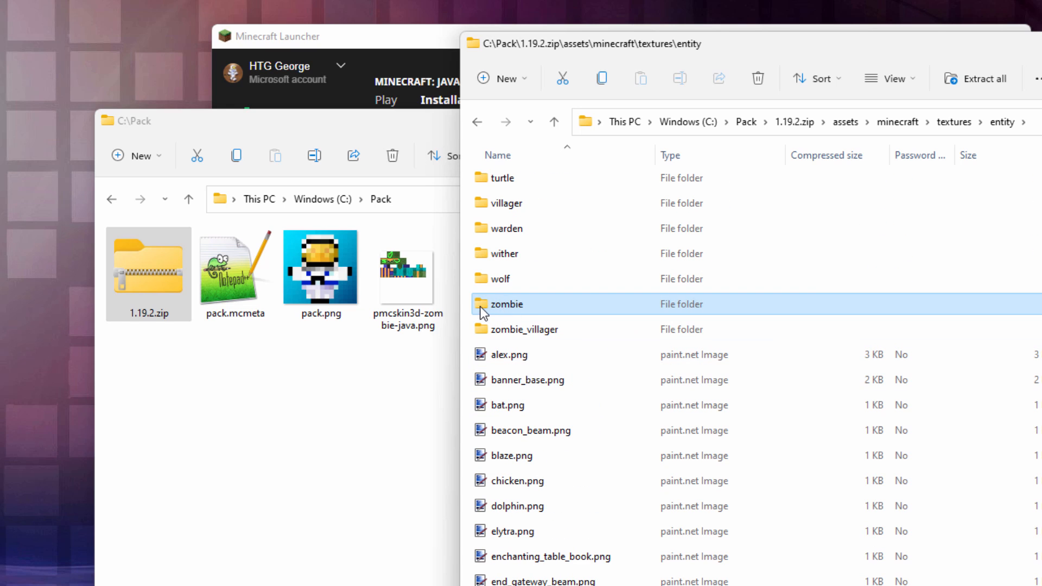
pyautogui.doubleClick(507, 303)
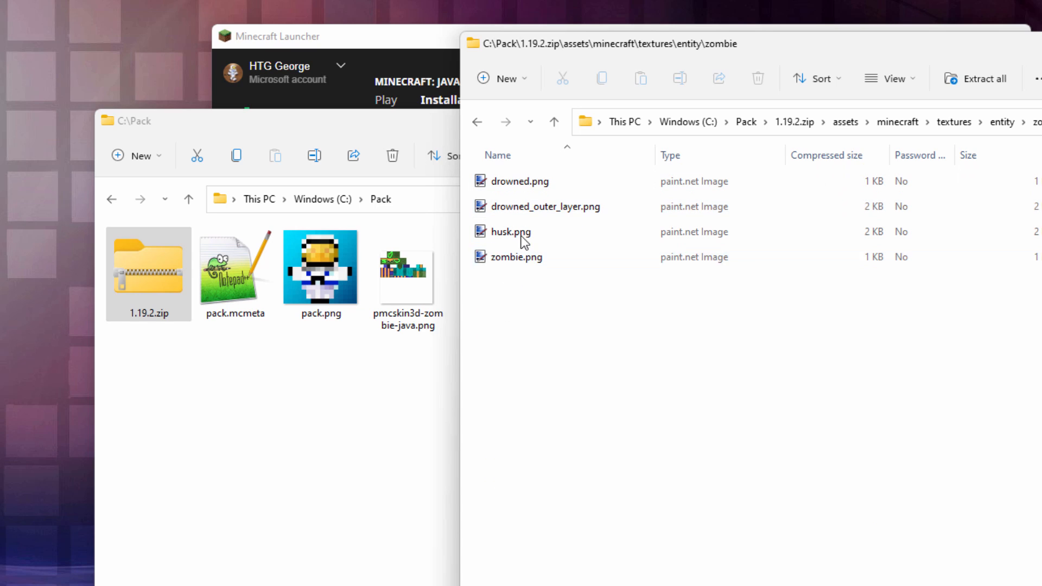
# Select the default zombie texture file in the archive's zombie folder
pyautogui.click(517, 257)
pyautogui.write('zombie')
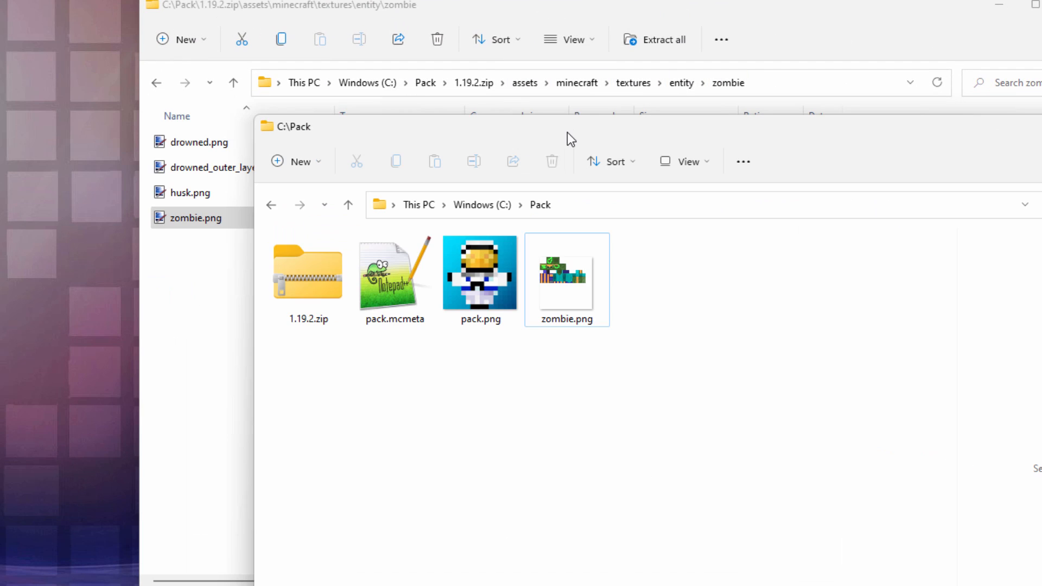
# Create an assets folder in C:\Pack with a minecraft folder inside it
pyautogui.click(301, 160)
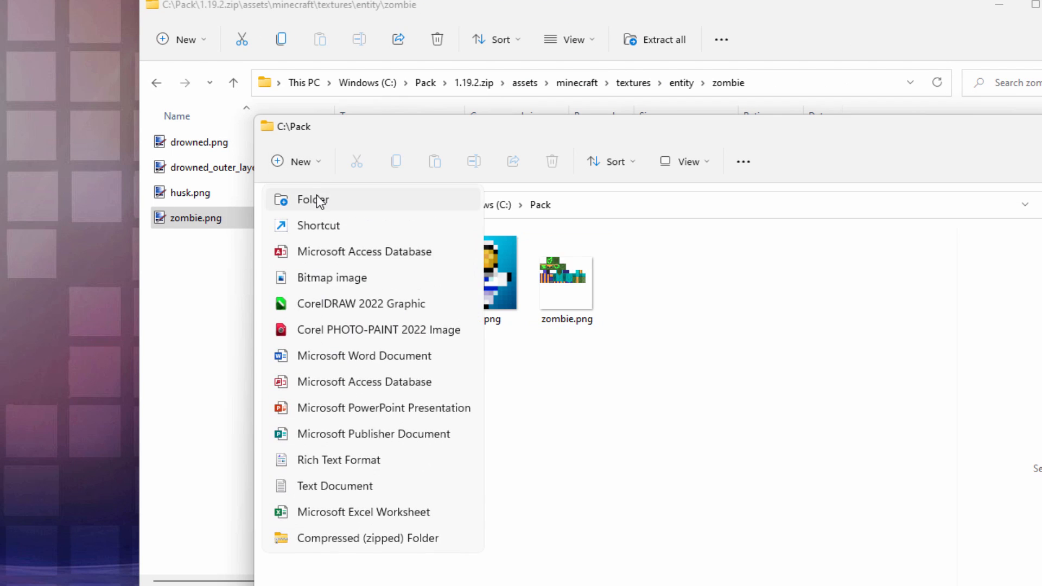
pyautogui.click(314, 199)
pyautogui.write('assets')
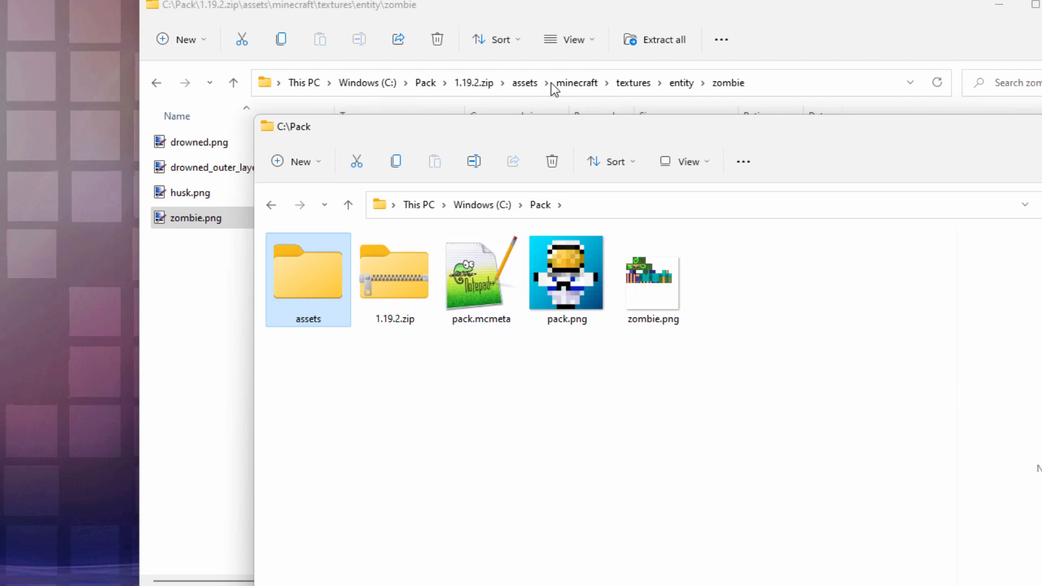
pyautogui.doubleClick(308, 273)
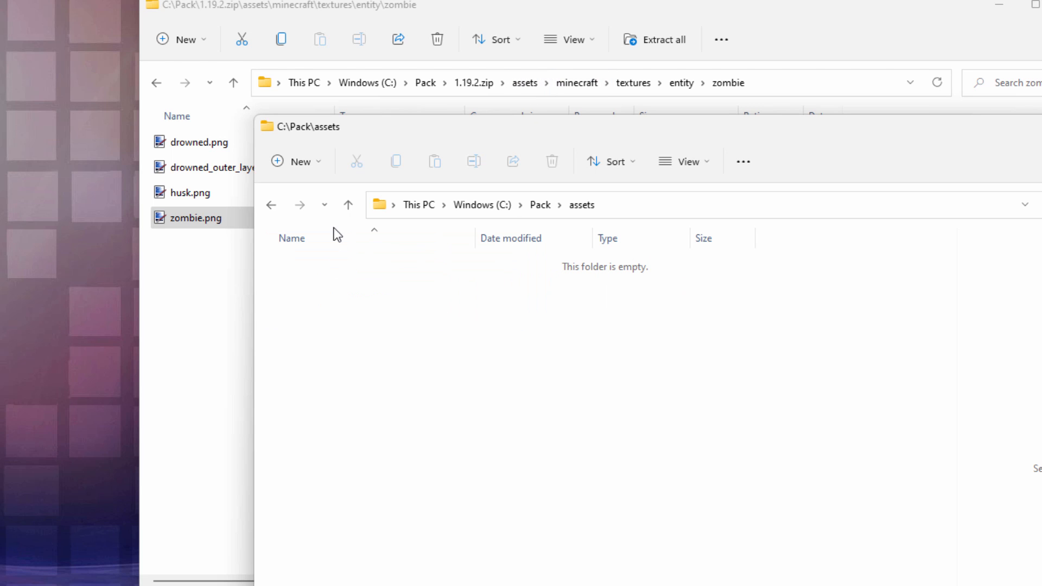
pyautogui.click(296, 161)
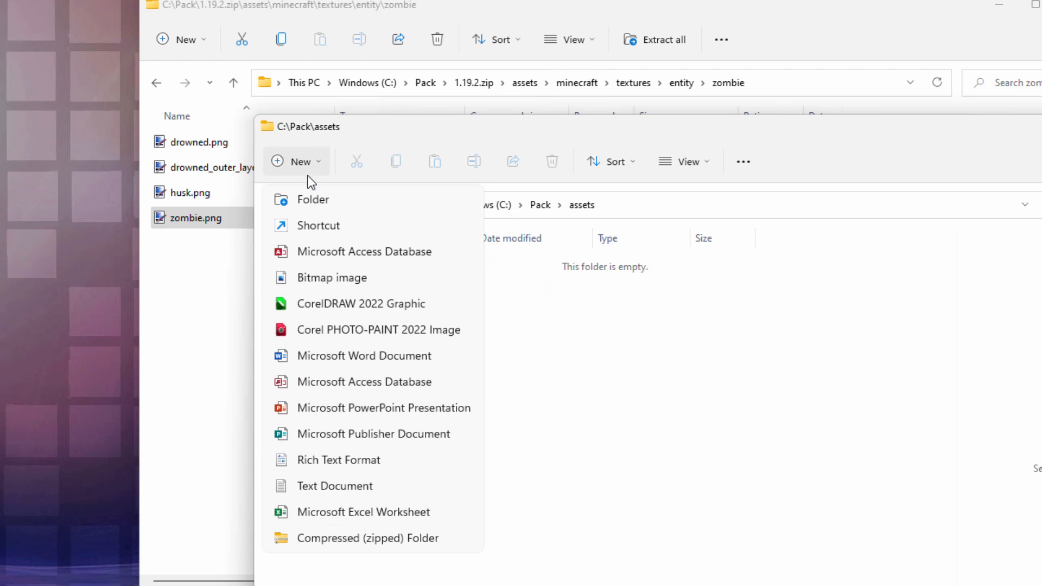
pyautogui.click(312, 199)
pyautogui.write('minecraft')
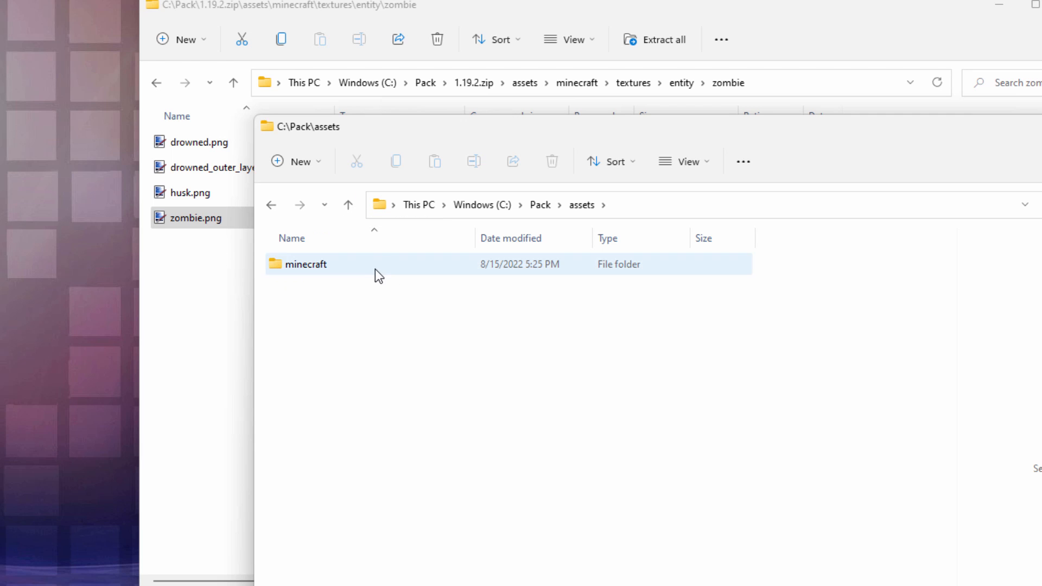
pyautogui.click(305, 264)
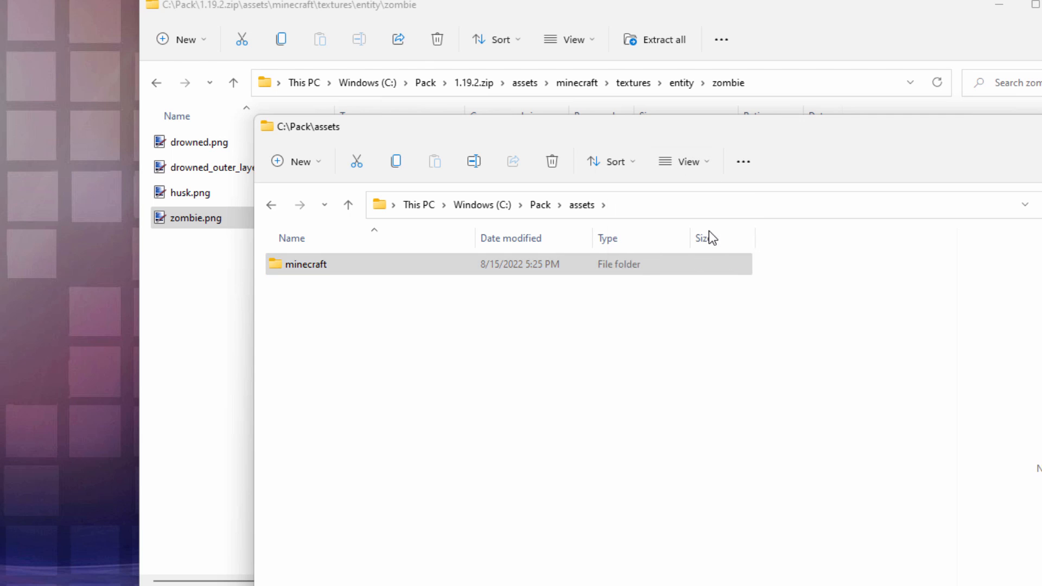
pyautogui.doubleClick(305, 264)
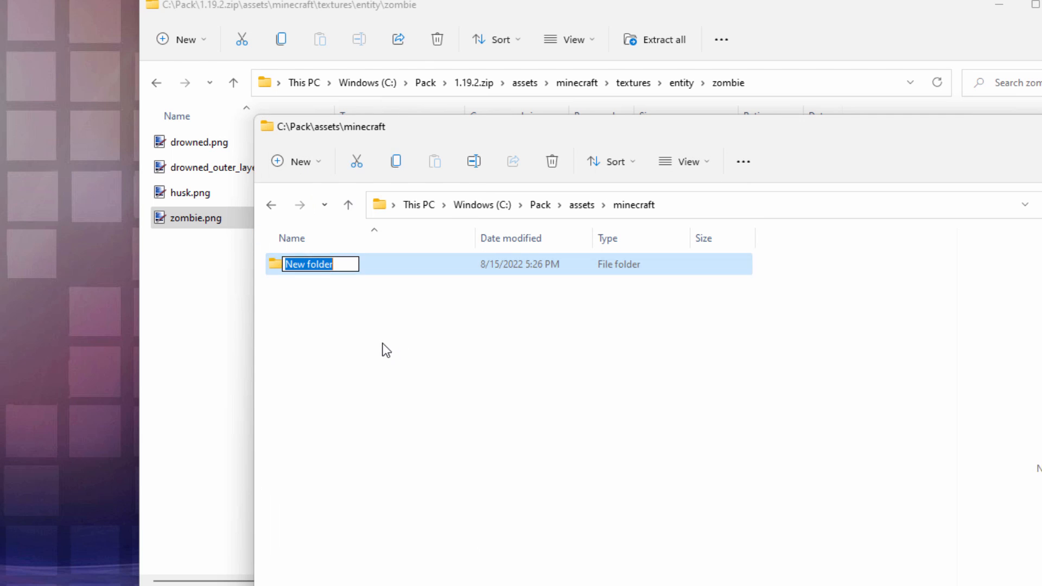
# Add nested textures, entity and zombie folders, and switch the view to Large icons
pyautogui.write('te')
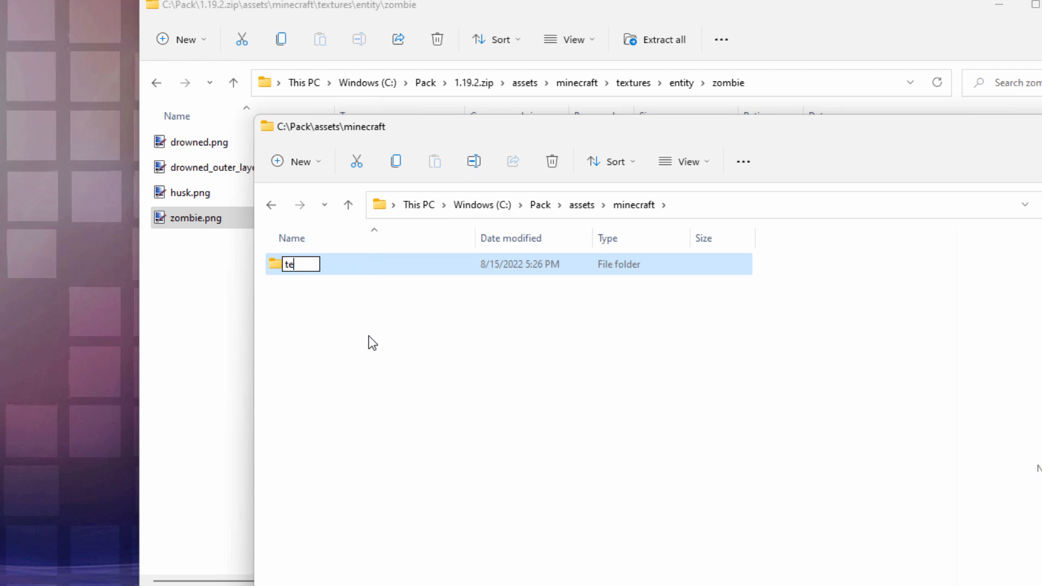
pyautogui.click(685, 161)
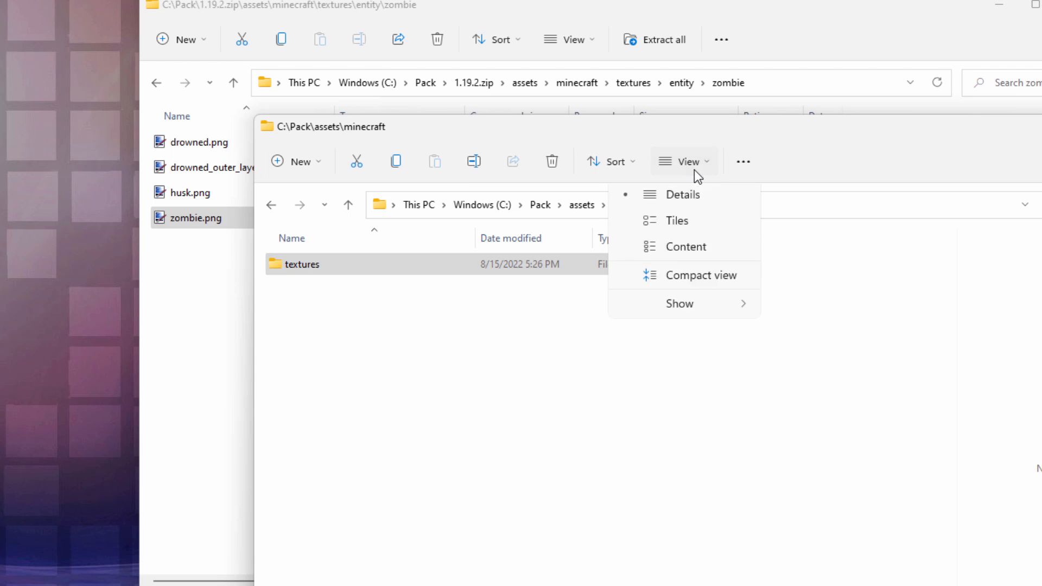
pyautogui.doubleClick(301, 264)
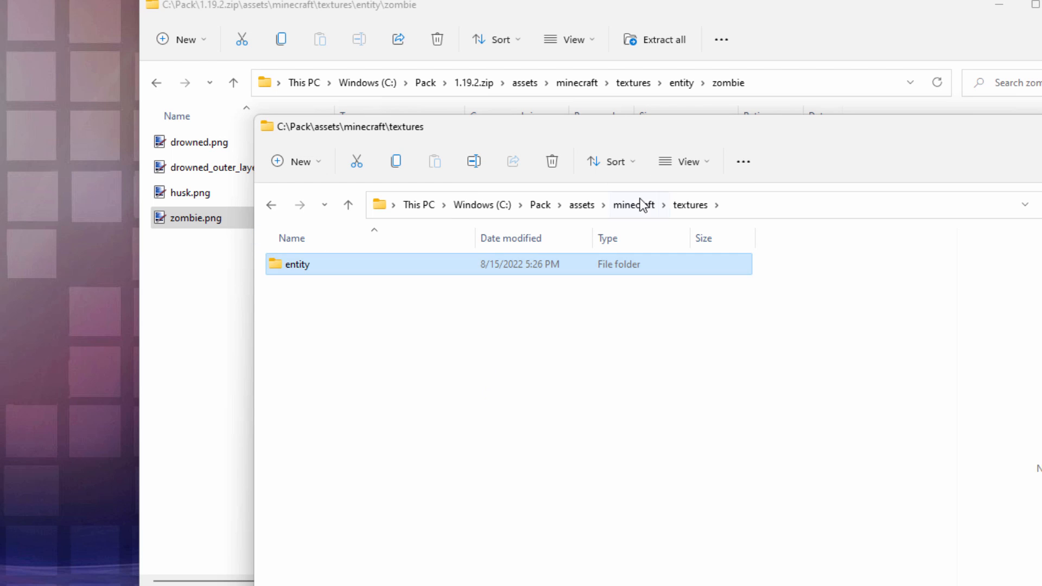
pyautogui.click(686, 160)
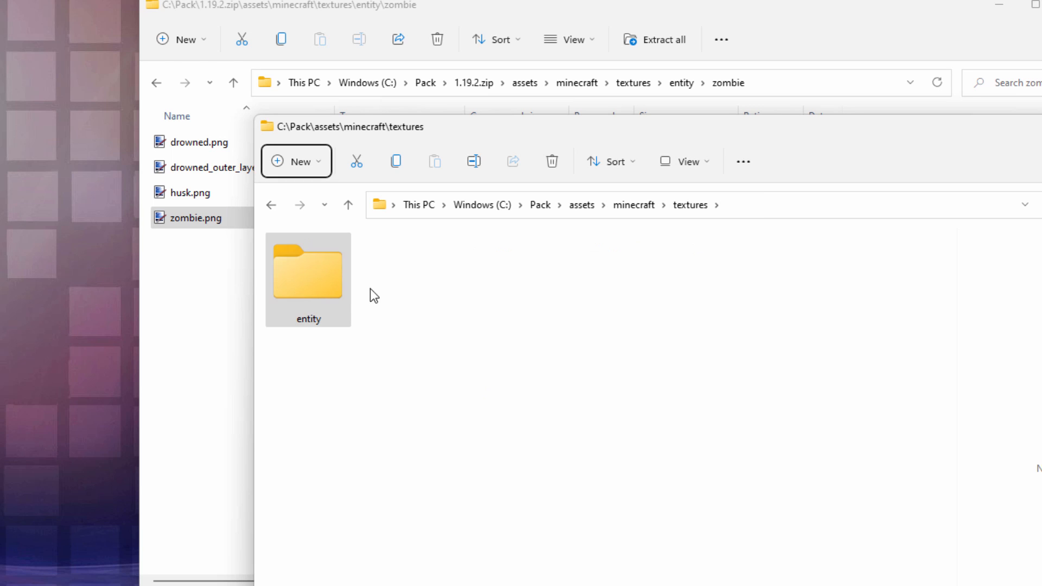
pyautogui.click(296, 160)
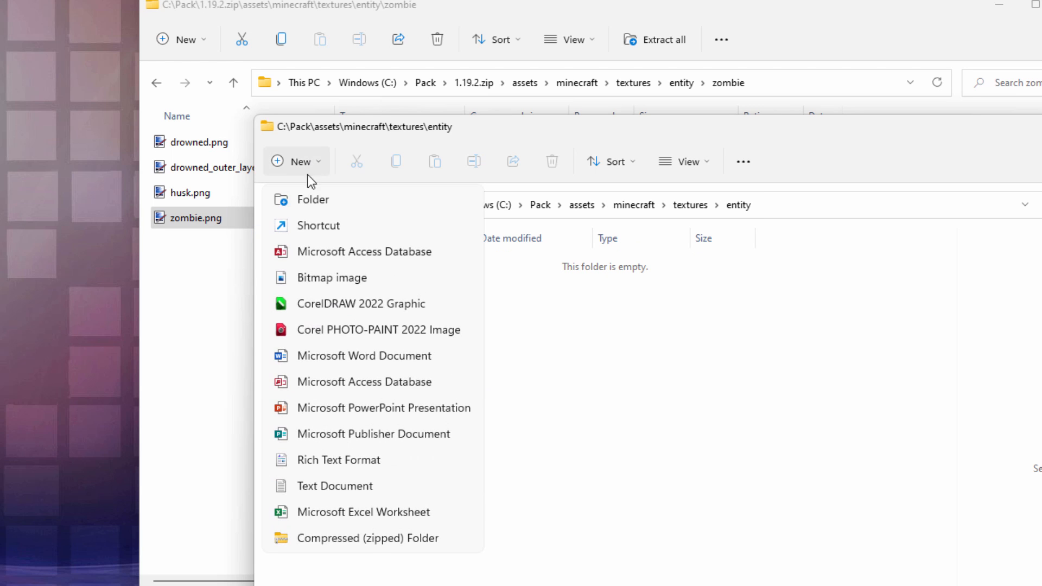
pyautogui.click(312, 199)
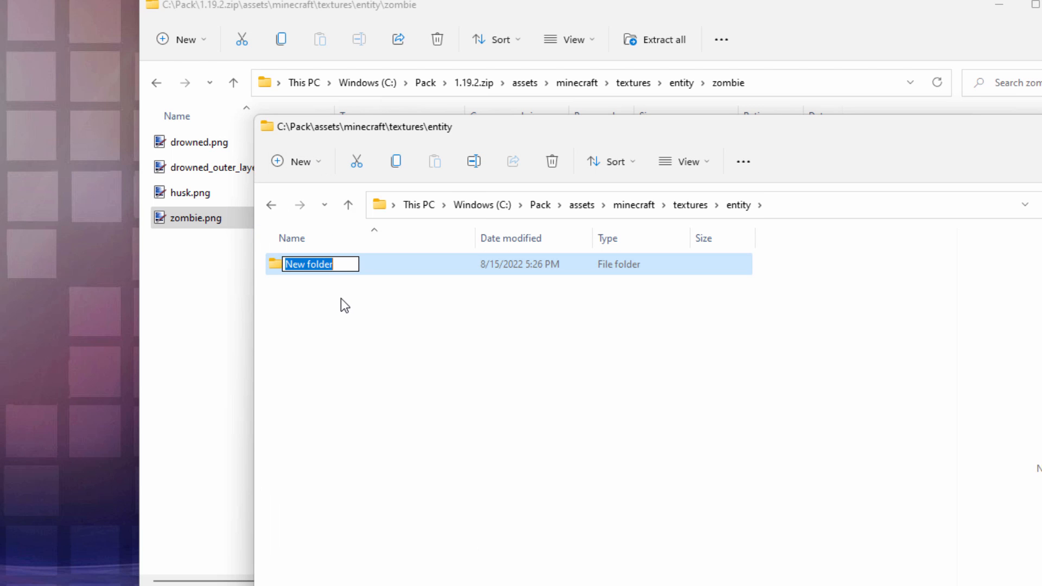
pyautogui.write('zombie')
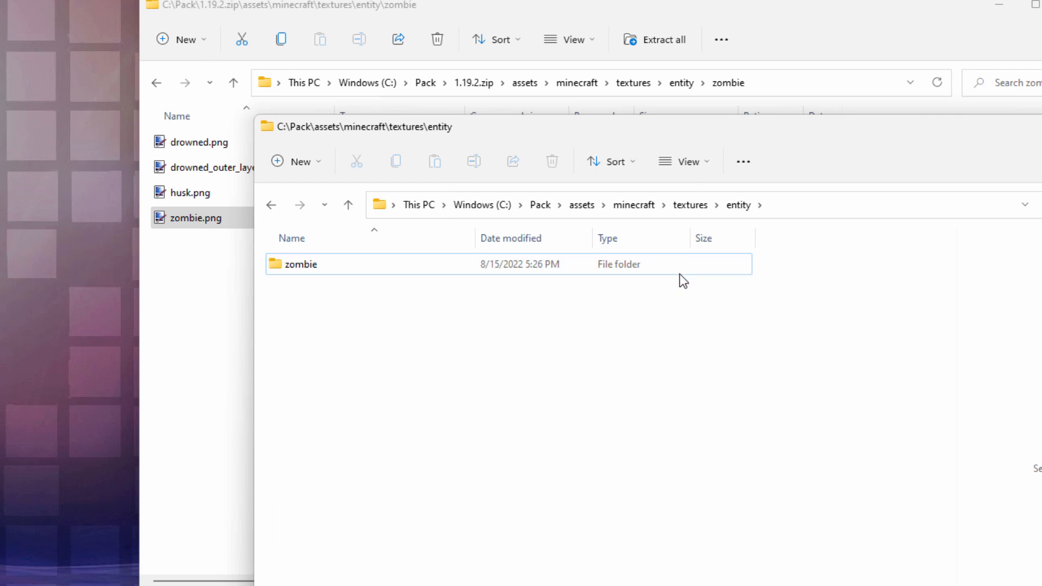
pyautogui.click(684, 160)
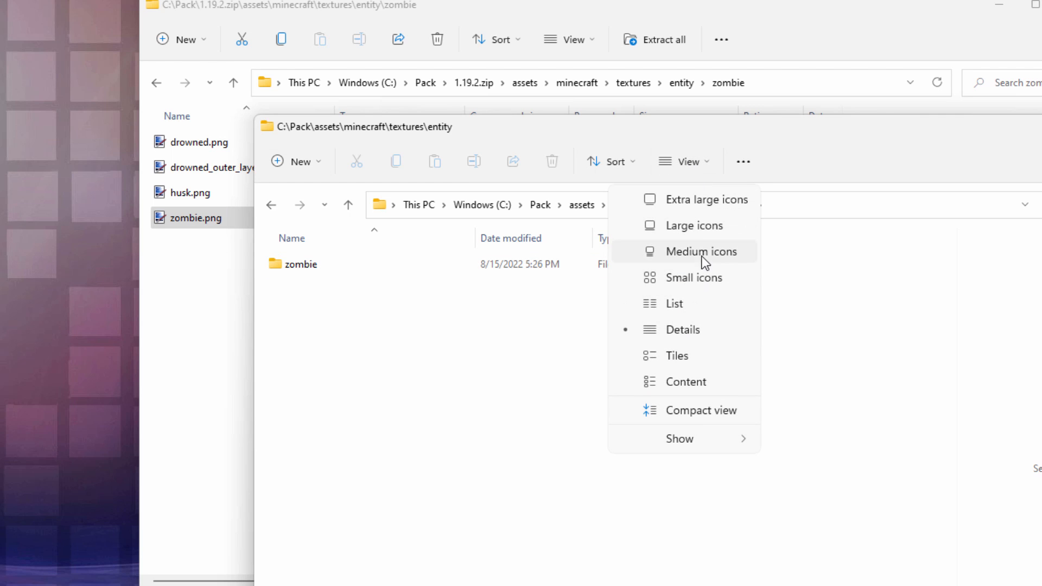
pyautogui.click(702, 251)
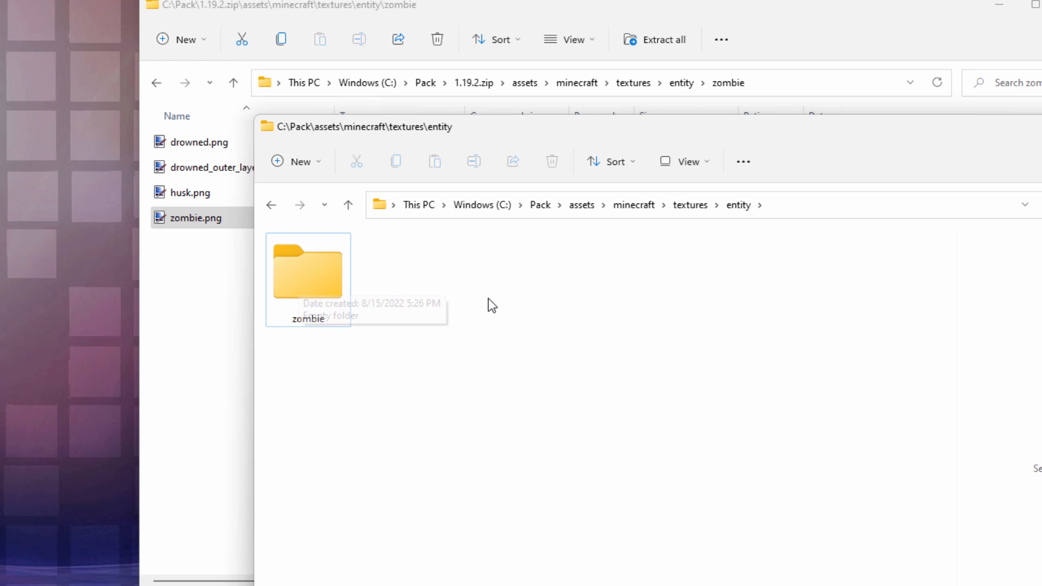
pyautogui.moveTo(671, 213)
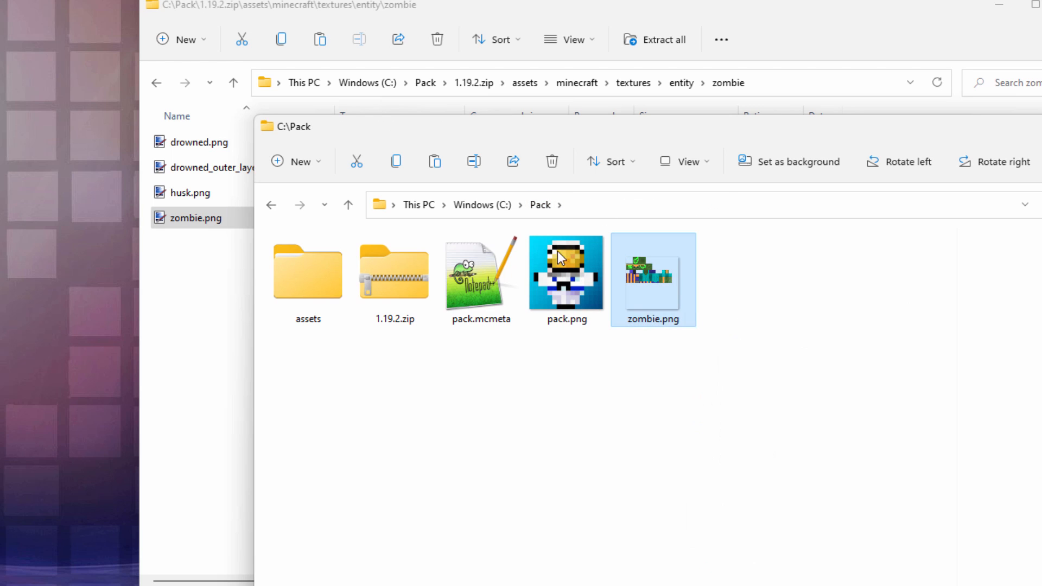
# Paste zombie.png into assets\minecraft\textures\entity\zombie and view it as Large icons
pyautogui.doubleClick(308, 271)
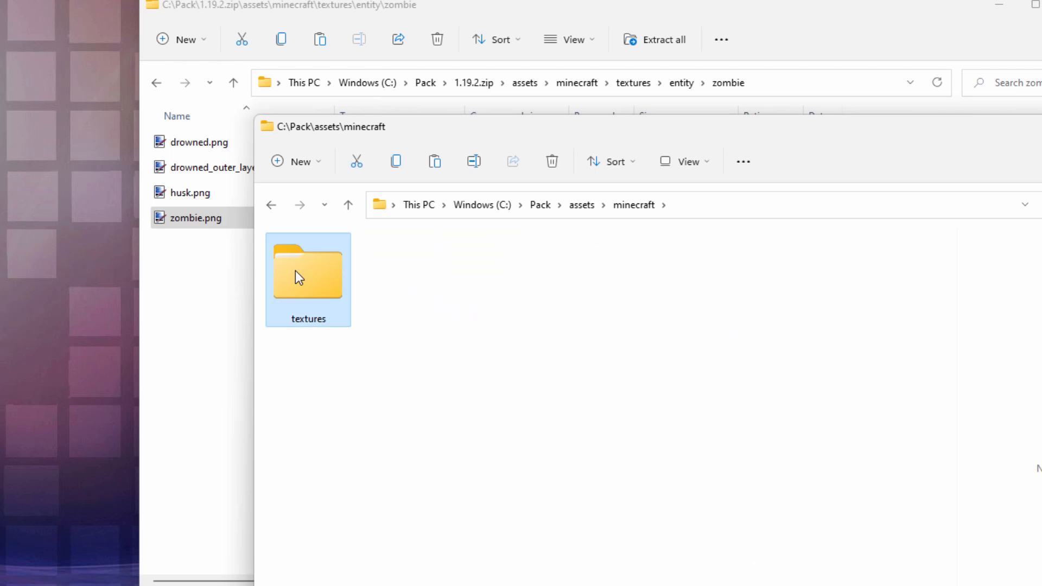
pyautogui.rightClick(339, 331)
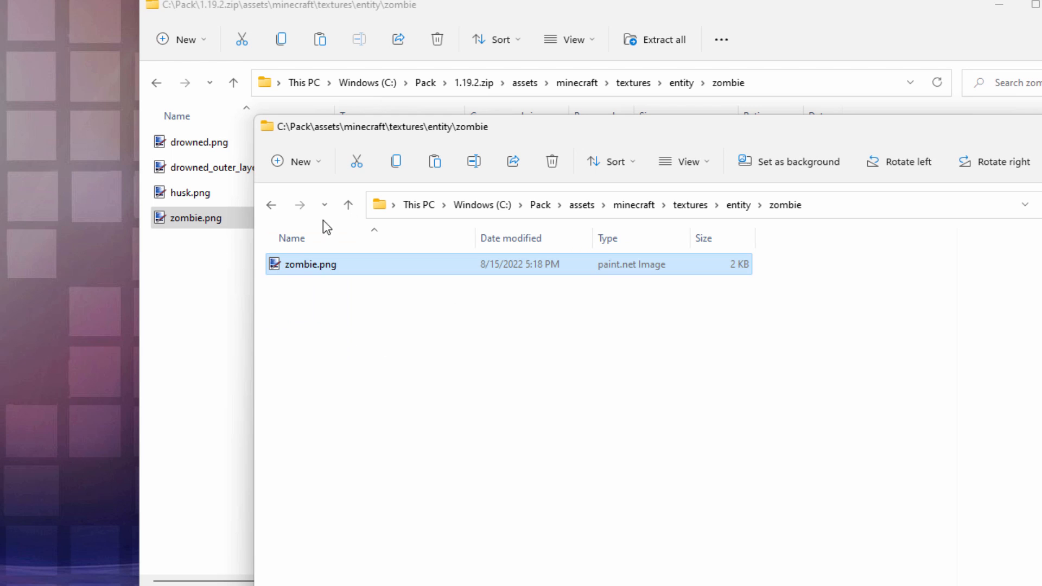
pyautogui.moveTo(808, 238)
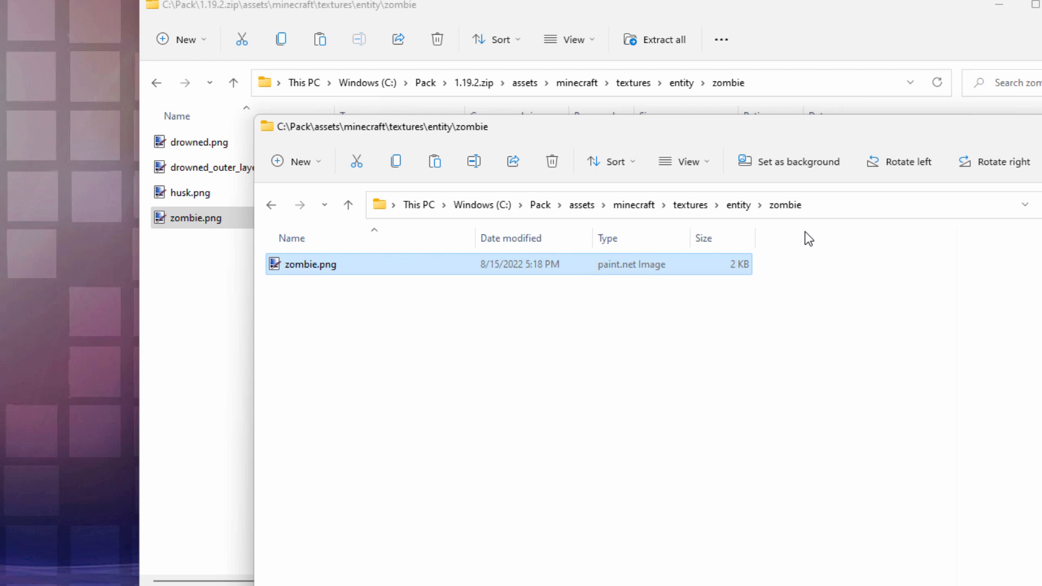
pyautogui.click(684, 161)
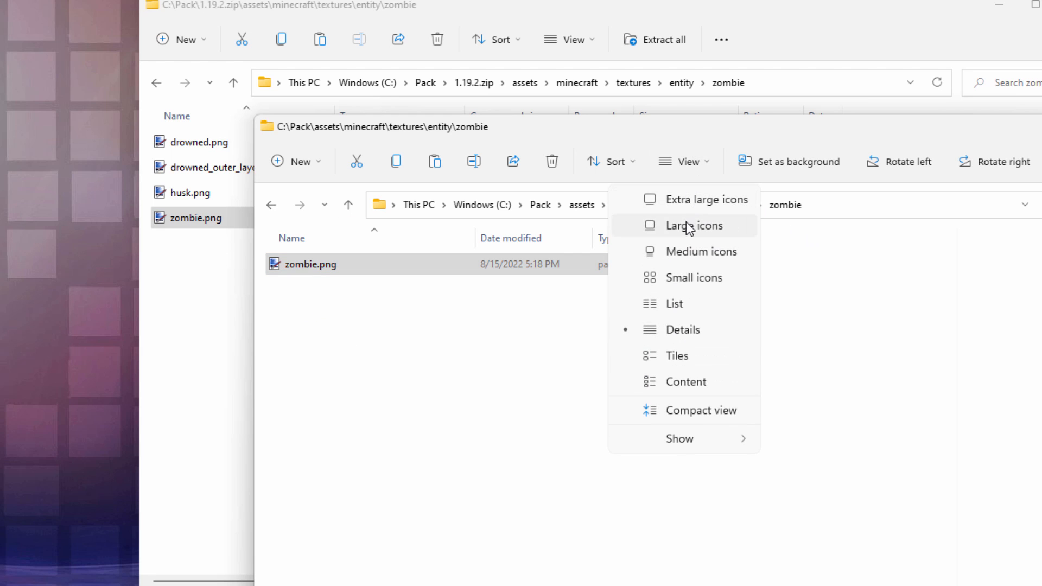
pyautogui.click(690, 225)
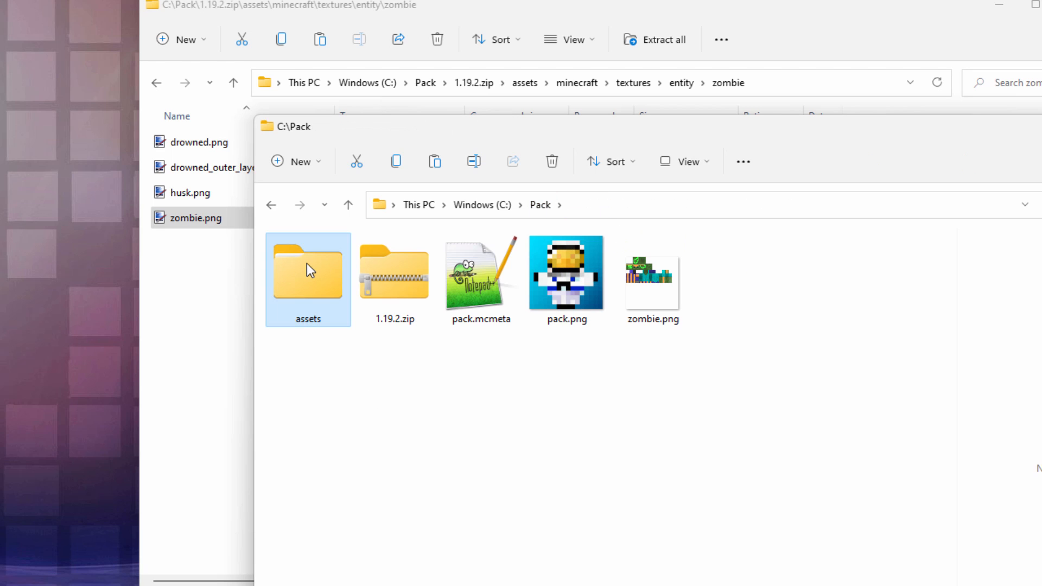
pyautogui.moveTo(512, 375)
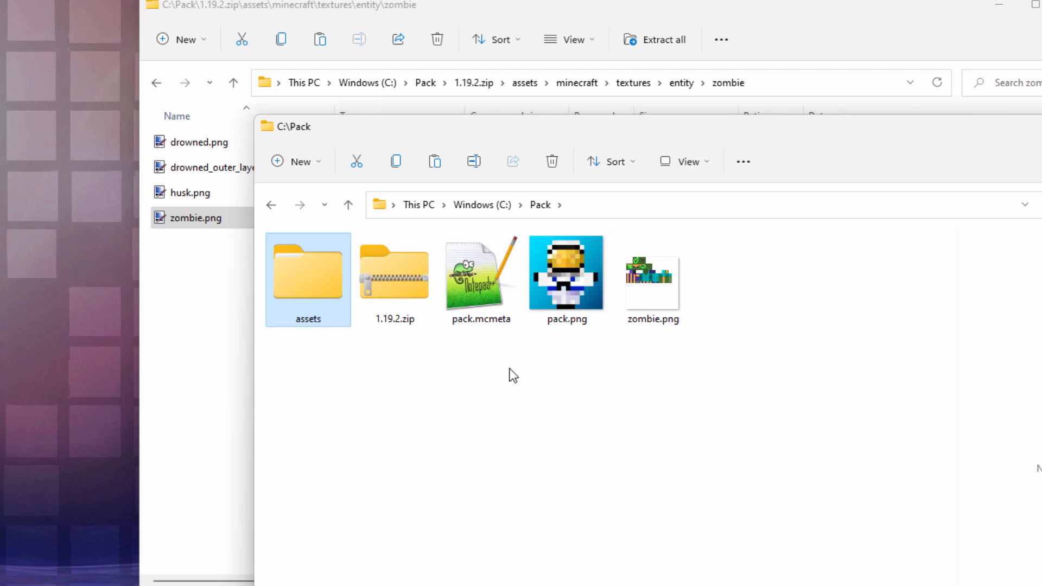
pyautogui.moveTo(474, 394)
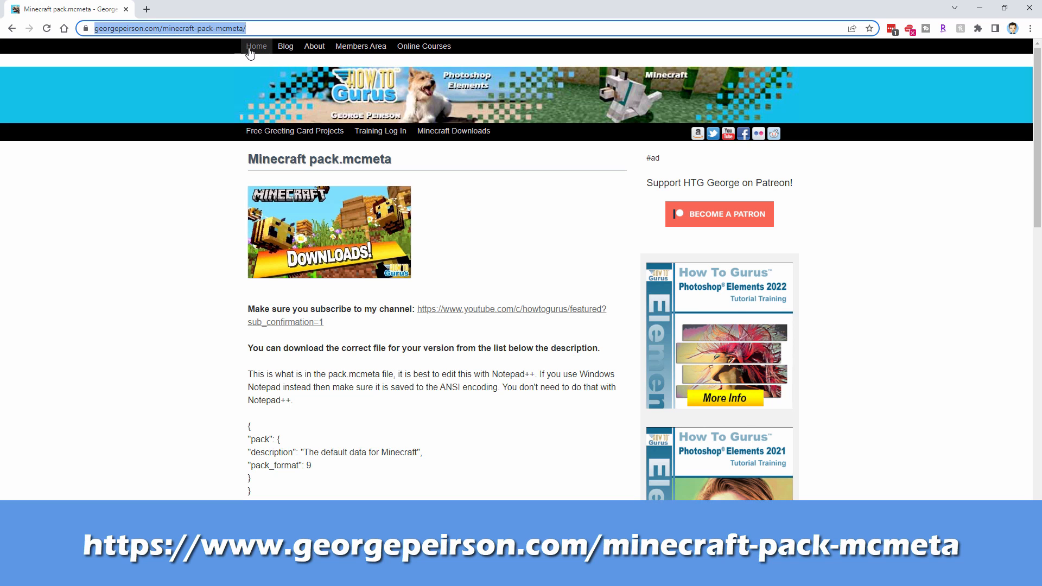
# Scroll the pack.mcmeta page down to the per-version download links
pyautogui.scroll(-3)
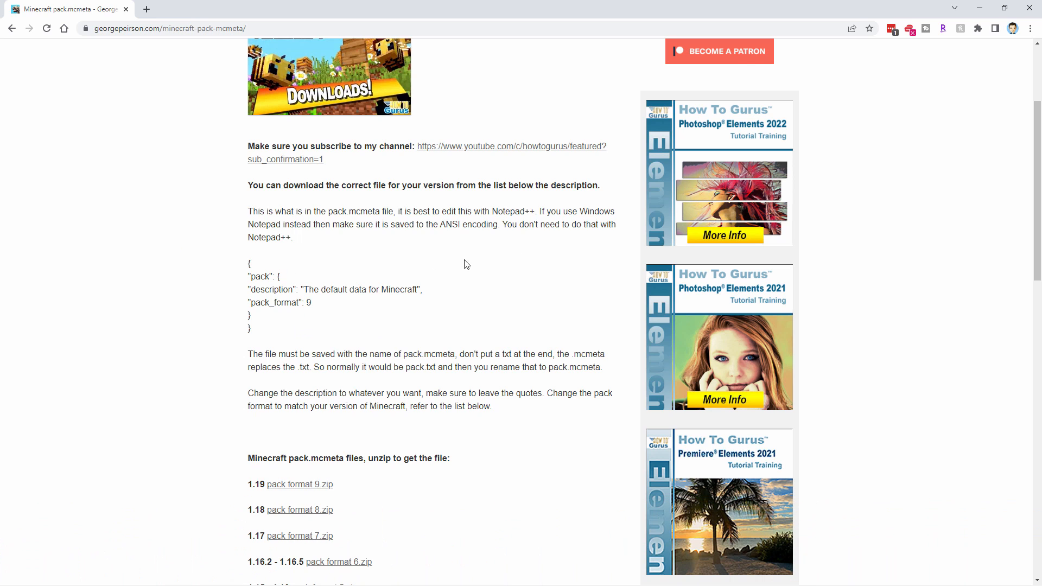
pyautogui.moveTo(488, 345)
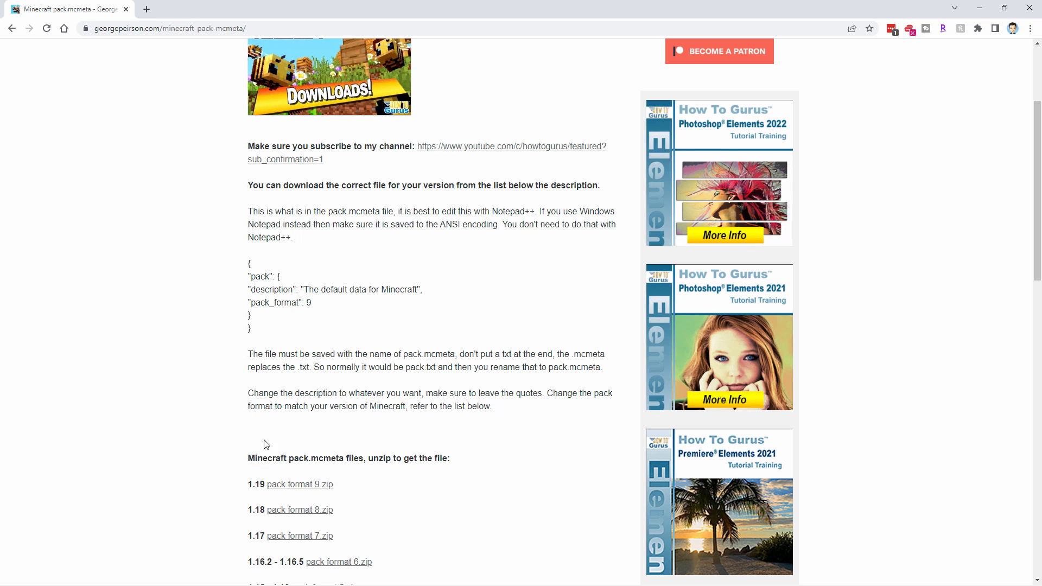
pyautogui.moveTo(299, 483)
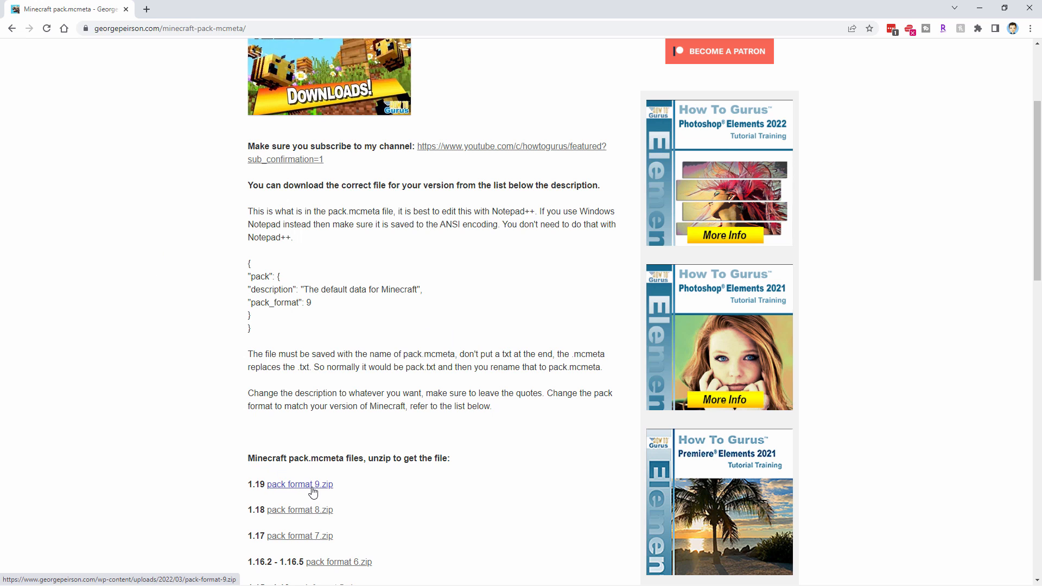
pyautogui.scroll(-3)
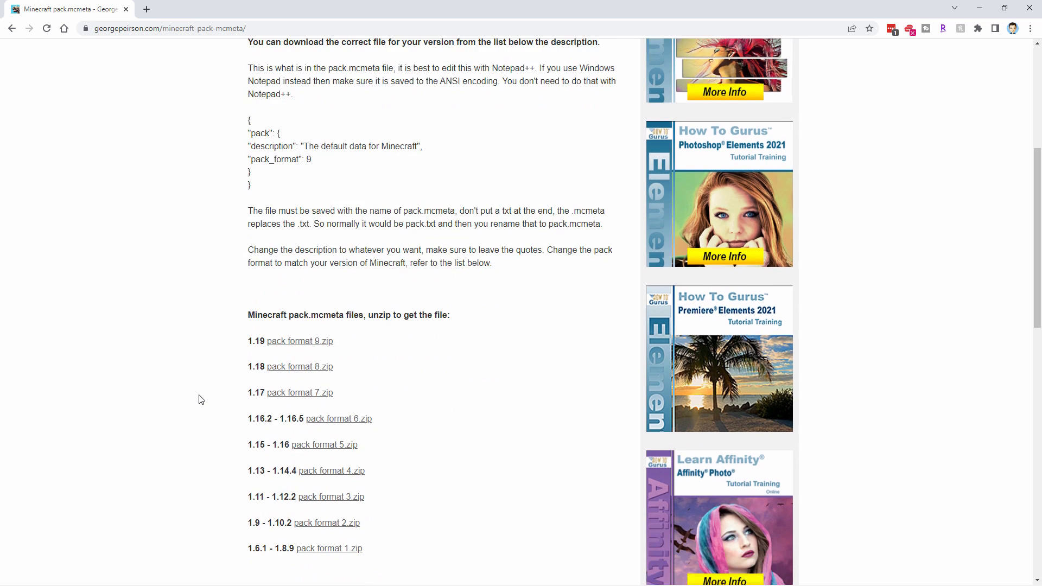
pyautogui.scroll(-3)
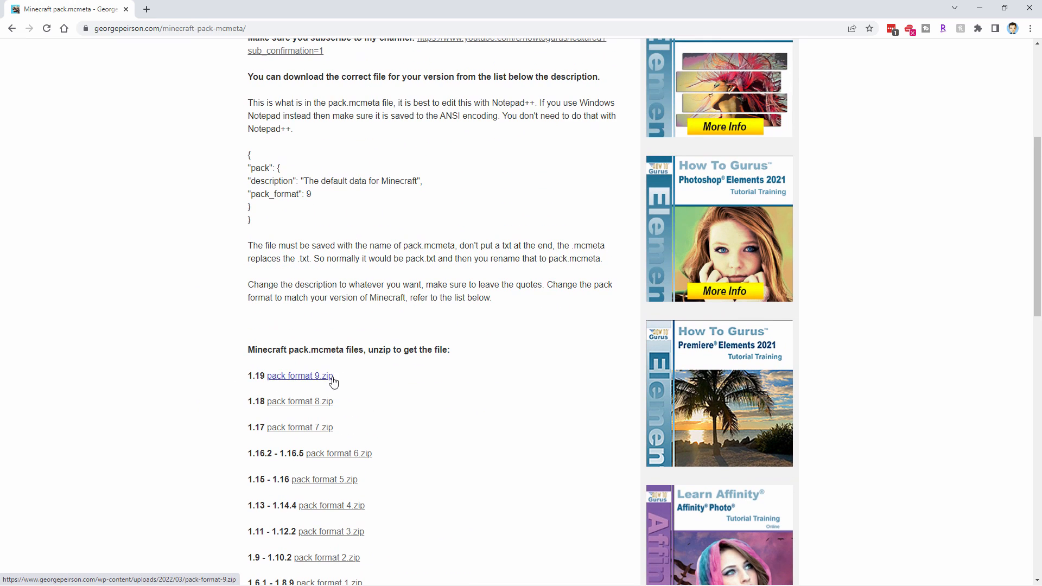
pyautogui.moveTo(311, 379)
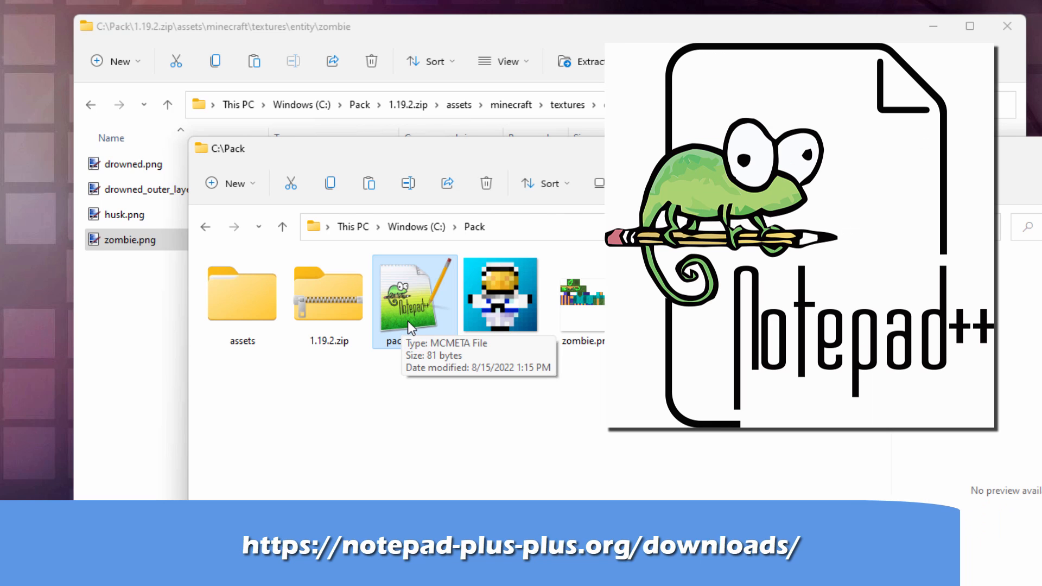
# Open pack.mcmeta in Notepad++ and select the description text to make it Zombie
pyautogui.doubleClick(414, 294)
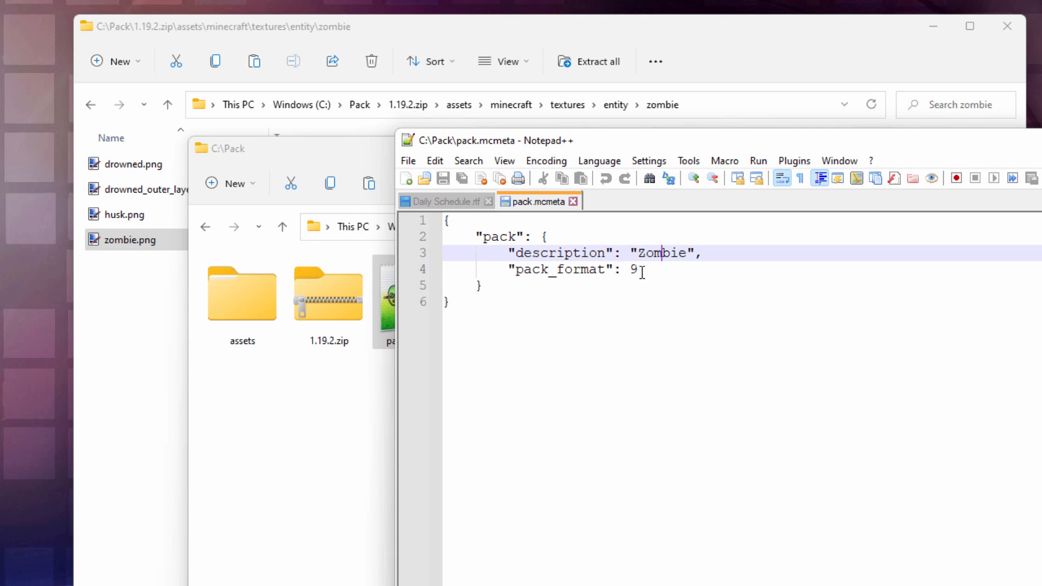
pyautogui.doubleClick(632, 269)
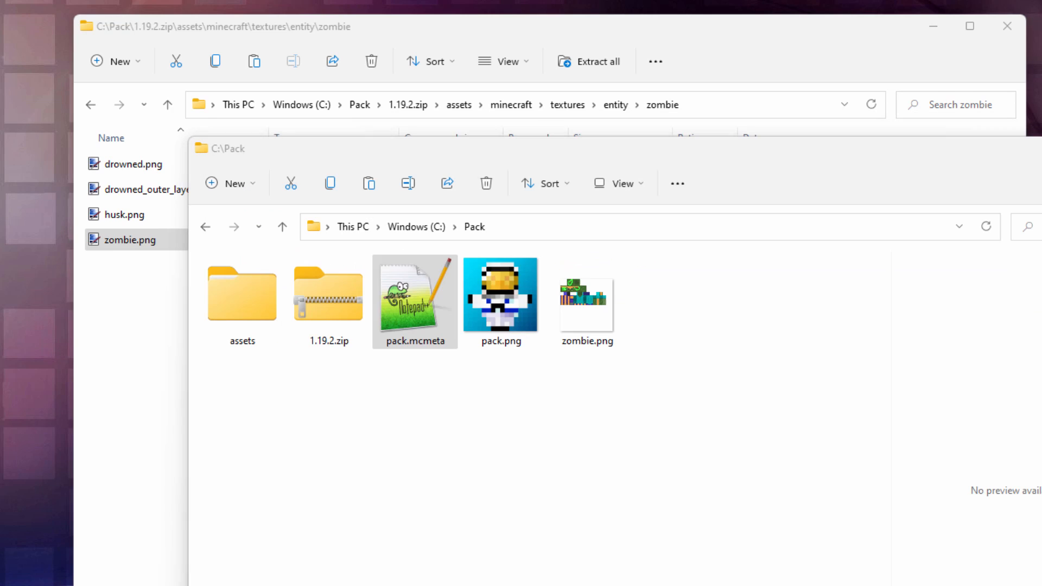
# Select assets, pack.mcmeta and pack.png and compress them into a Zombie zip
pyautogui.click(521, 471)
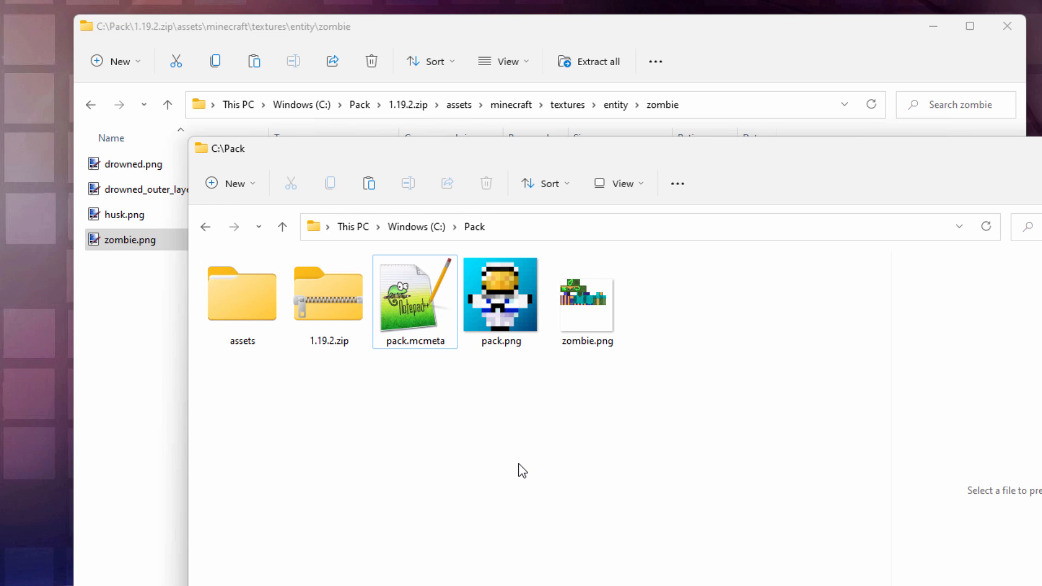
pyautogui.click(242, 293)
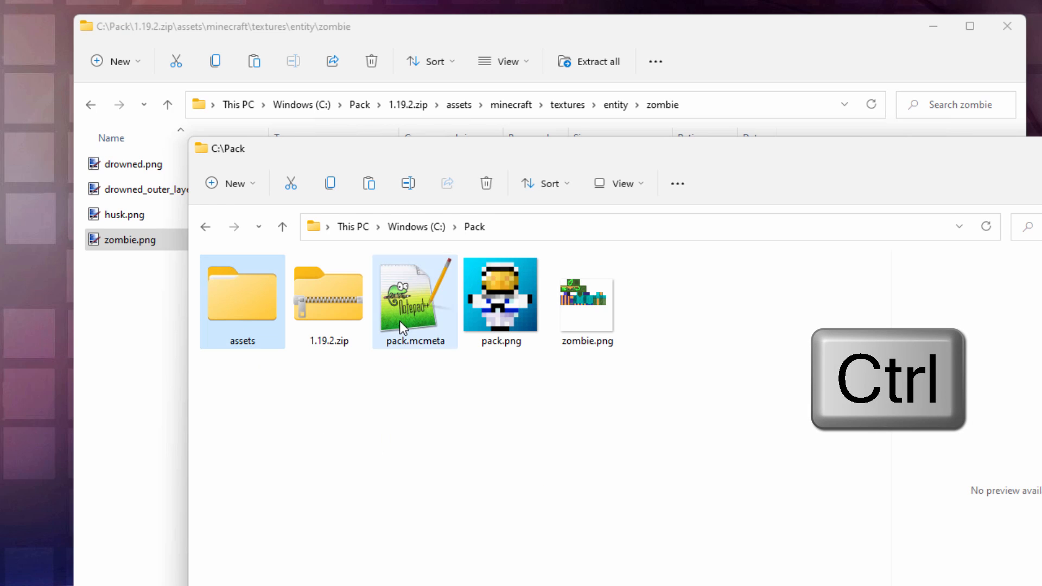
pyautogui.click(500, 295)
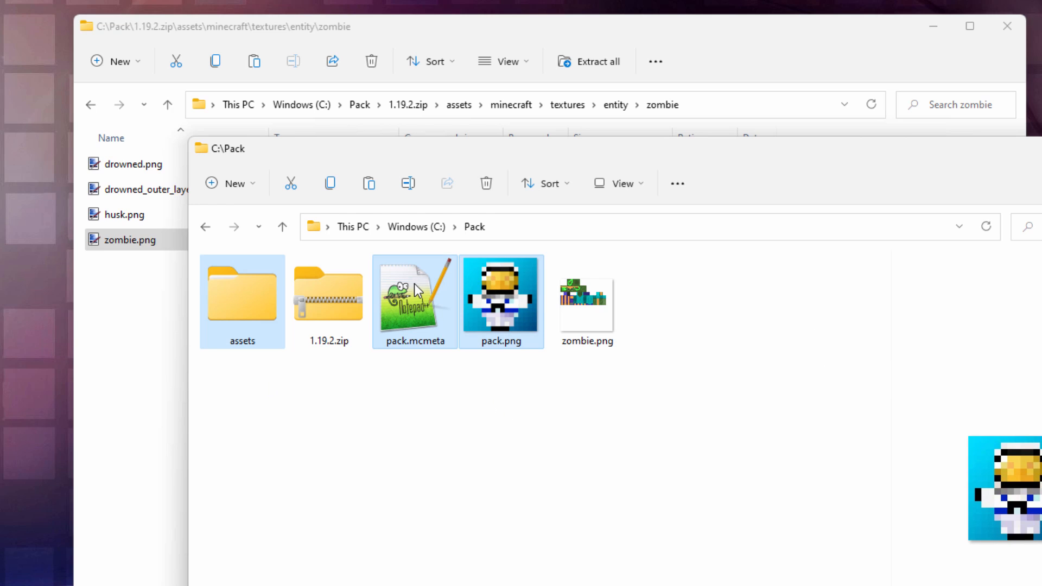
pyautogui.rightClick(414, 300)
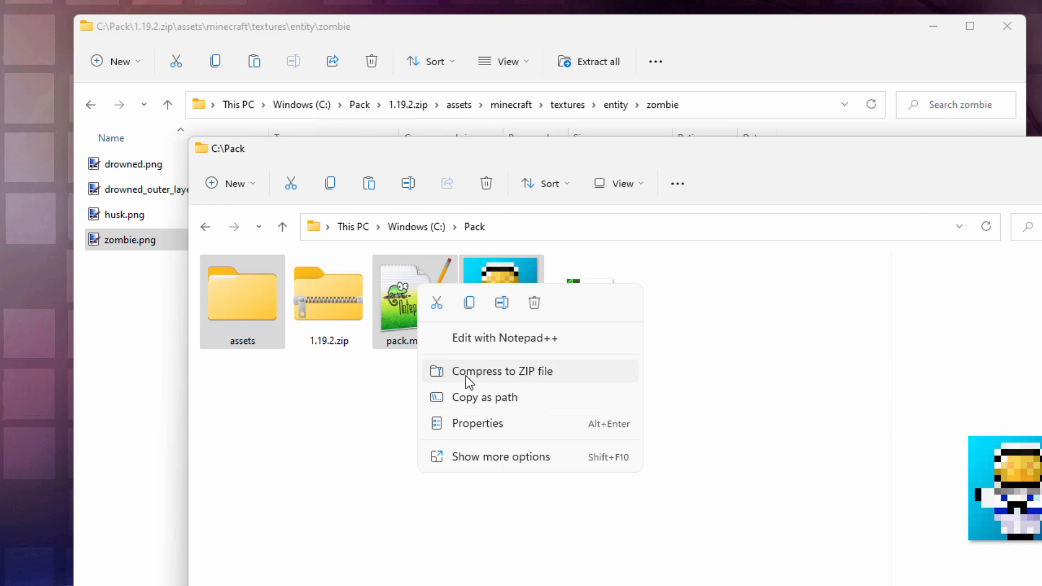
pyautogui.moveTo(485, 385)
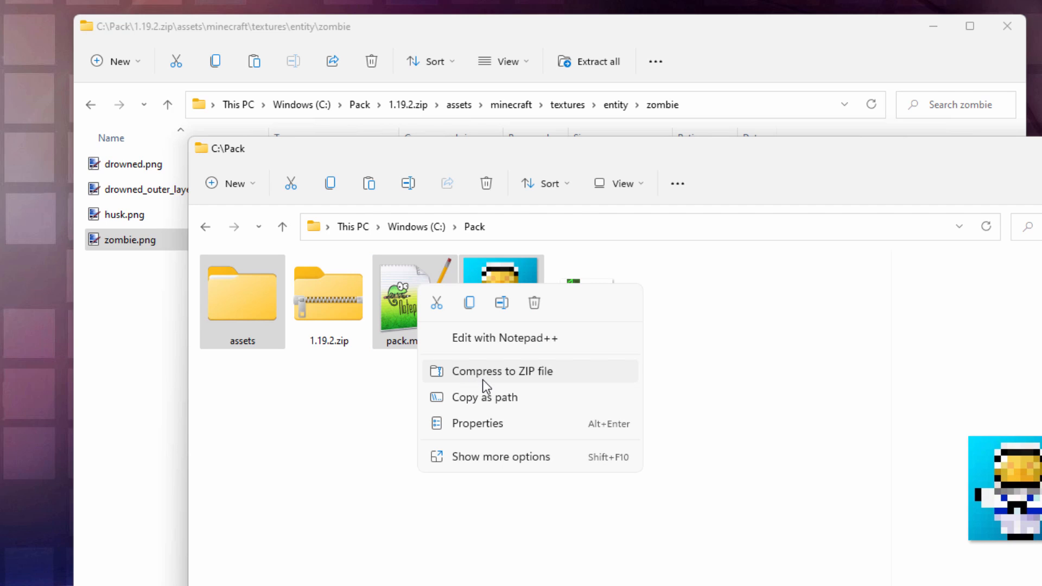
pyautogui.click(502, 371)
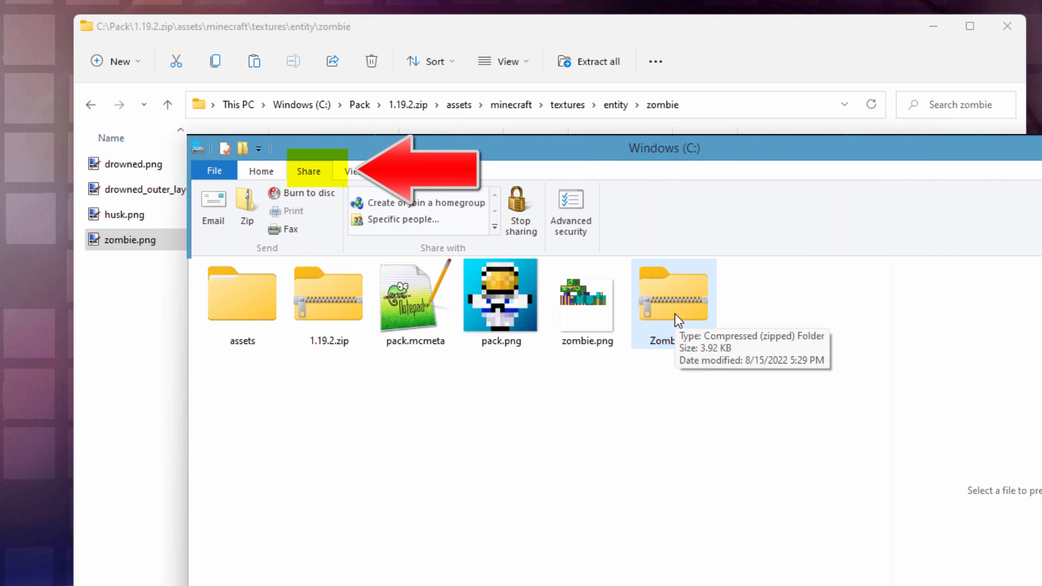
pyautogui.click(261, 171)
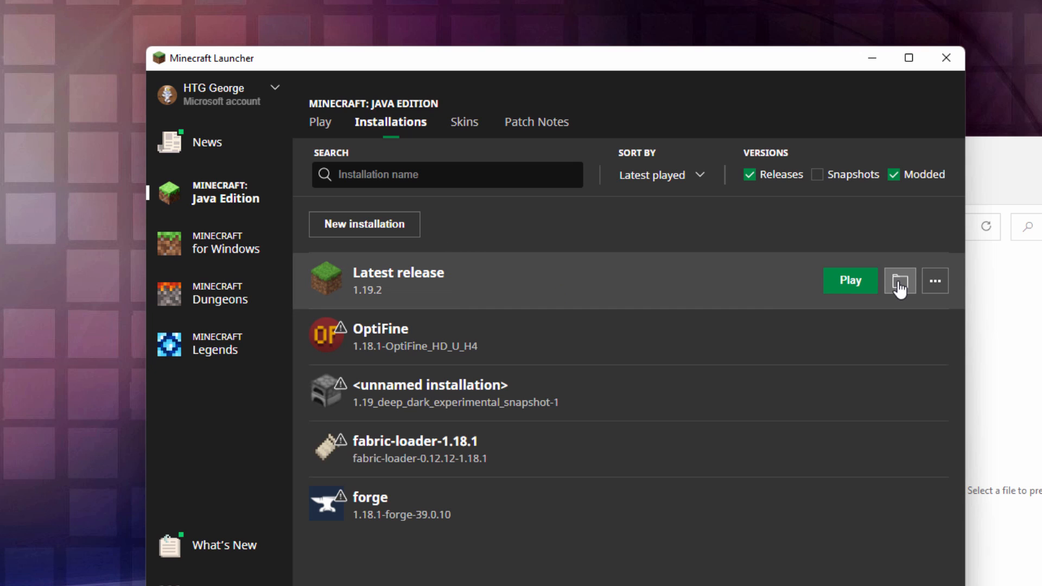
# Open the Latest release .minecraft folder, then launch the Latest release 1.19.2
pyautogui.click(900, 280)
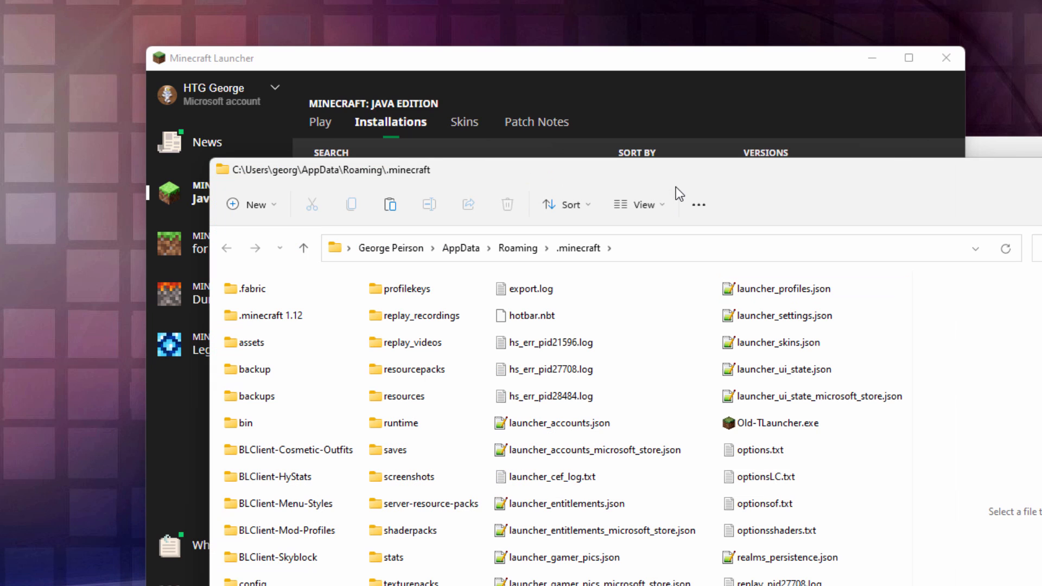
pyautogui.click(414, 369)
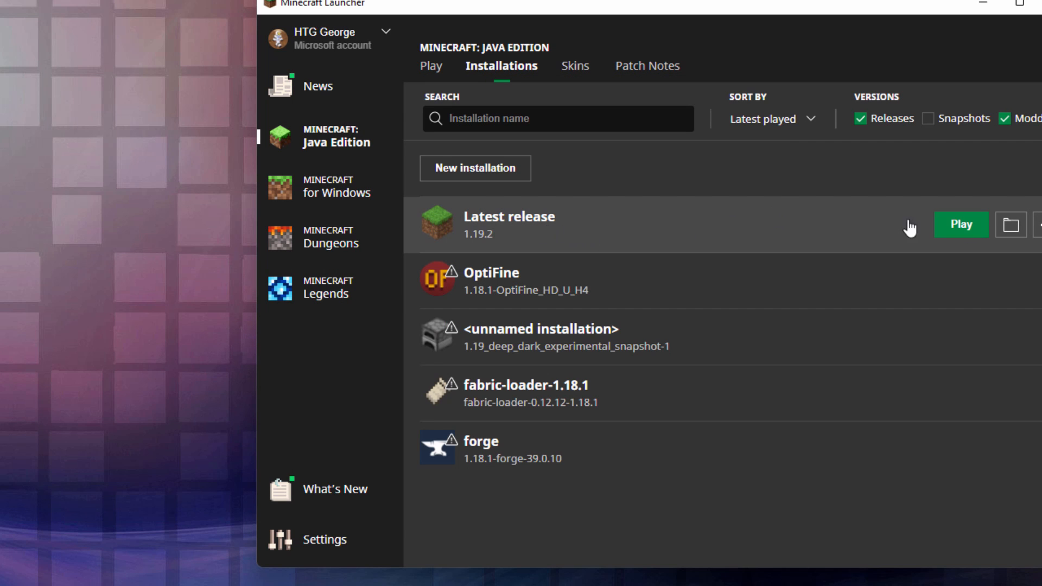
pyautogui.click(960, 224)
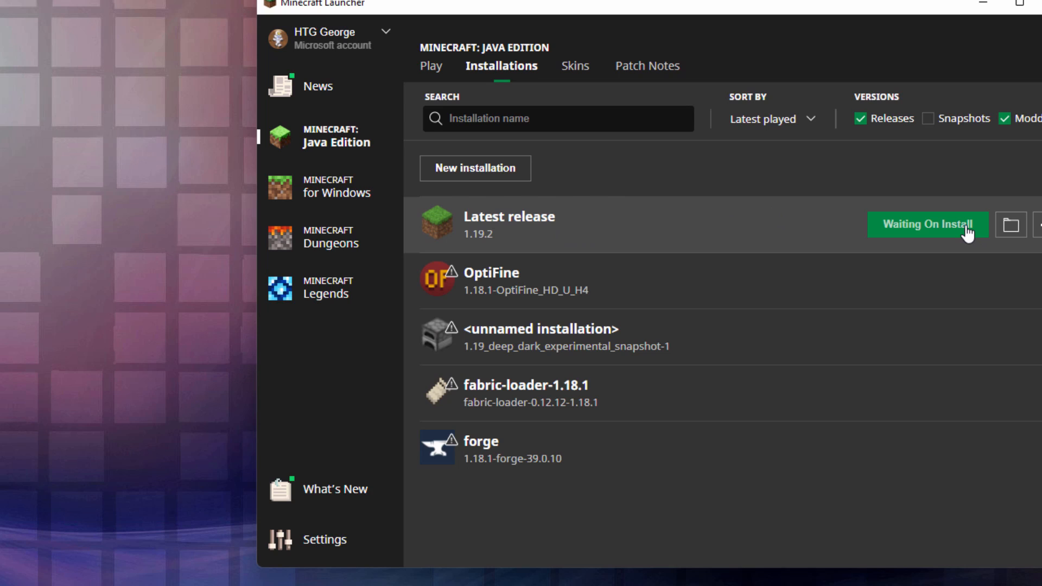
pyautogui.click(926, 224)
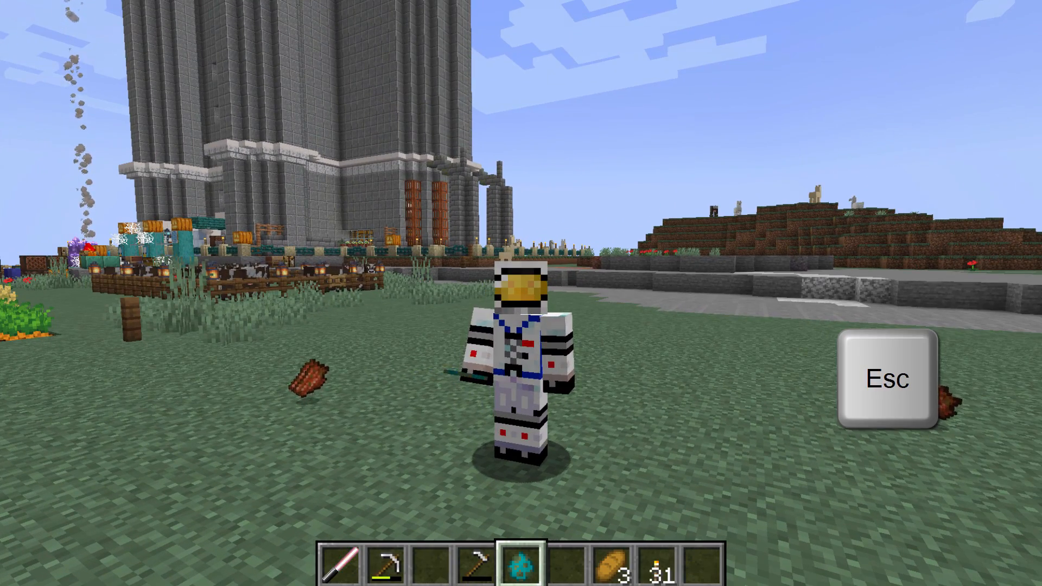
# Enable the Zombie.zip resource pack from the pause-menu Options and resume the world
pyautogui.press('Escape')
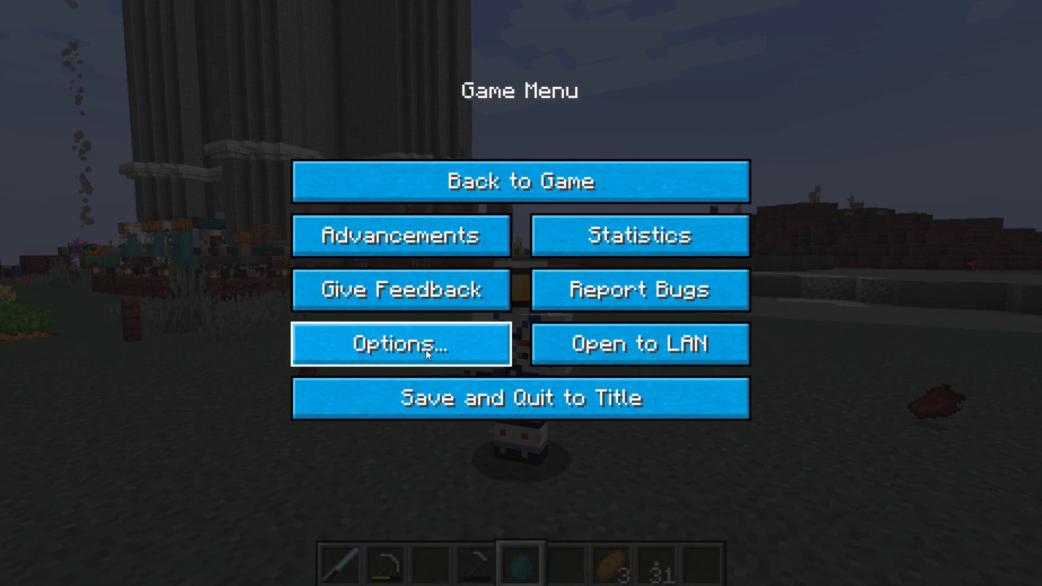
pyautogui.click(400, 343)
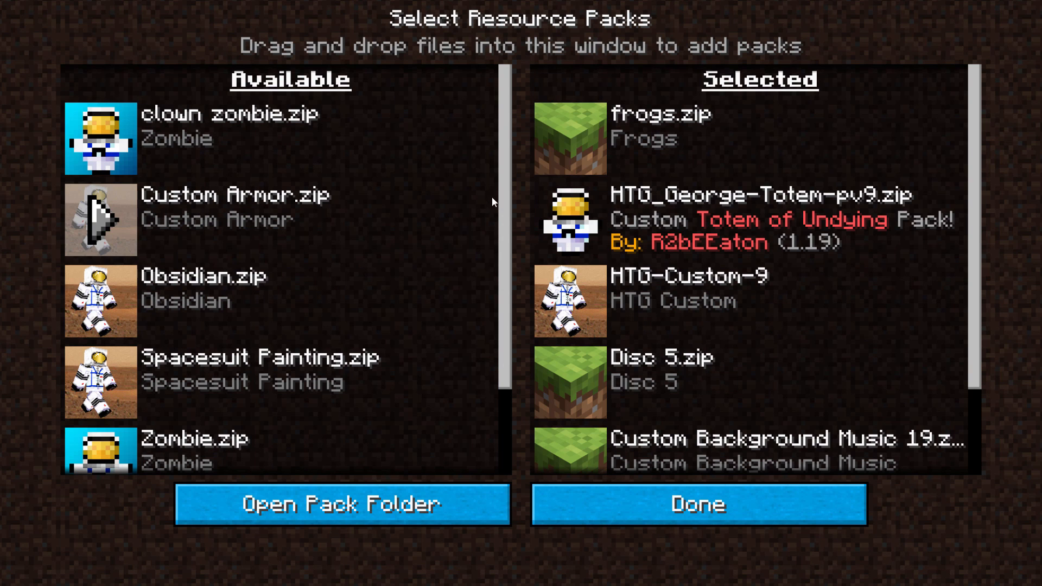
pyautogui.scroll(-3)
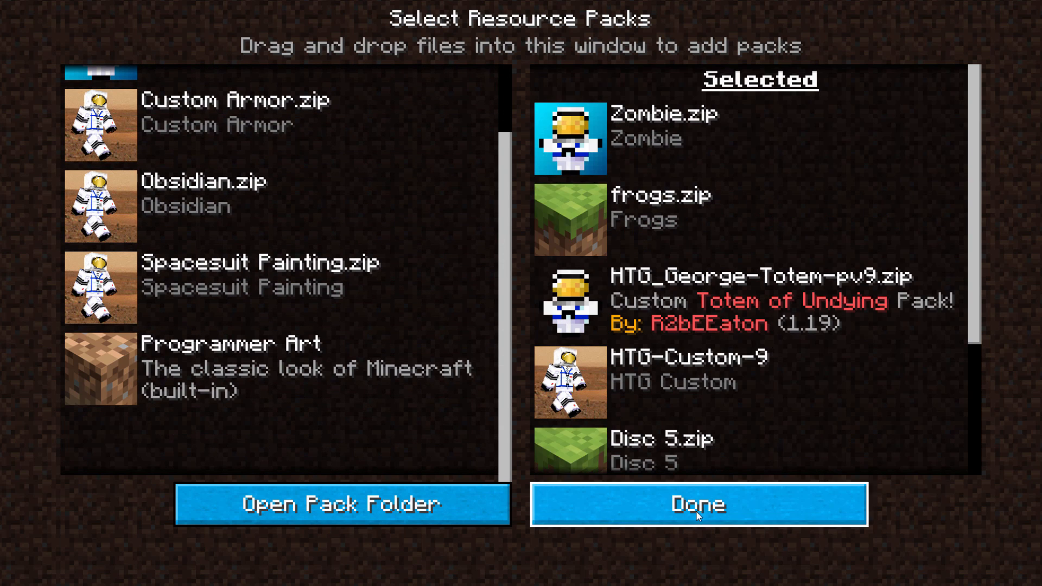
pyautogui.click(697, 504)
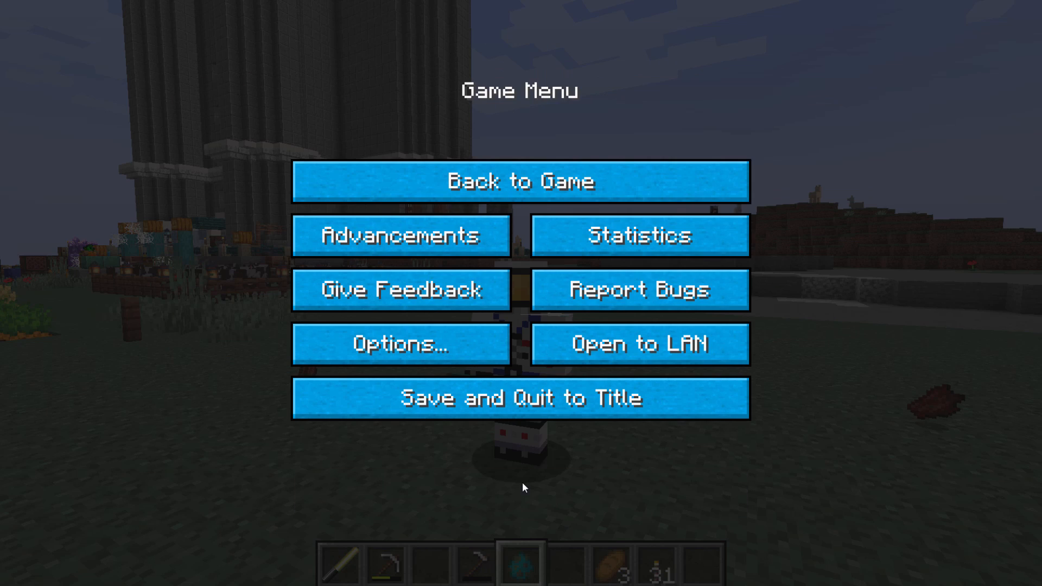
pyautogui.click(520, 181)
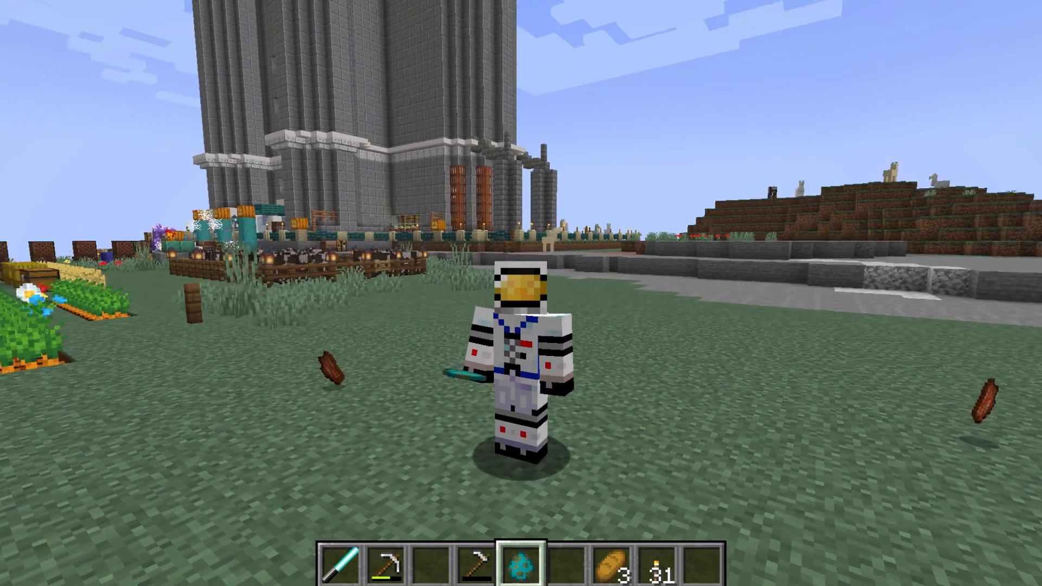